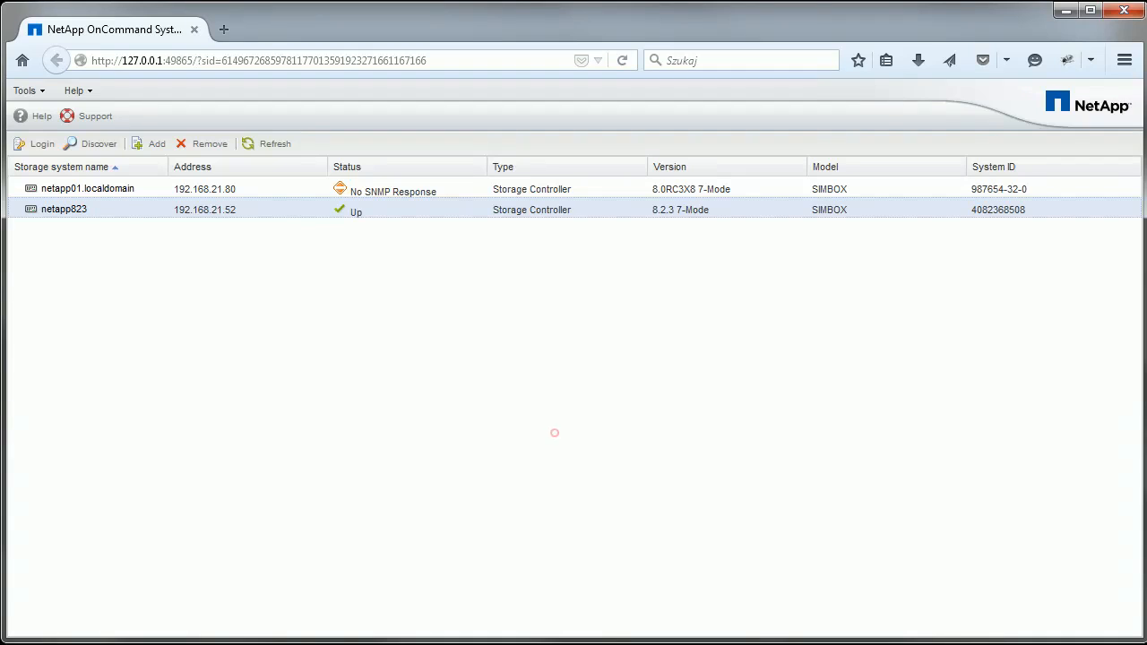
mouse_move(593, 373)
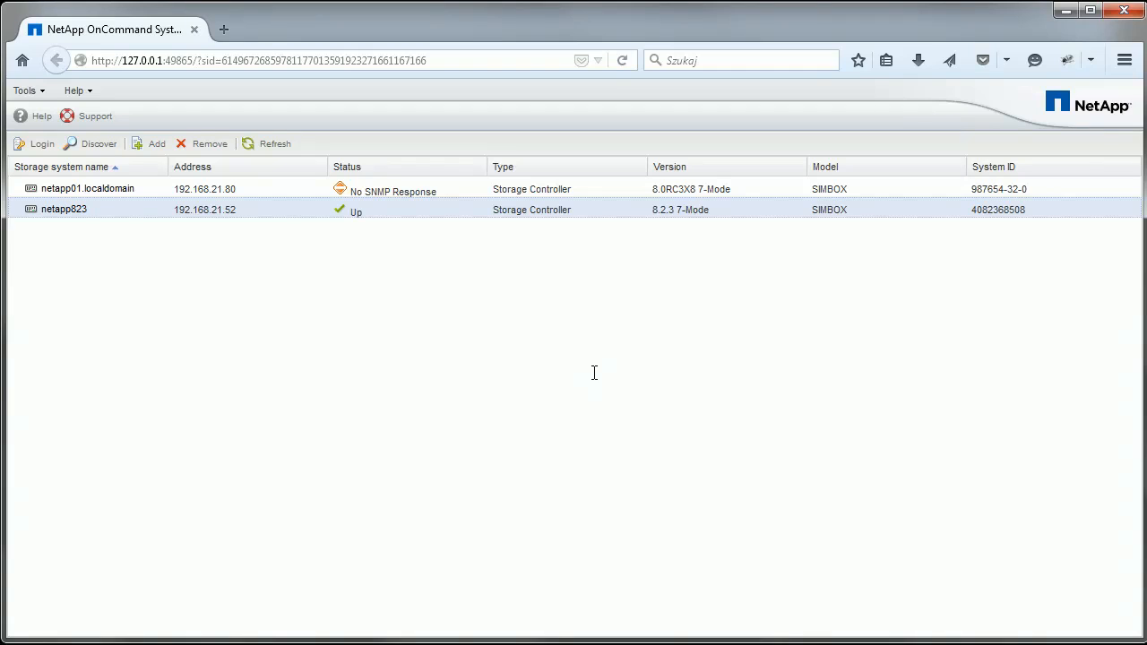
mouse_move(501, 360)
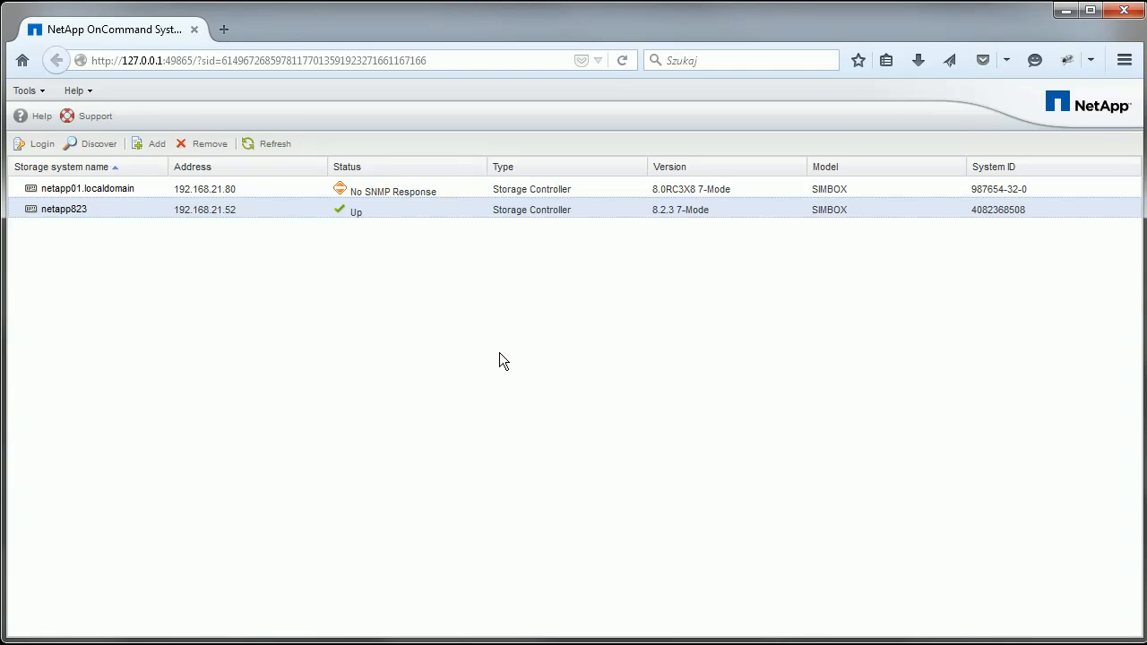
mouse_move(613, 348)
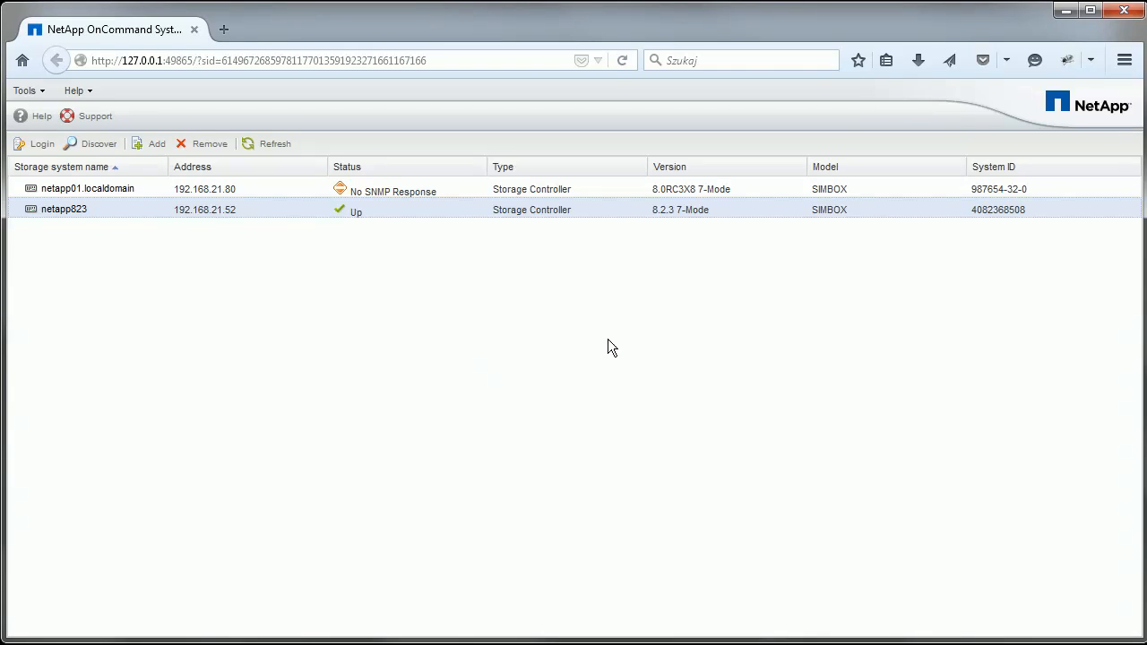
mouse_move(663, 344)
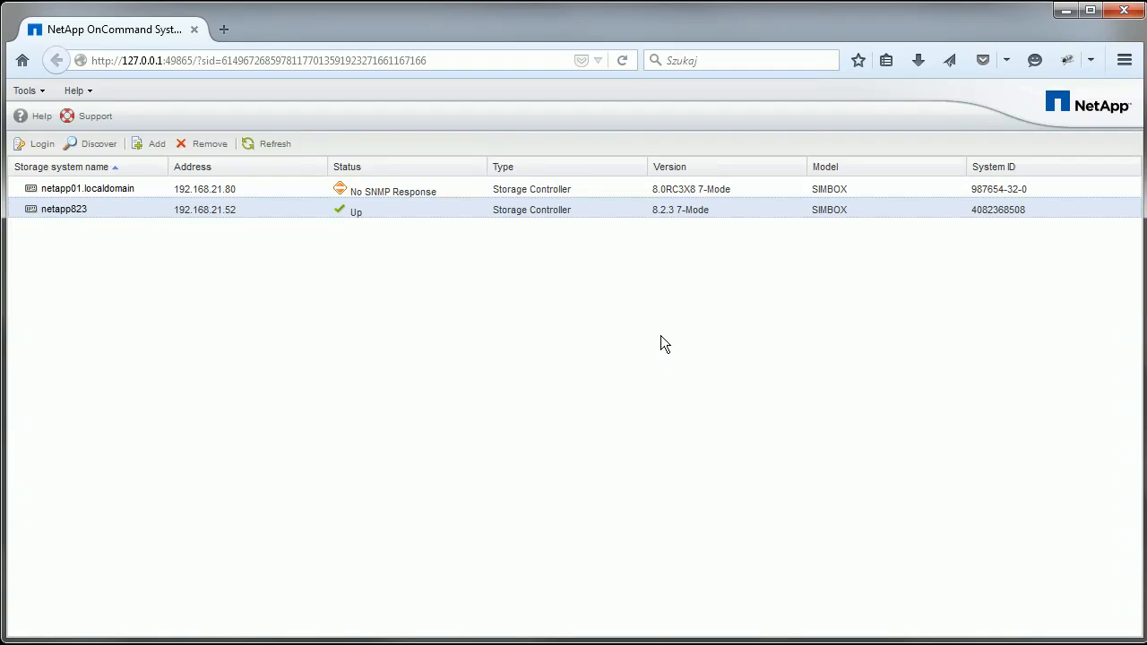
mouse_move(648, 408)
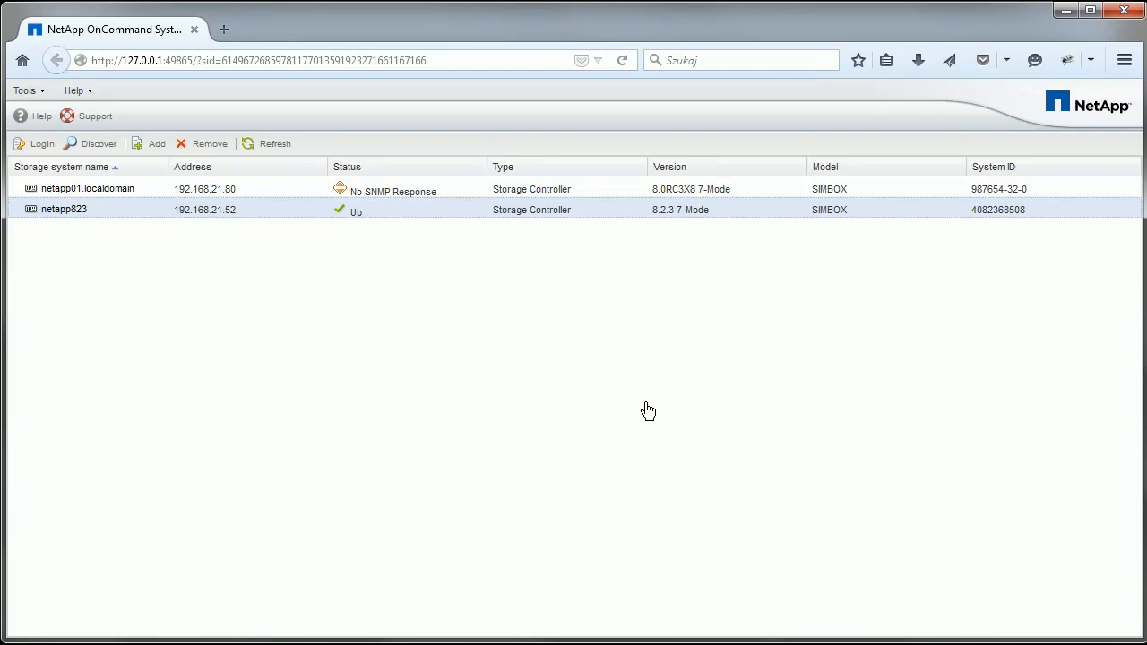
mouse_move(653, 412)
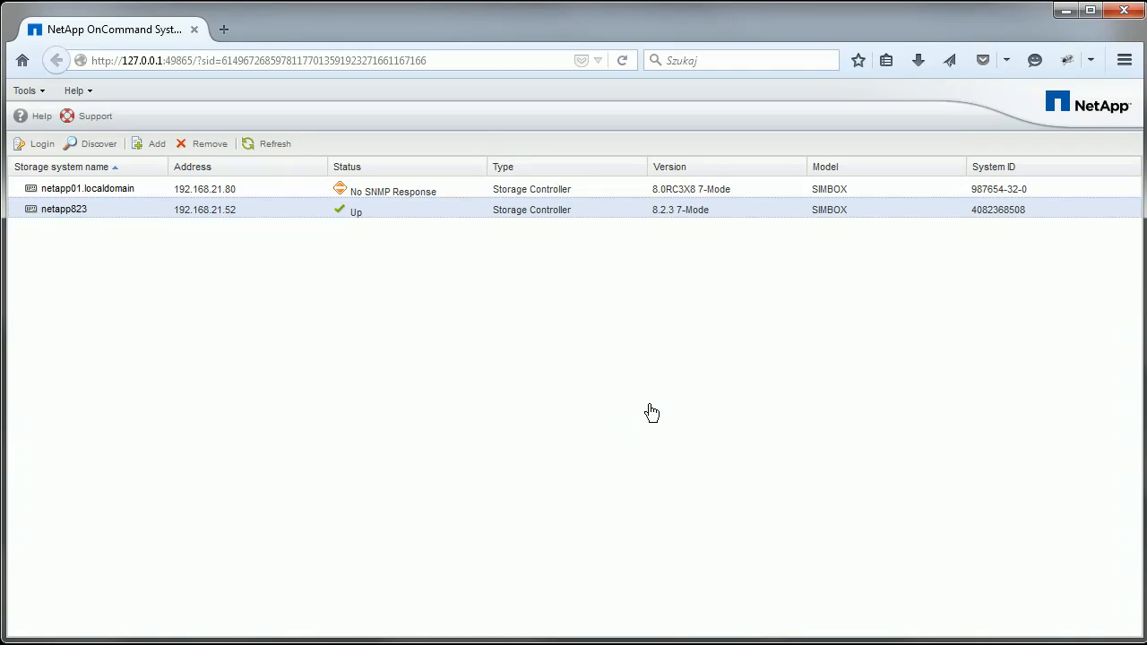
mouse_move(530, 450)
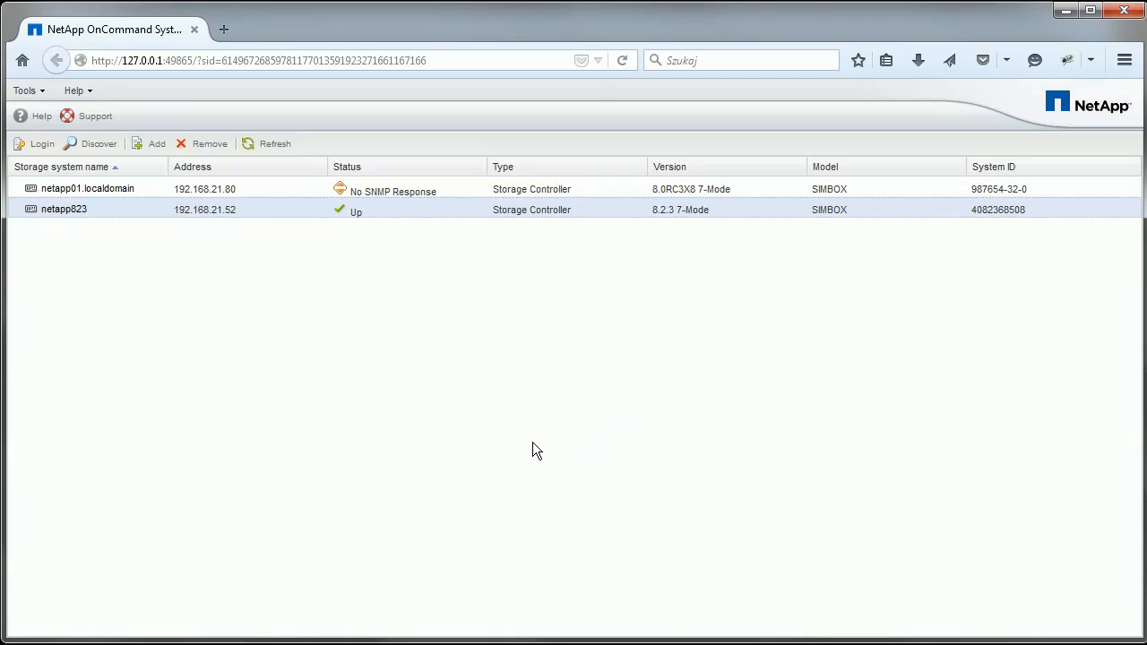
Sign in to the netapp823 controller as root to reach its system dashboard.
double_click(64, 208)
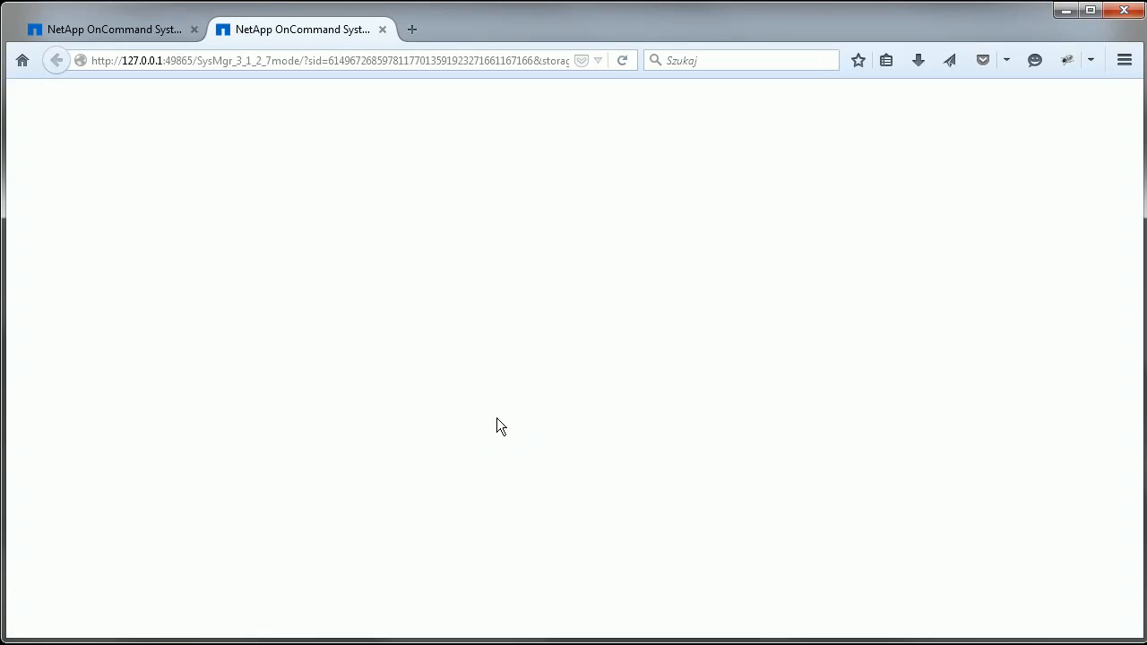
mouse_move(61, 195)
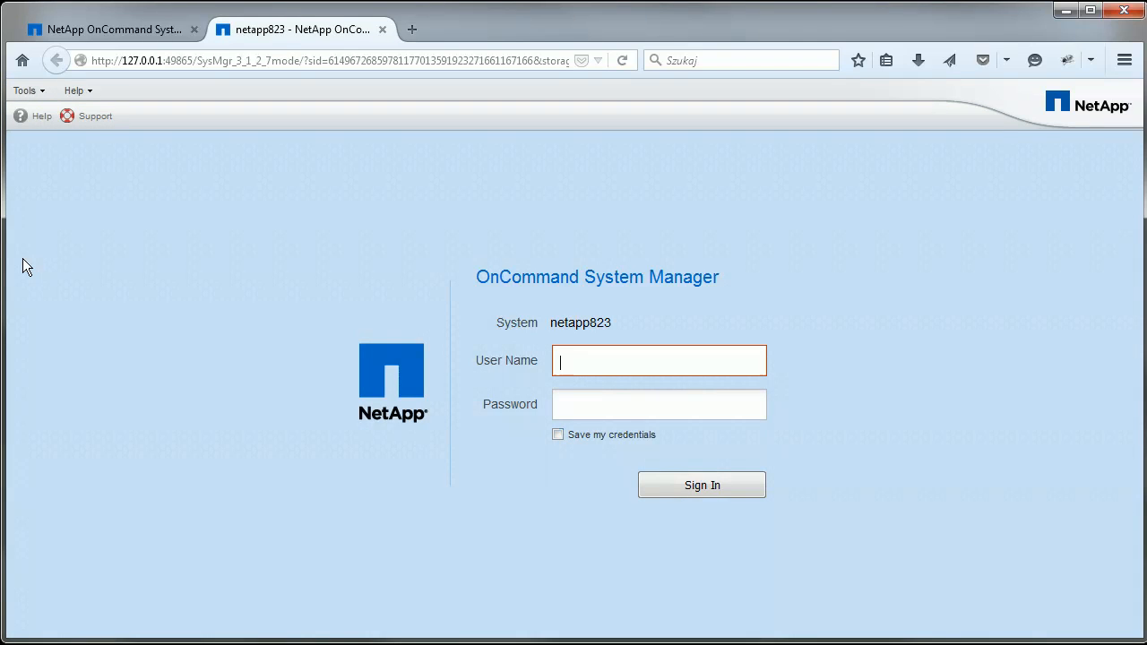
type("root")
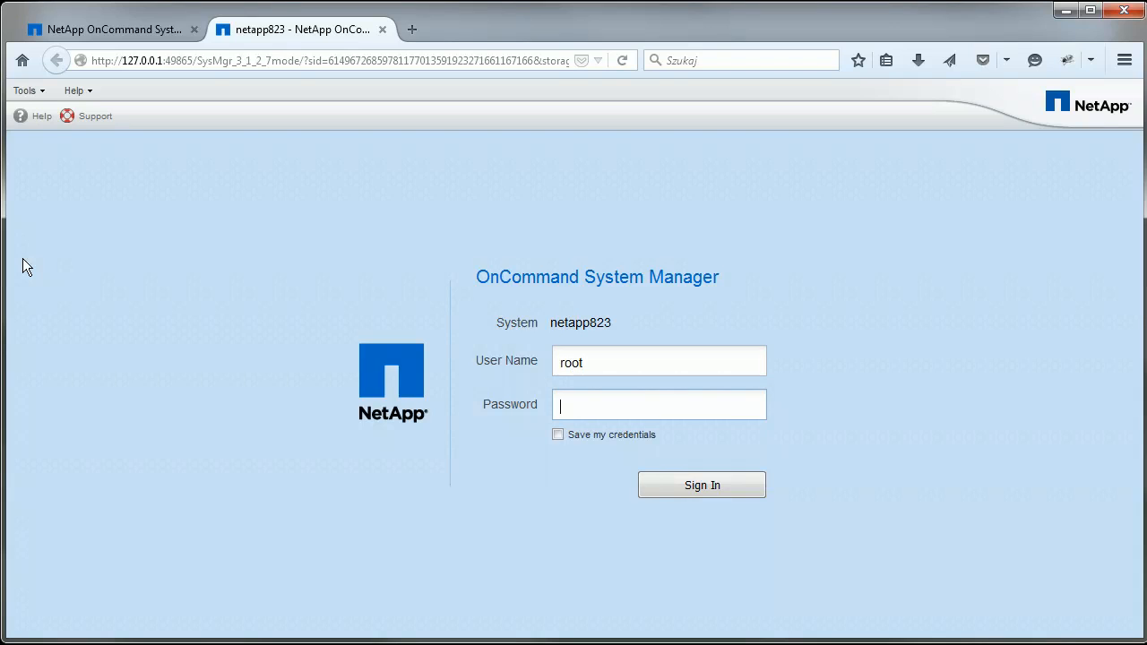
type("password")
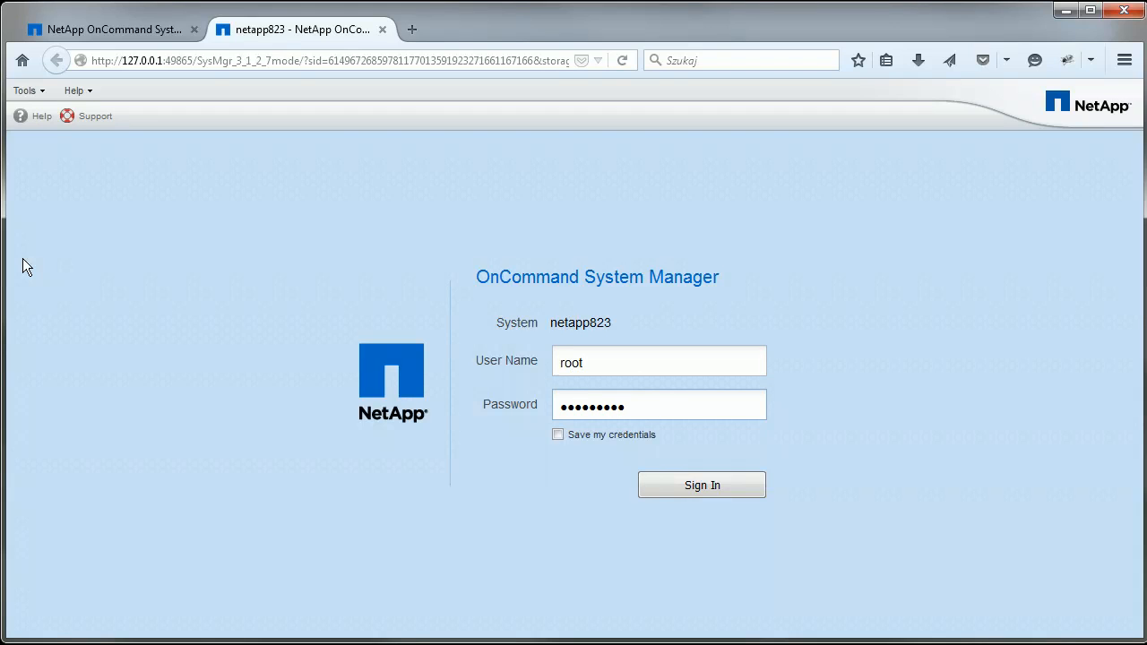
left_click(703, 484)
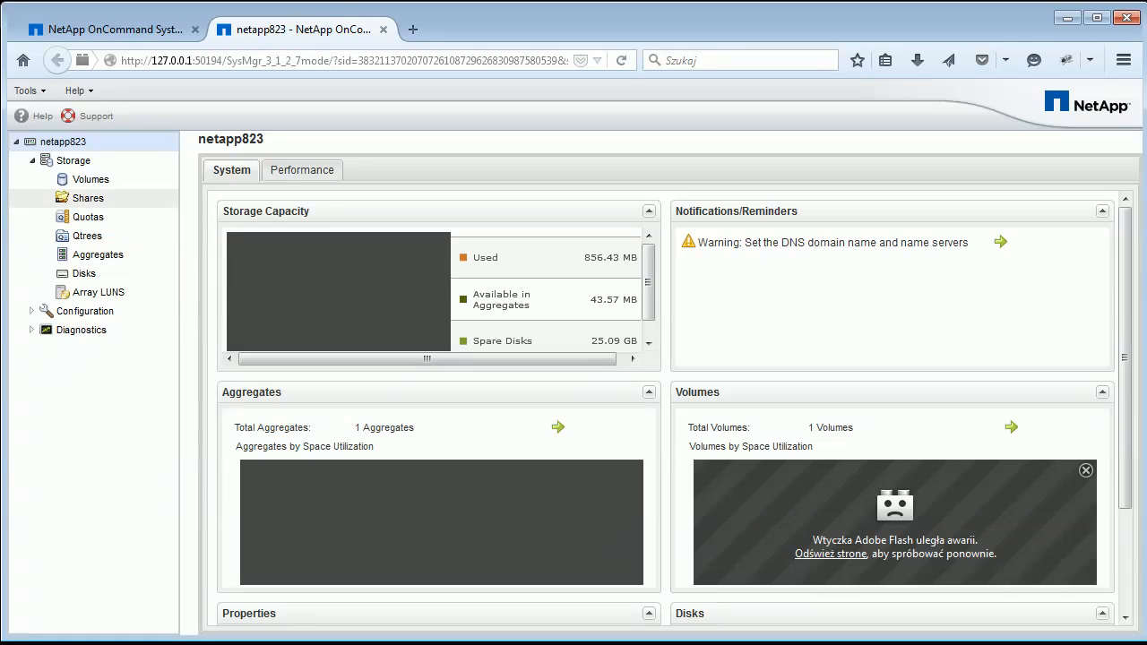
Review netapp823's disk list and a spare disk's details, then view the Aggregates list with aggr0.
left_click(86, 235)
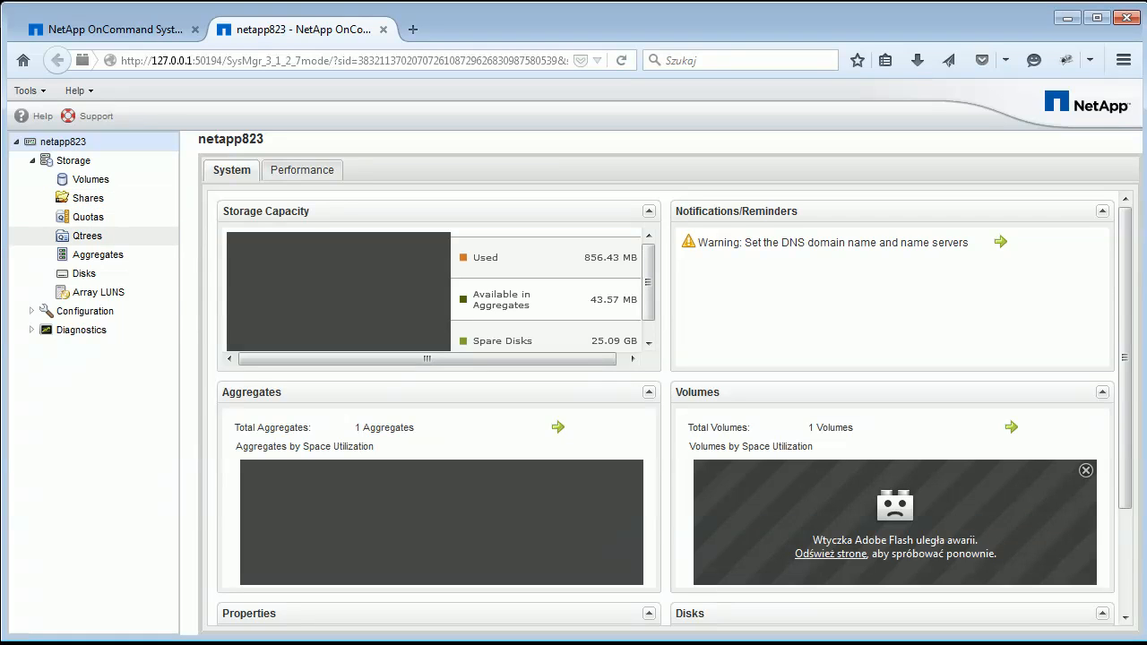
left_click(84, 272)
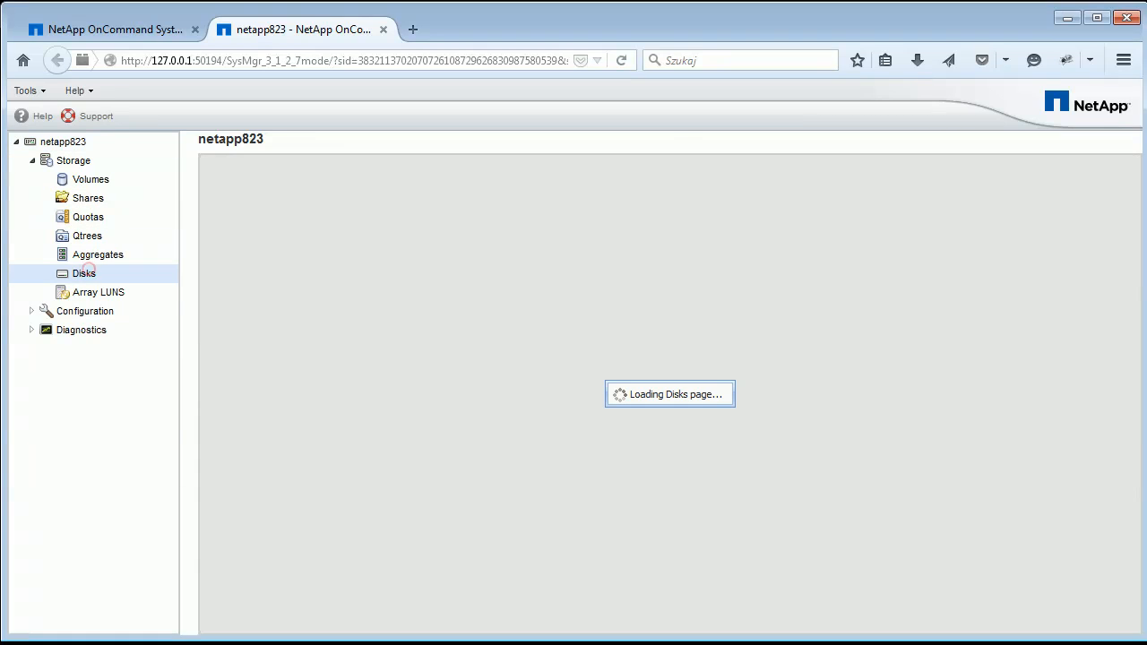
left_click(84, 273)
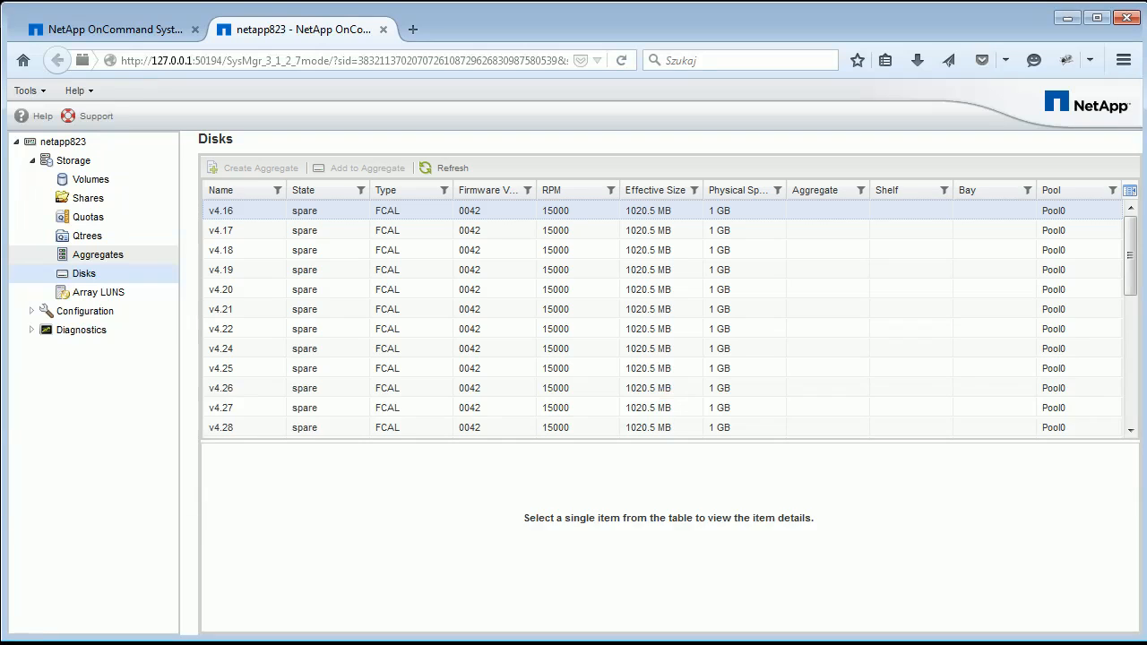
left_click(220, 209)
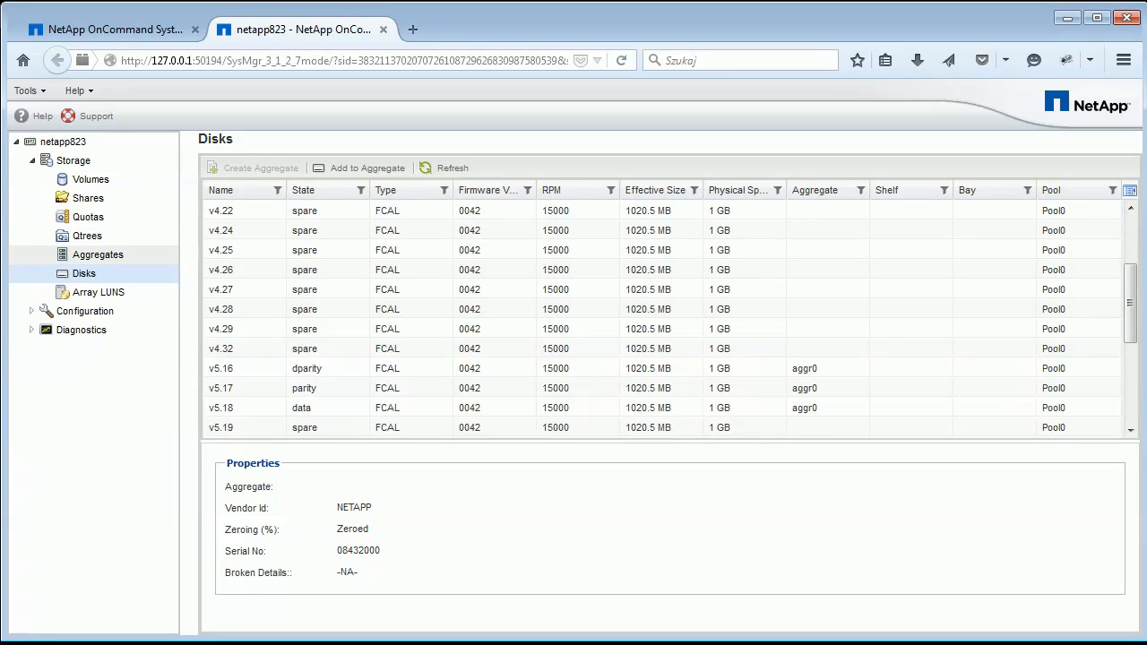
left_click(97, 254)
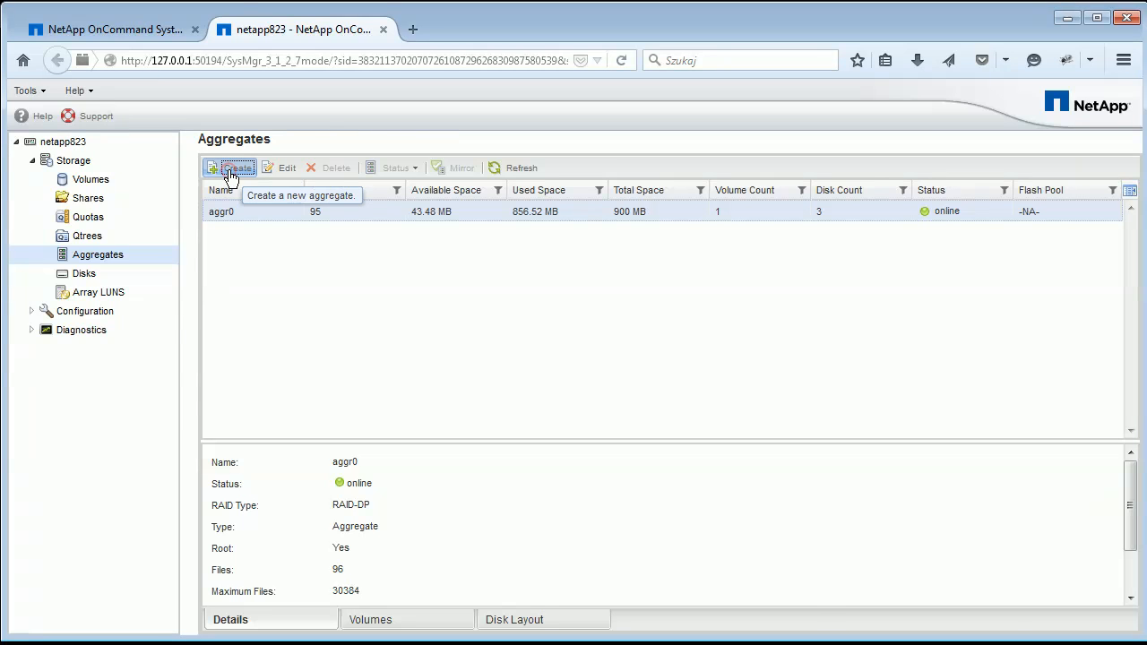
Start a new RAID-DP aggregate named aggr_SAN and advance to disk selection.
left_click(231, 169)
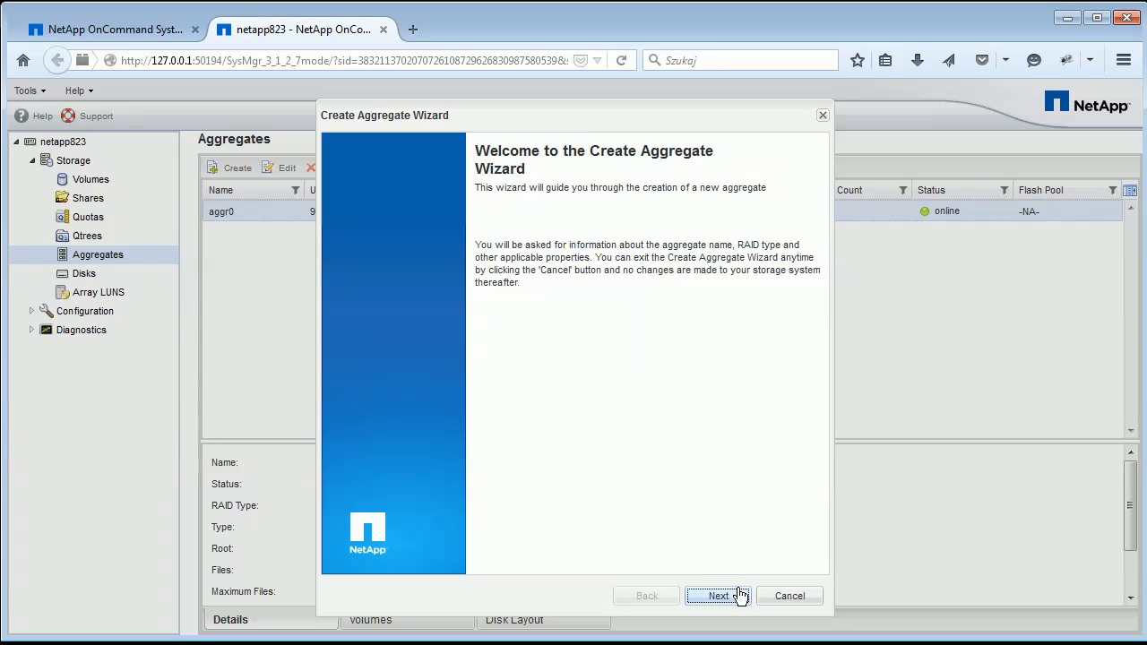
left_click(717, 595)
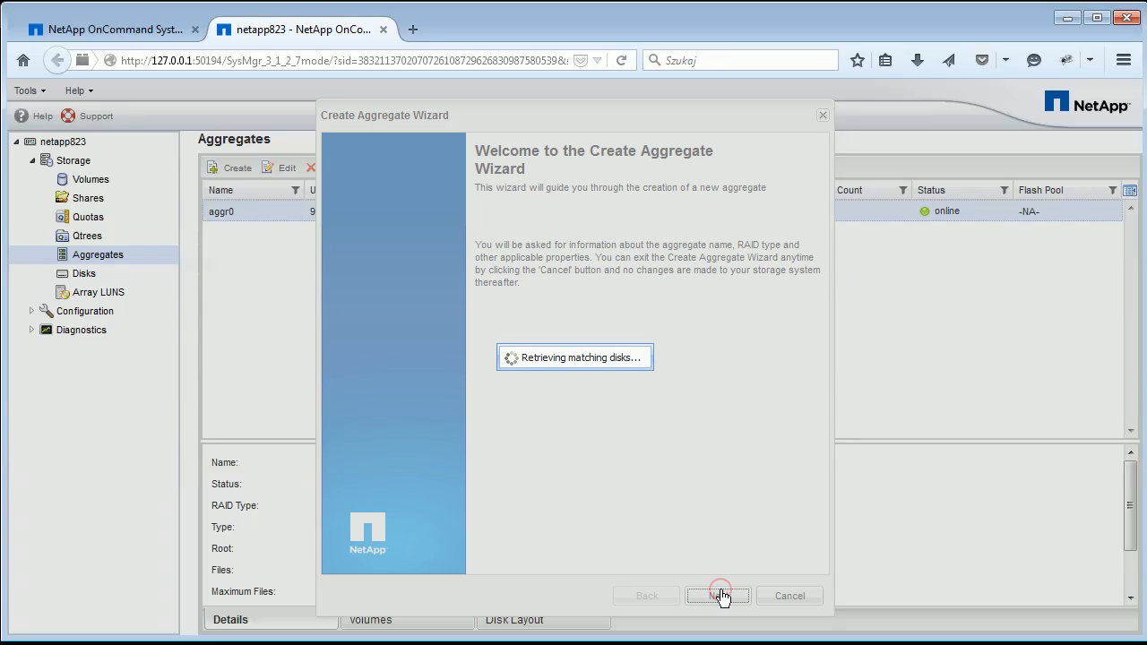
left_click(717, 595)
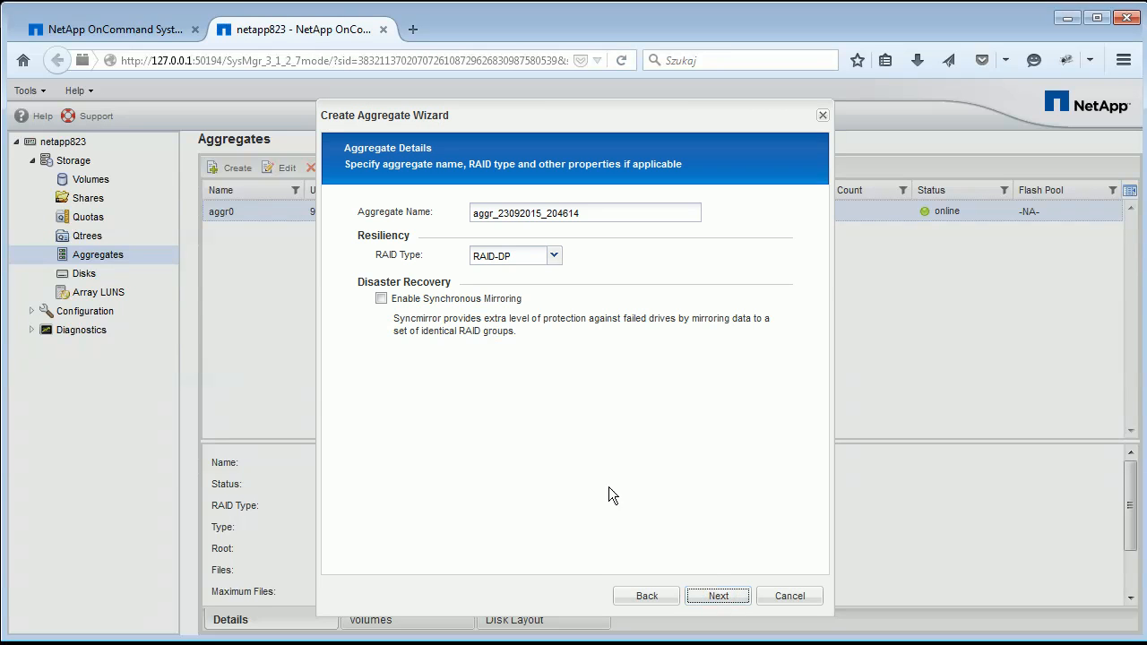
mouse_move(526, 265)
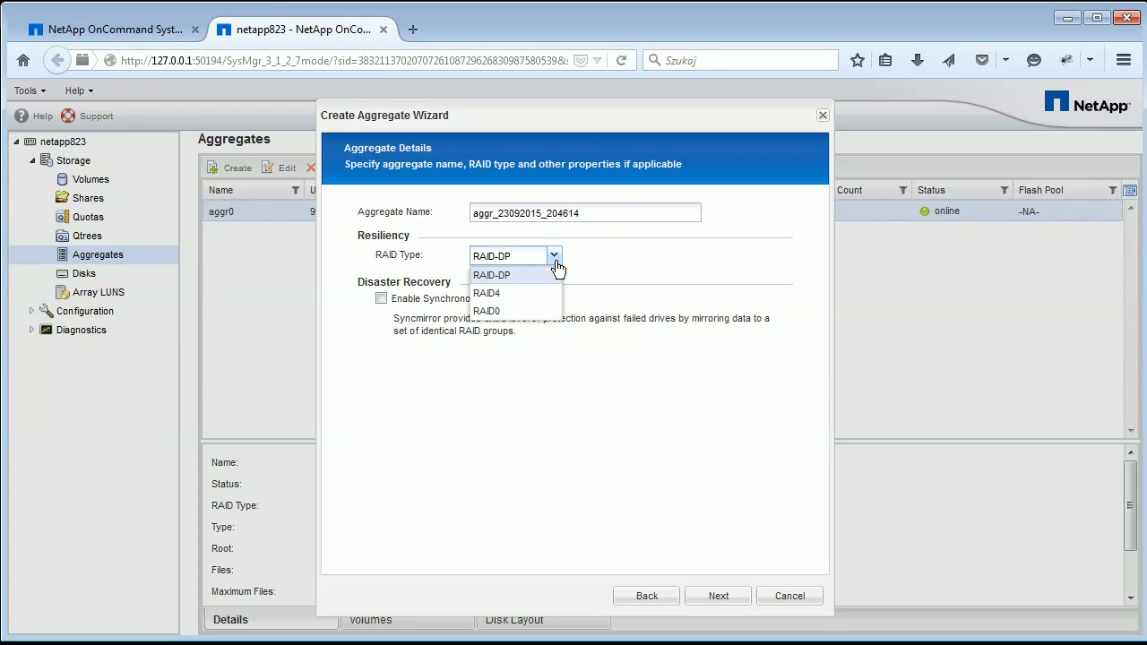
left_click(491, 276)
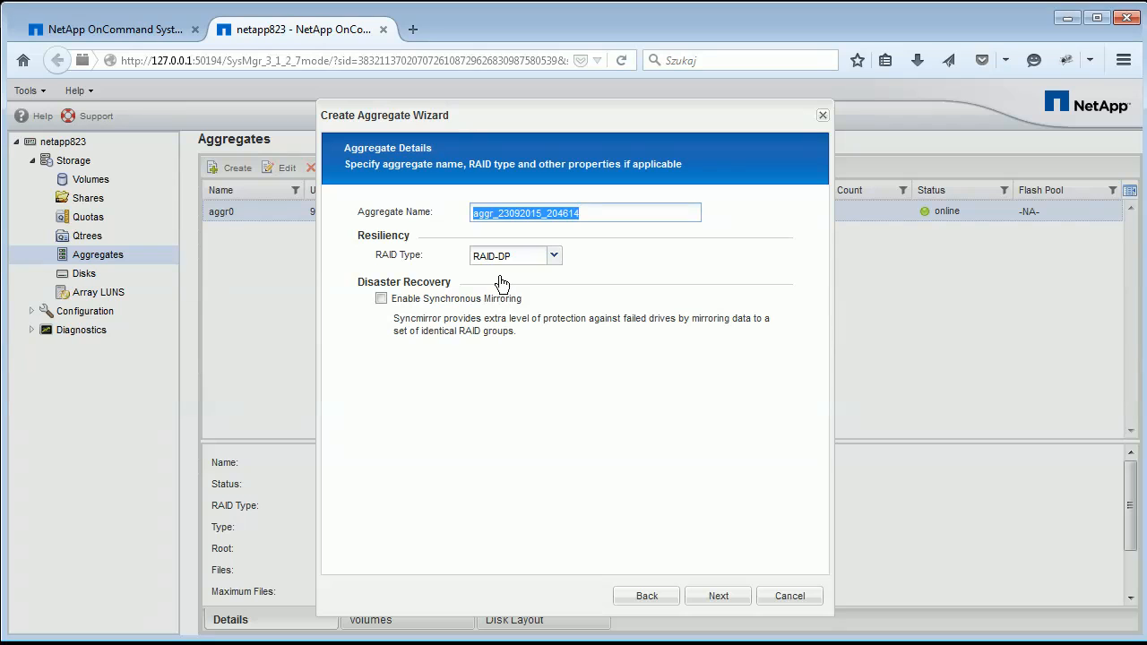
type("aggr_SAN")
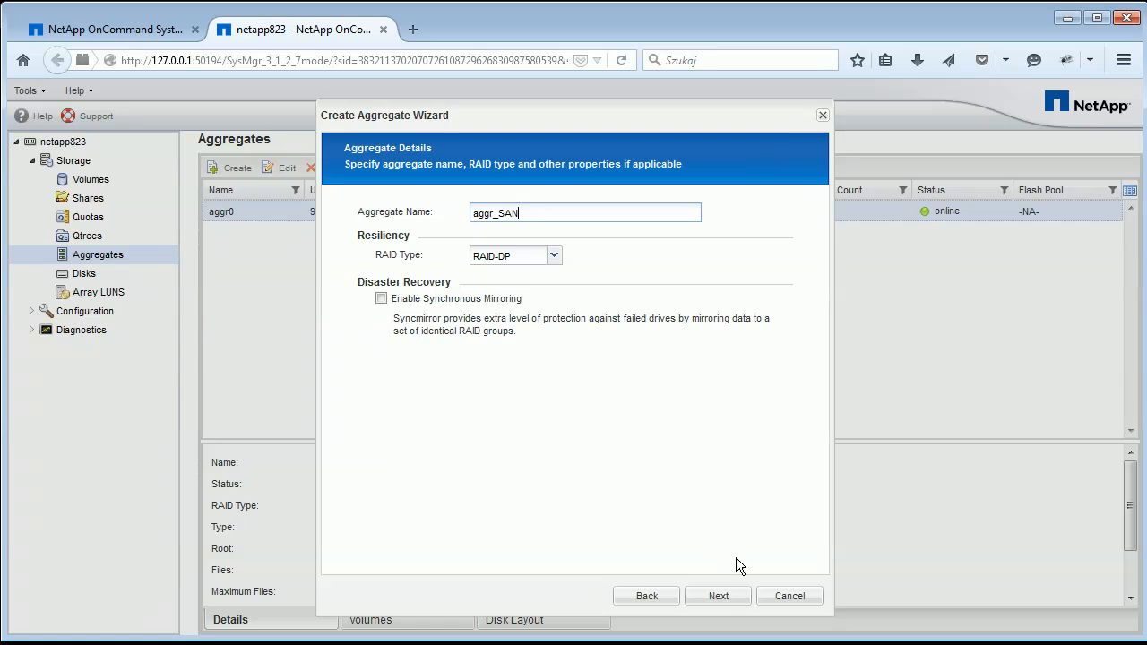
left_click(717, 595)
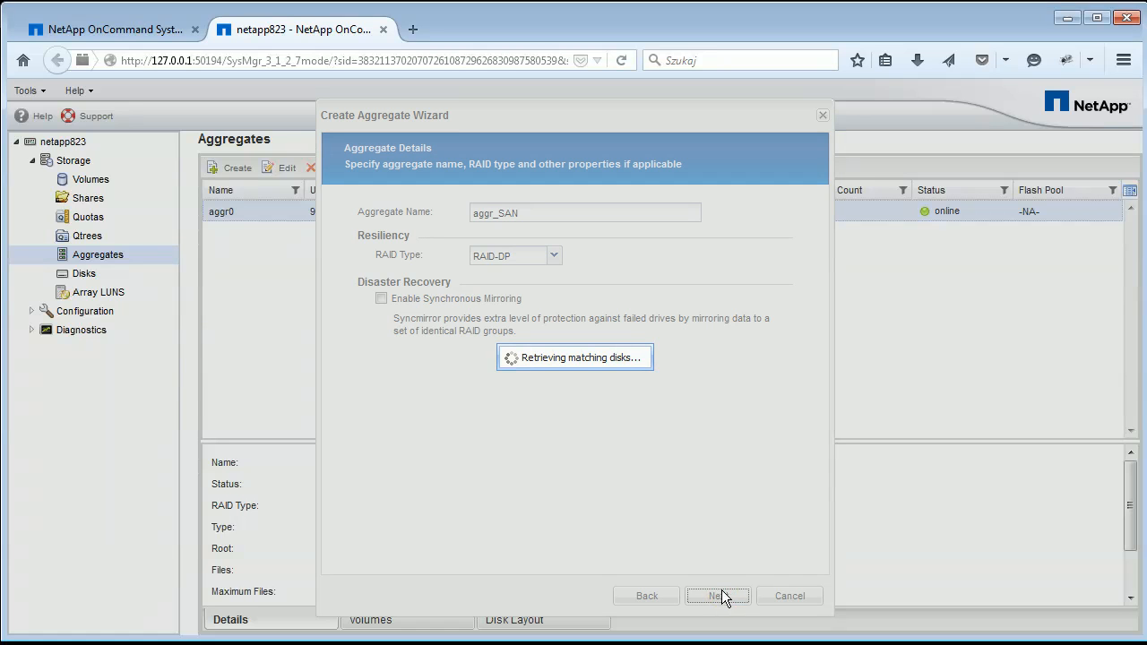
Assign 16 FCAL capacity disks to aggr_SAN with RAID group size 16.
left_click(716, 595)
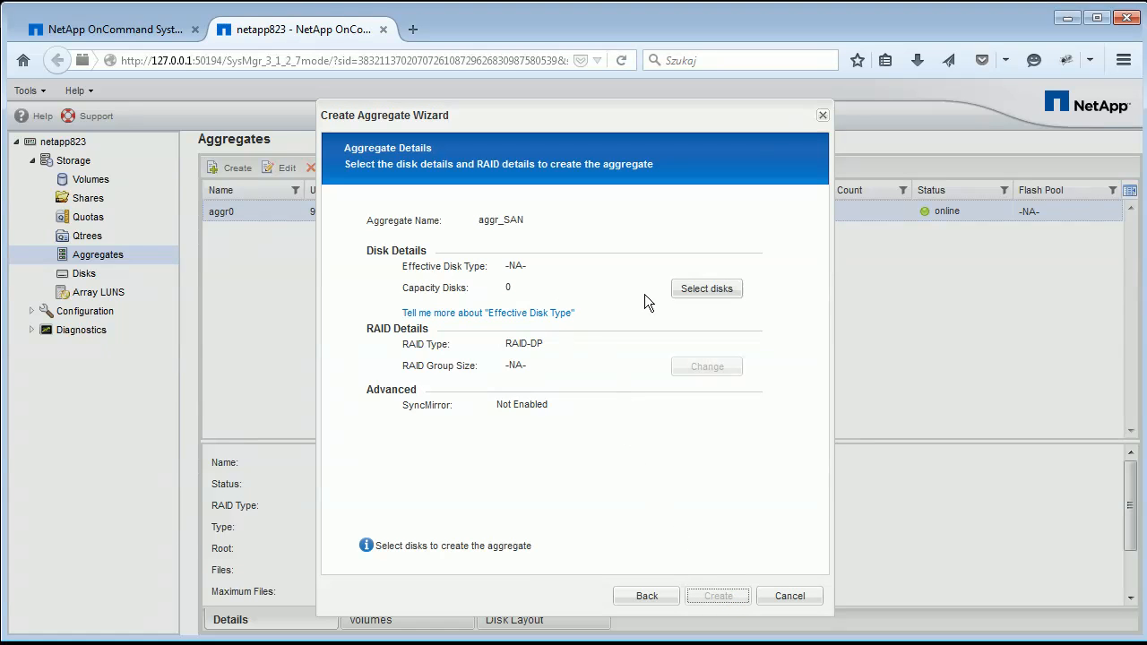
left_click(706, 287)
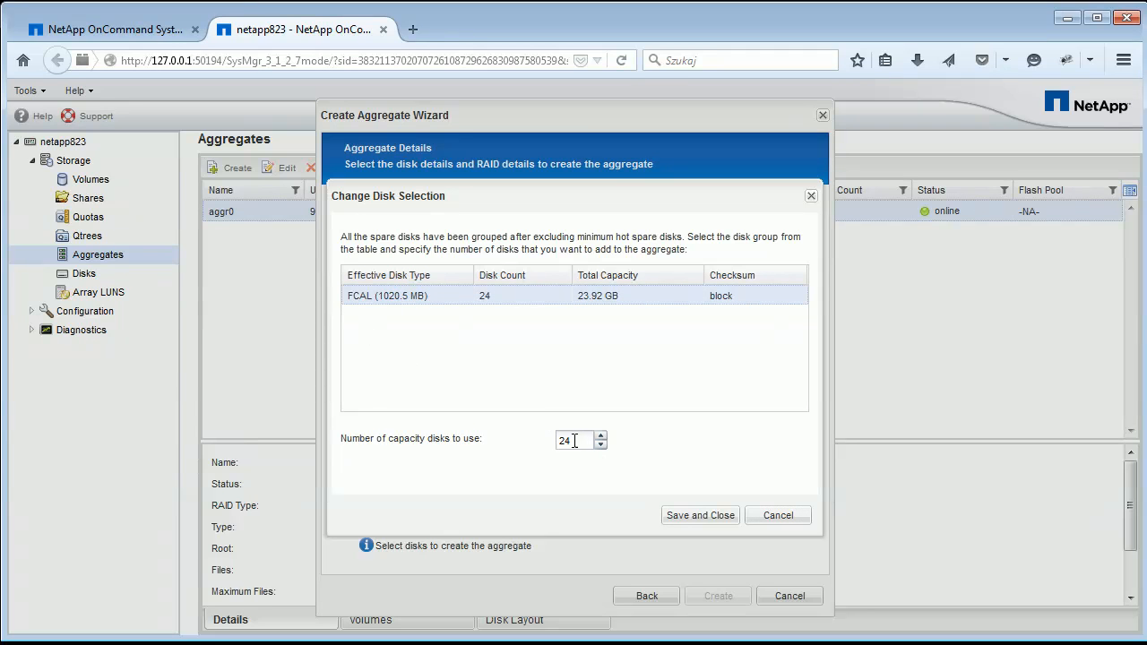
type("16")
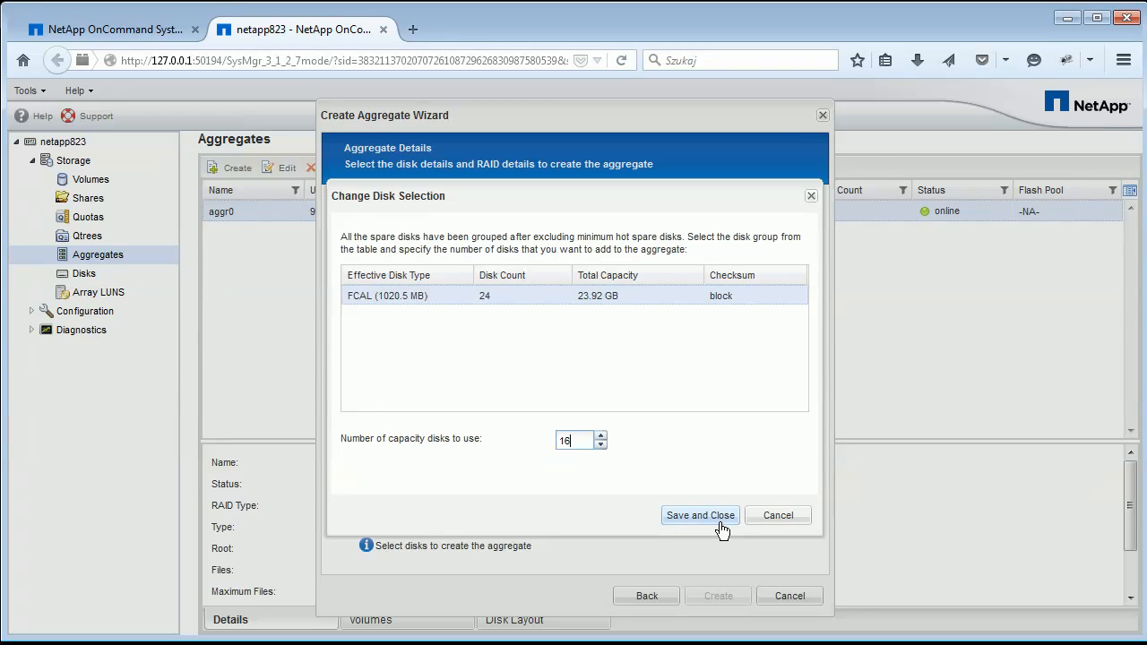
left_click(699, 516)
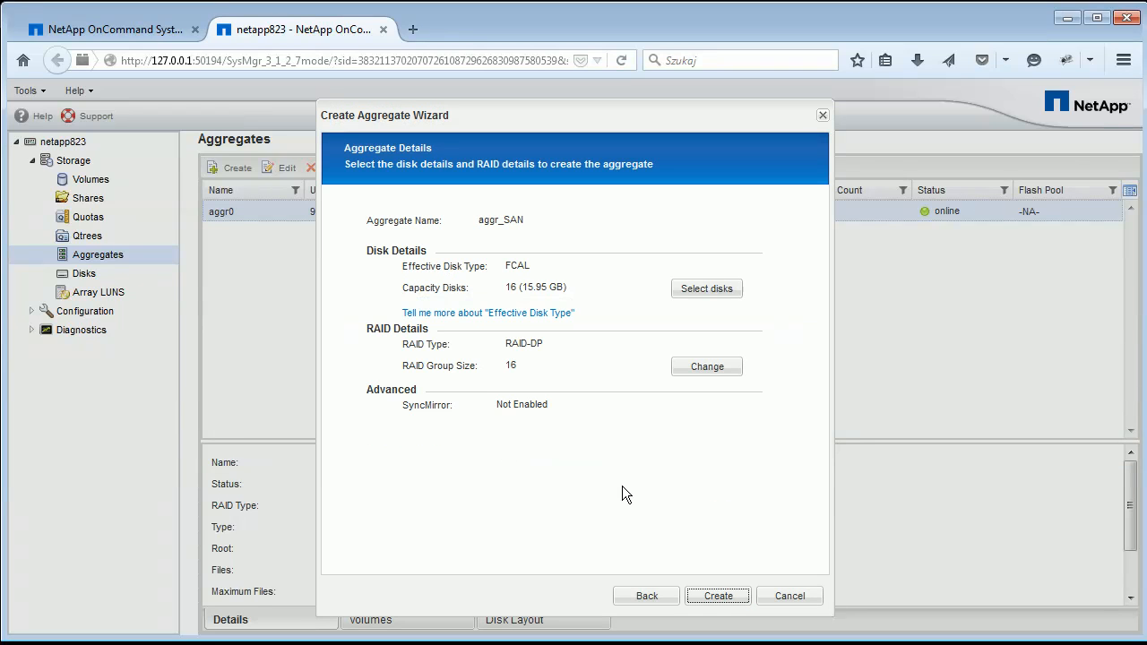
mouse_move(523, 379)
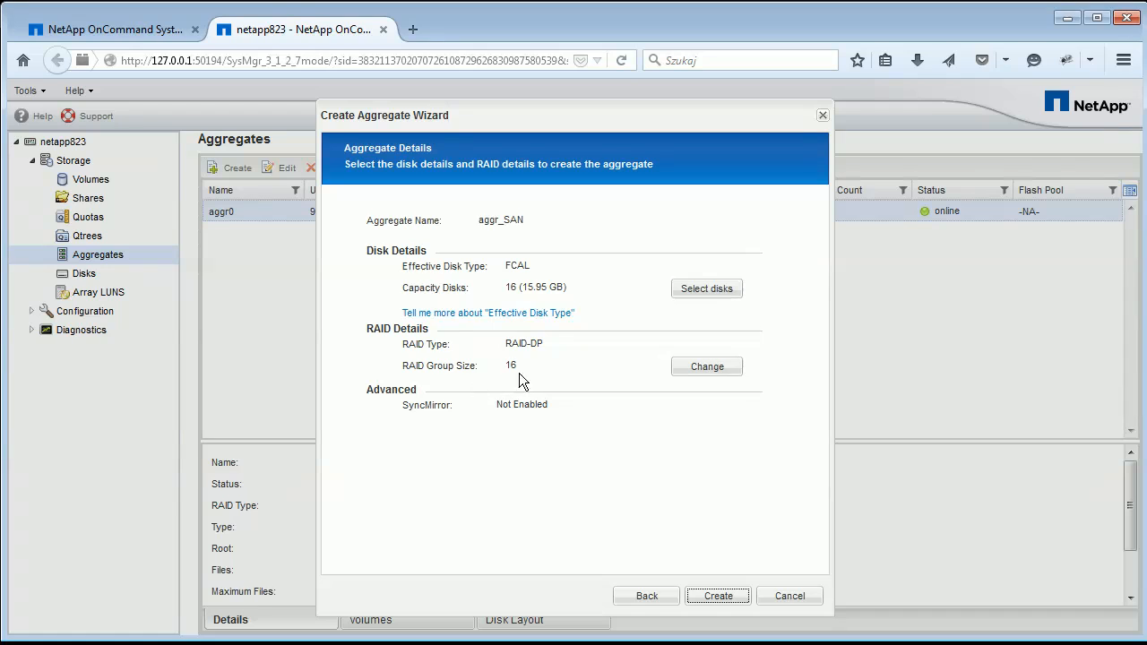
mouse_move(500, 384)
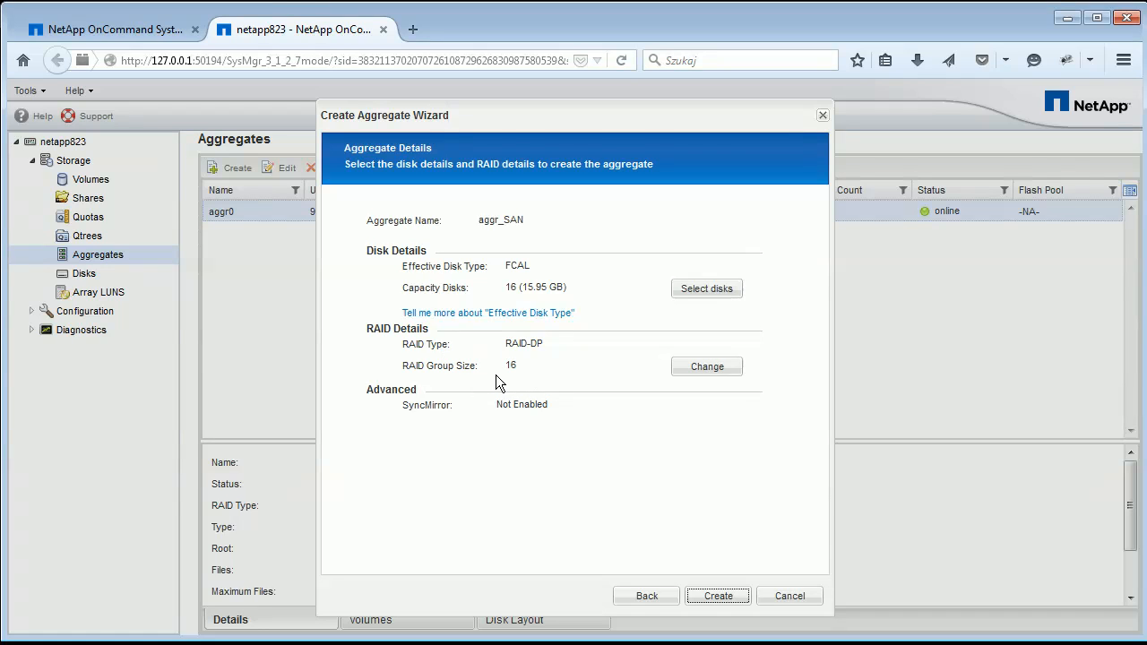
mouse_move(509, 301)
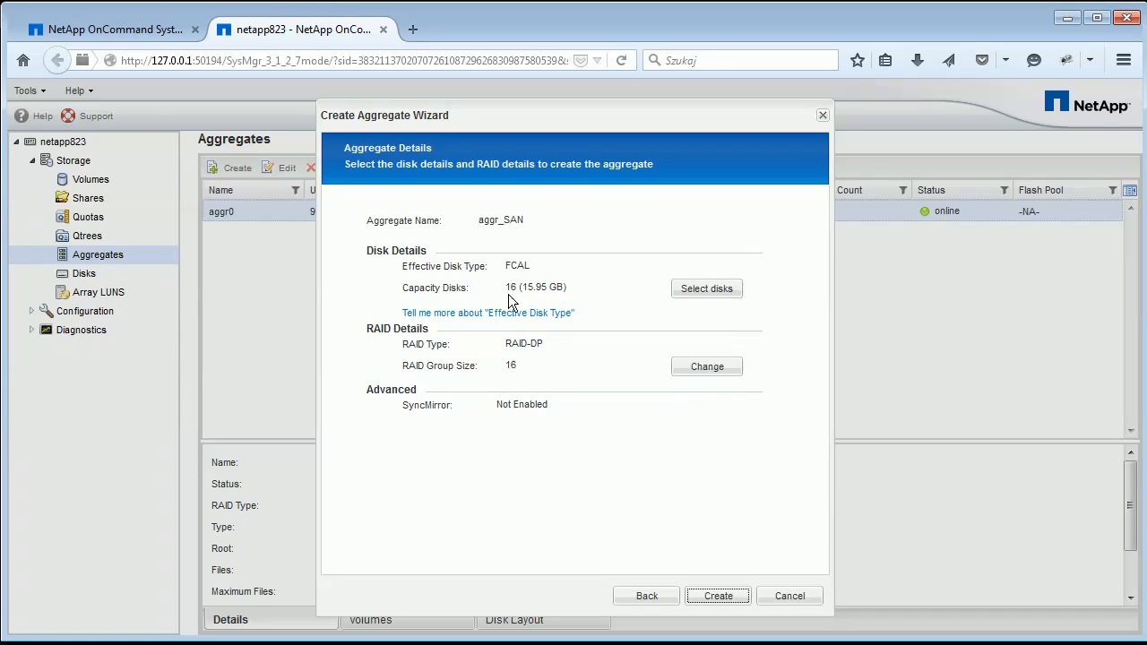
mouse_move(528, 376)
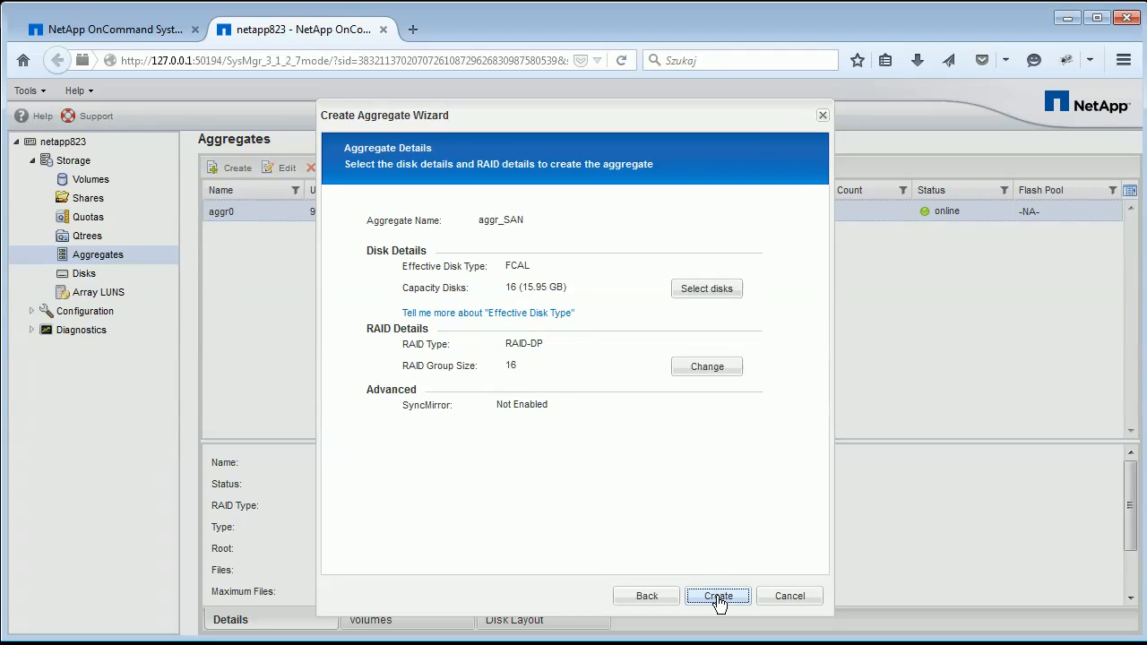
mouse_move(677, 304)
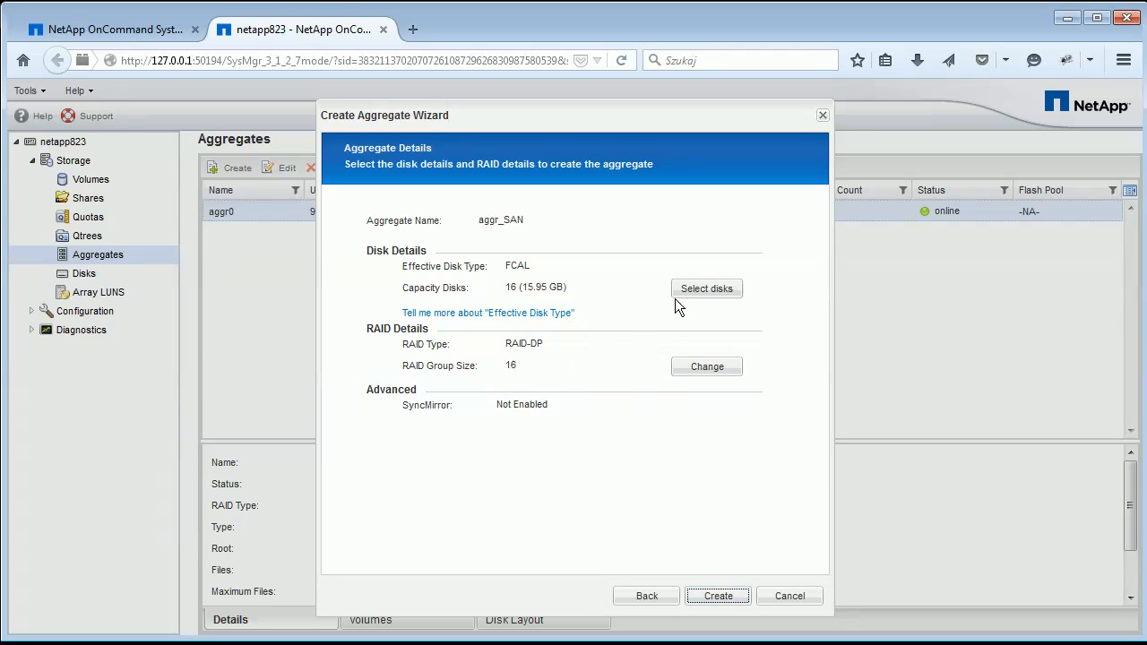
mouse_move(577, 350)
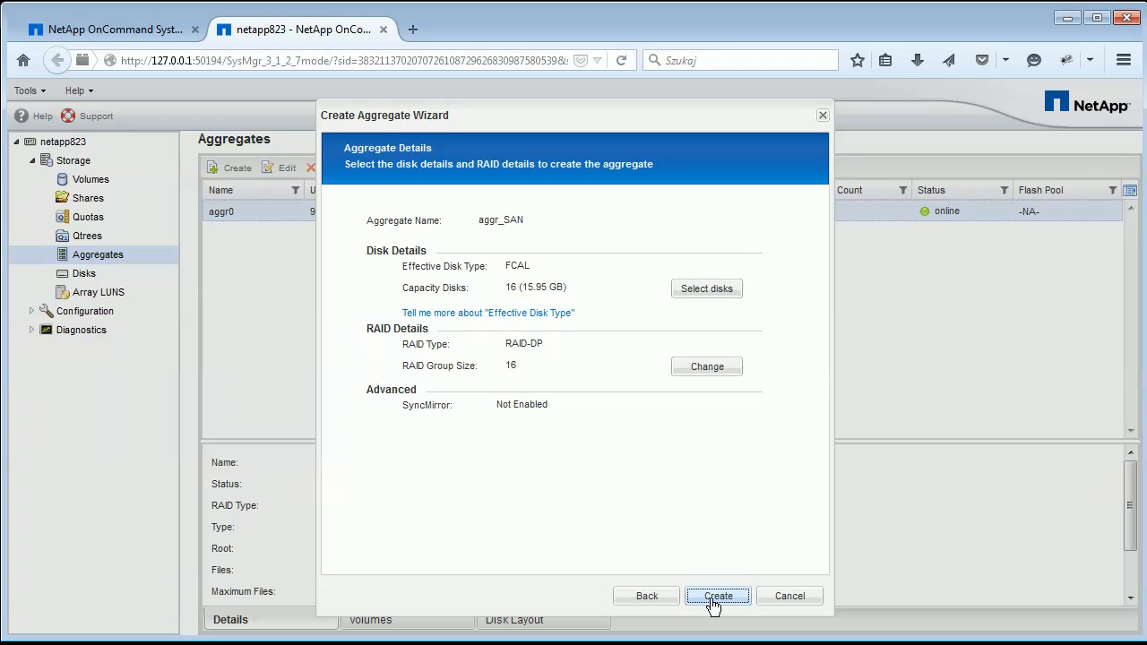
Create aggr_SAN so it is listed online beside aggr0 with 16 disks and 12.3 GB.
left_click(717, 595)
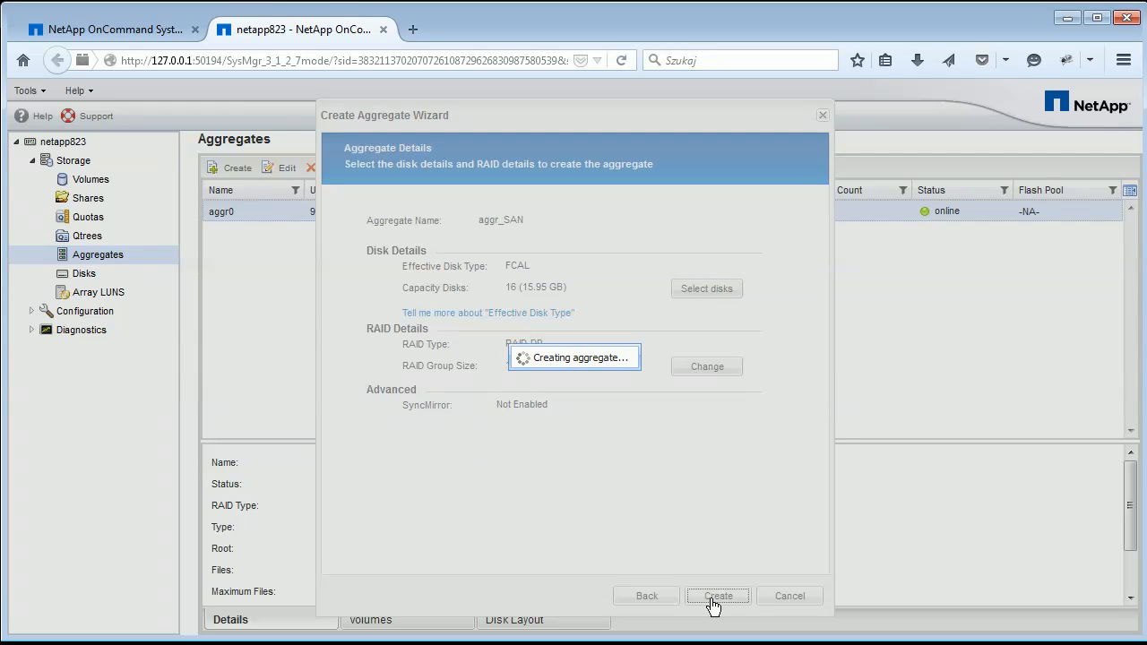
left_click(717, 595)
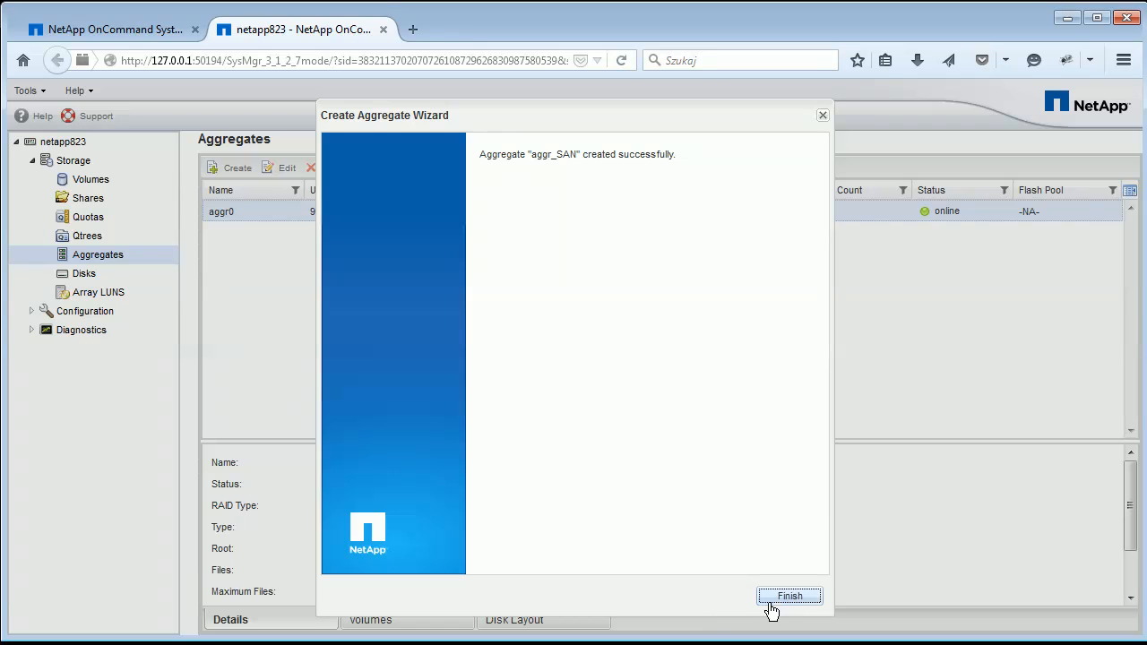
left_click(788, 595)
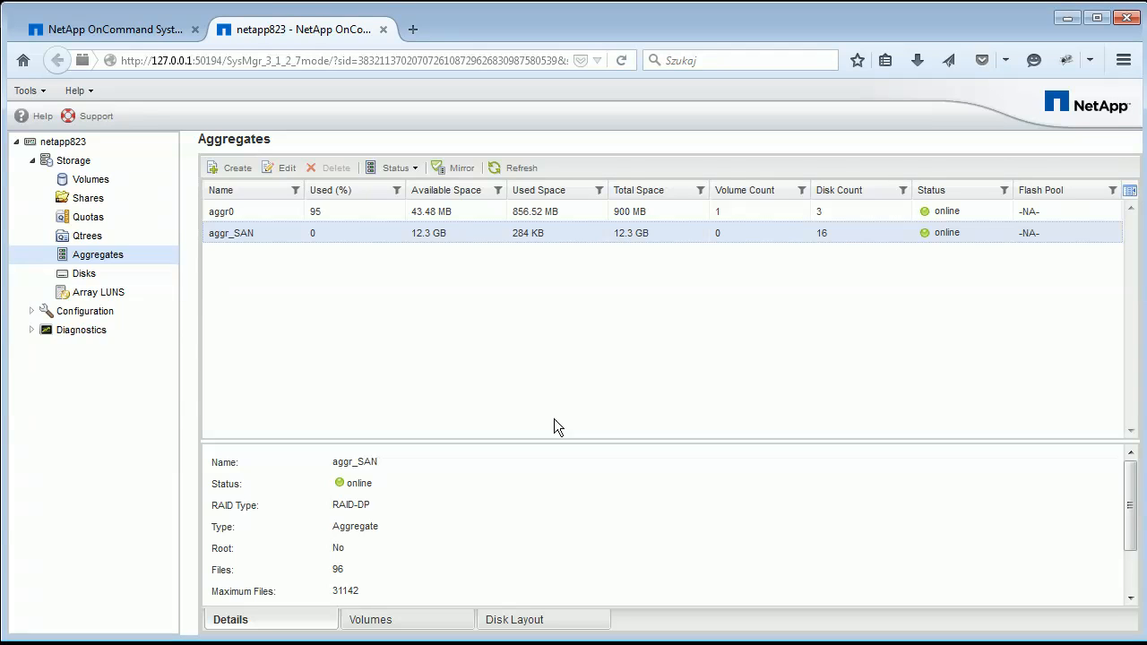
mouse_move(162, 258)
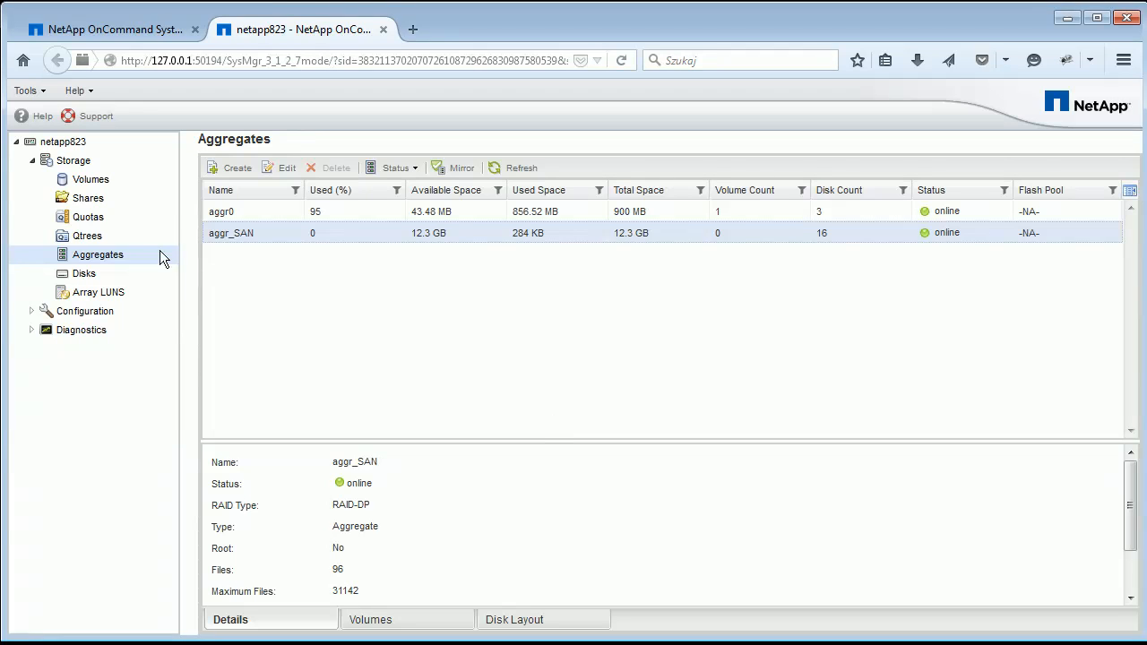
Create a 10 GB volume vol_SAN on the aggr_SAN aggregate from the Volumes list.
left_click(89, 180)
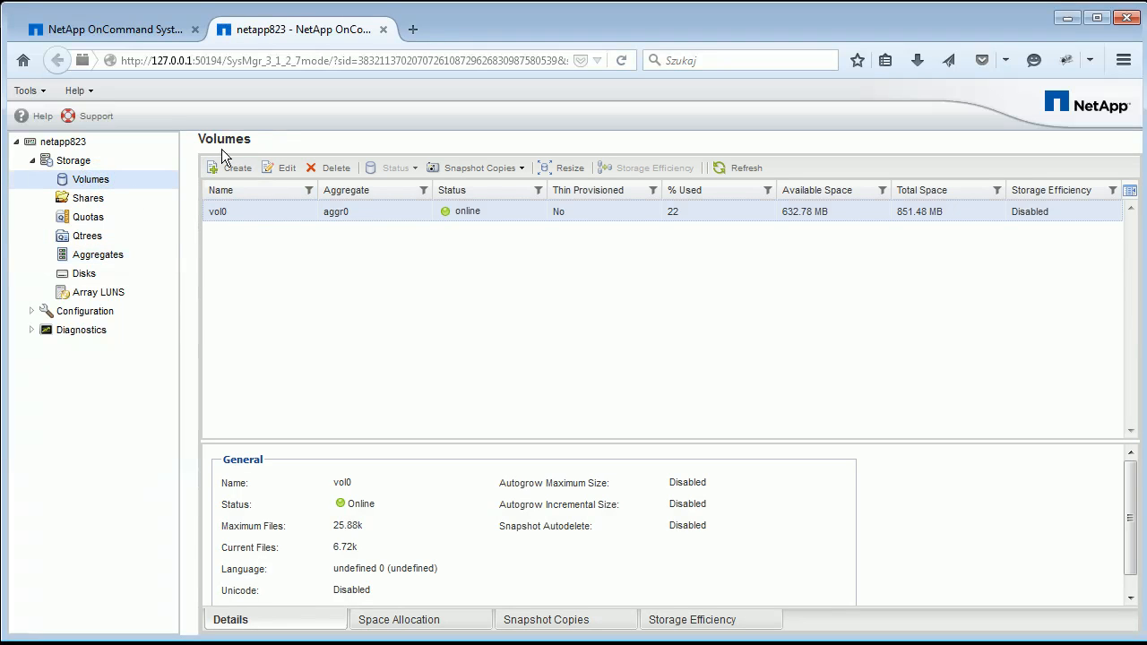
left_click(237, 169)
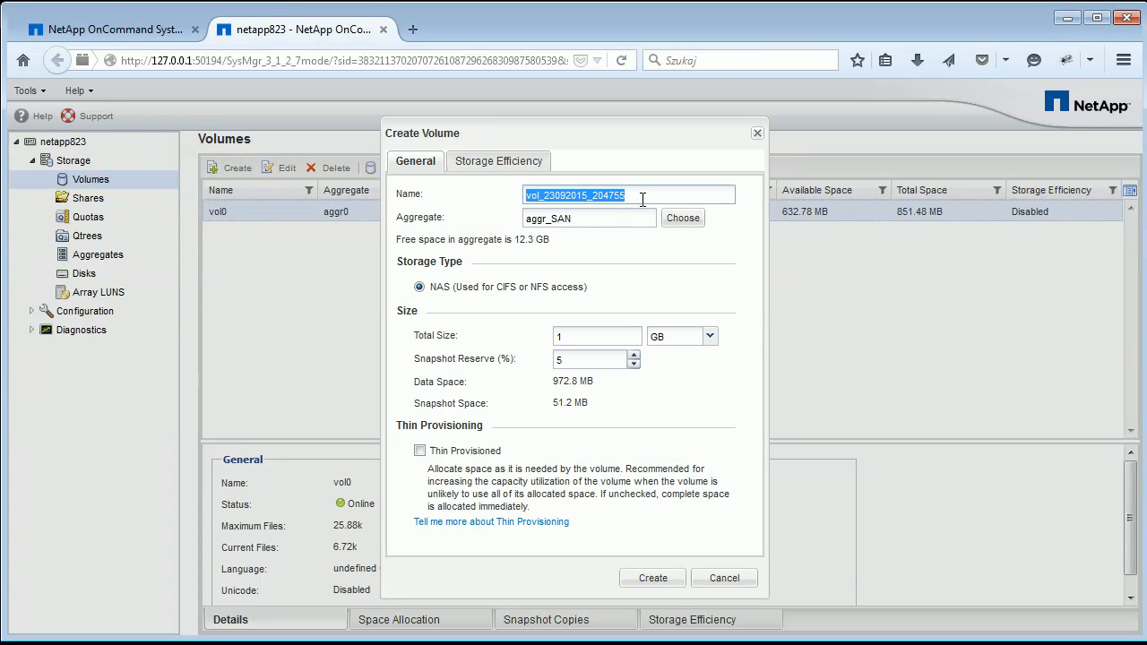
type("vol_SAN")
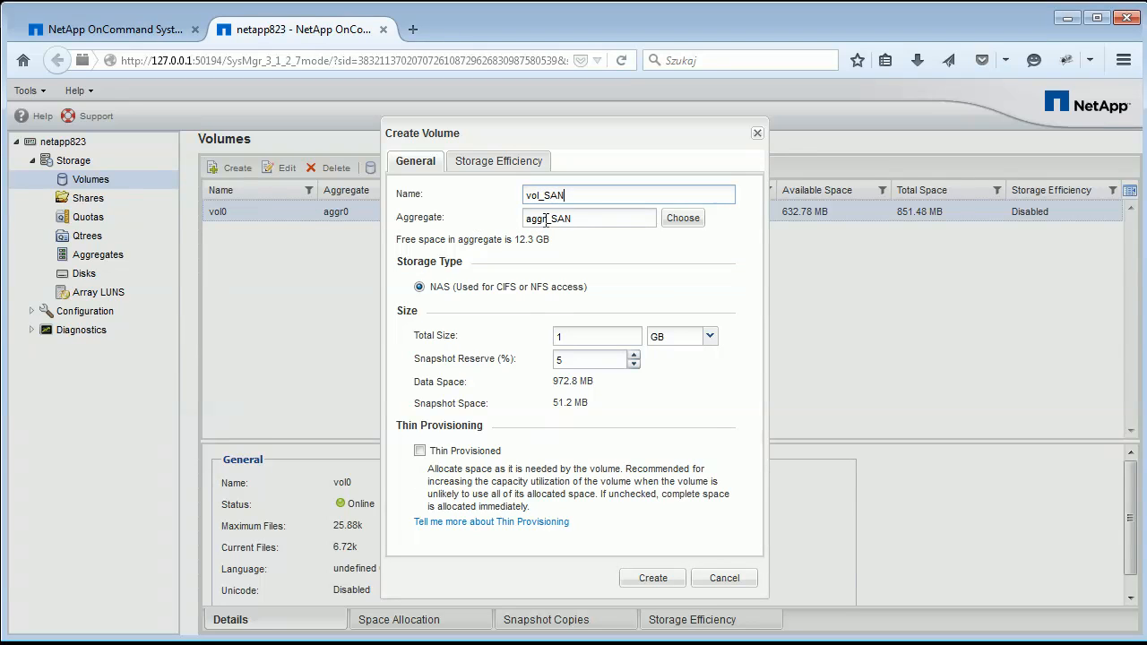
mouse_move(584, 335)
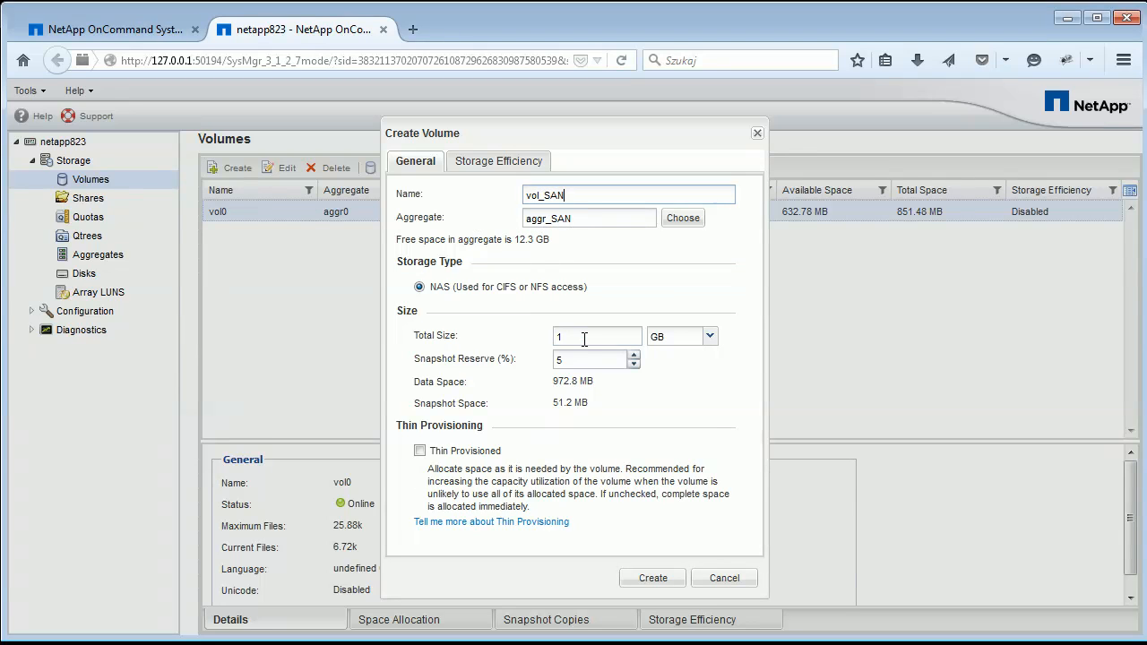
type("0")
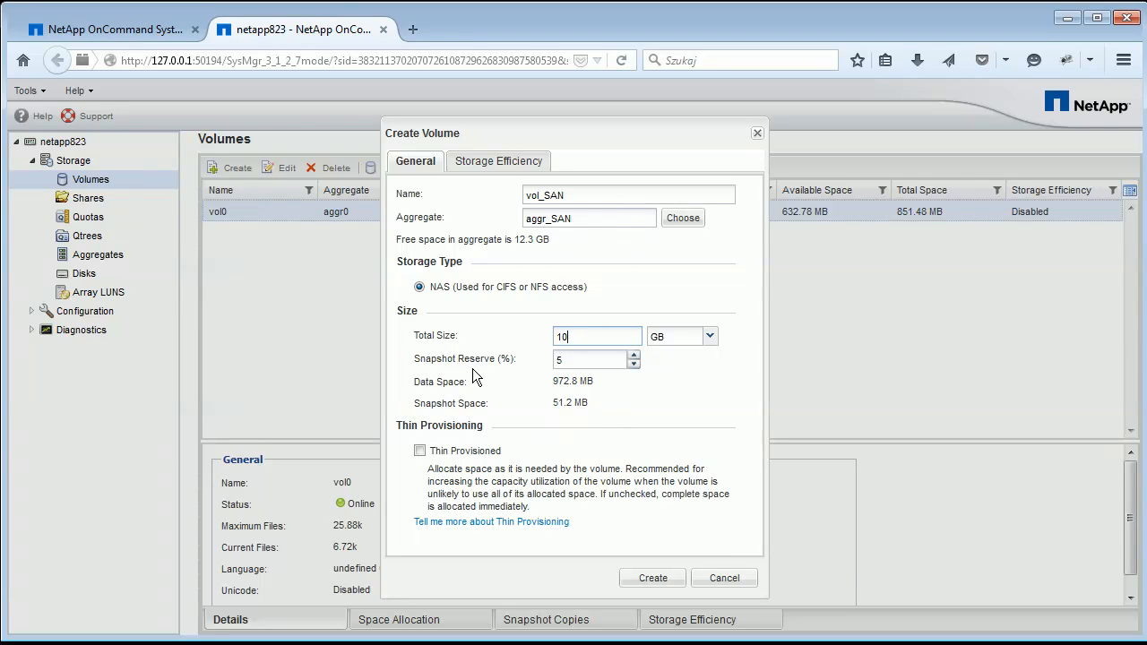
mouse_move(609, 538)
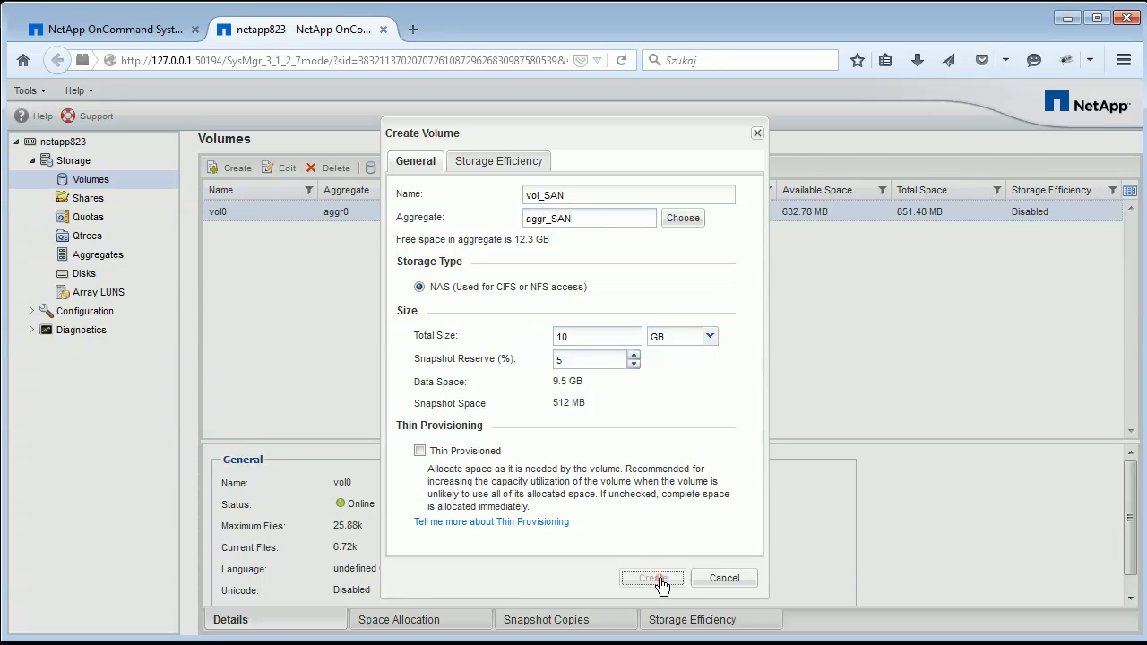
left_click(652, 577)
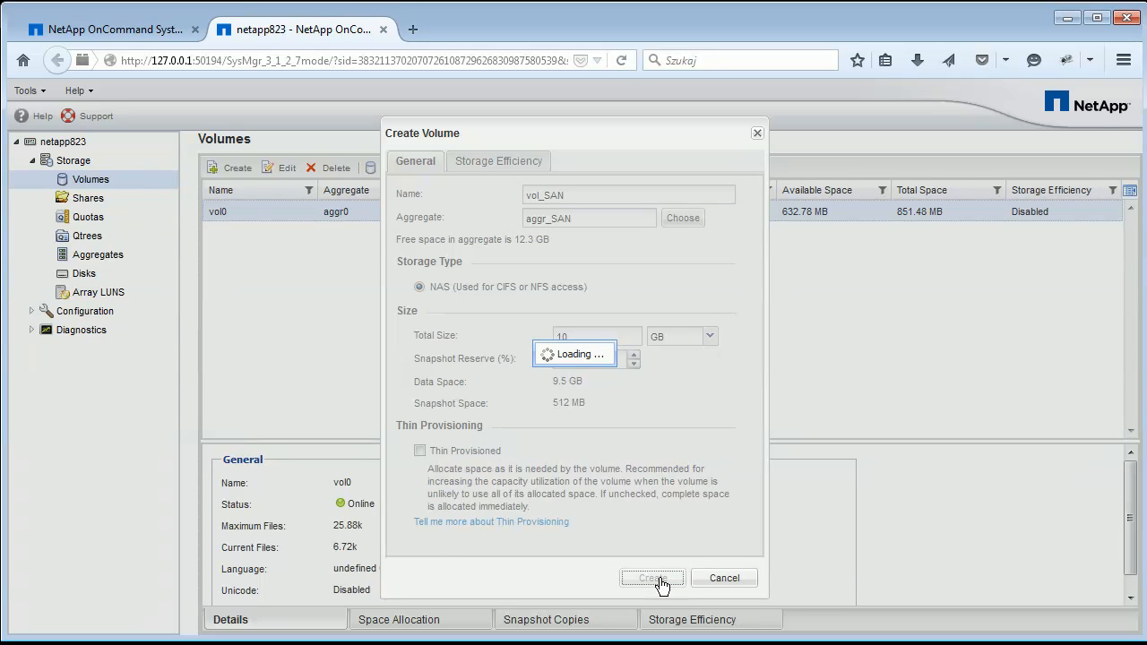
left_click(652, 577)
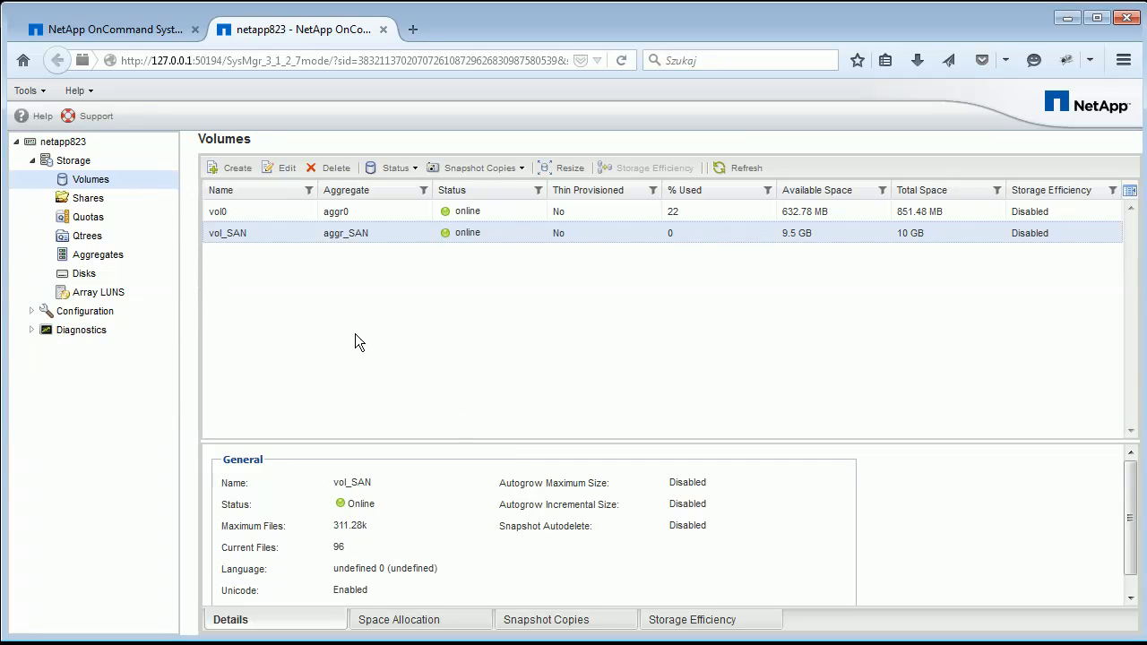
left_click(219, 211)
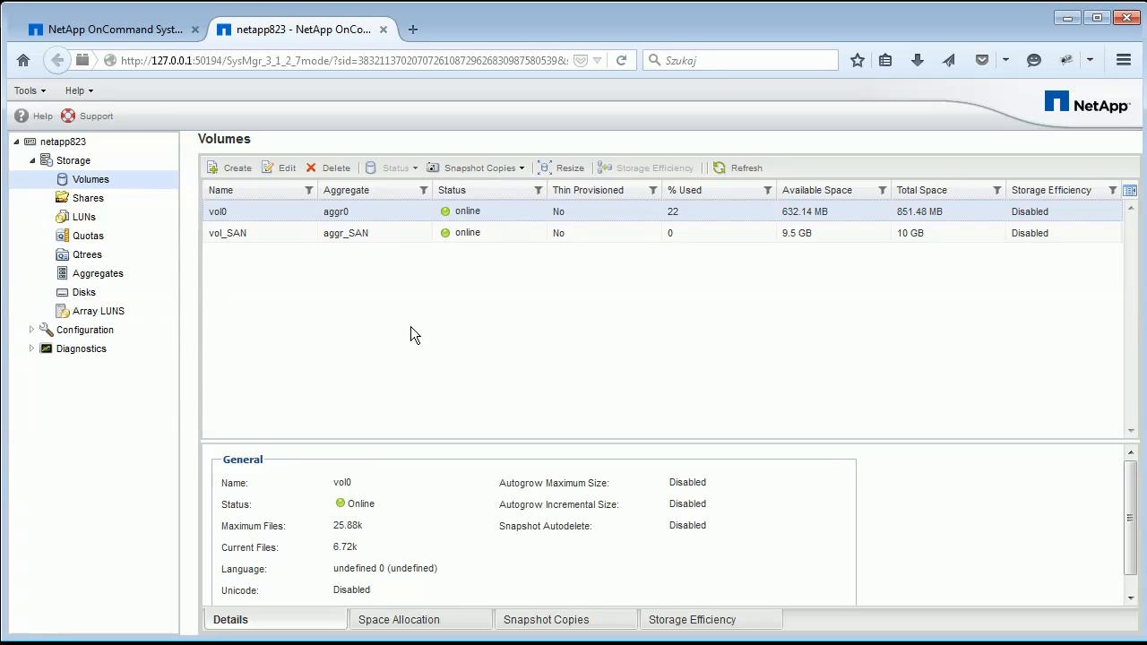
left_click(227, 233)
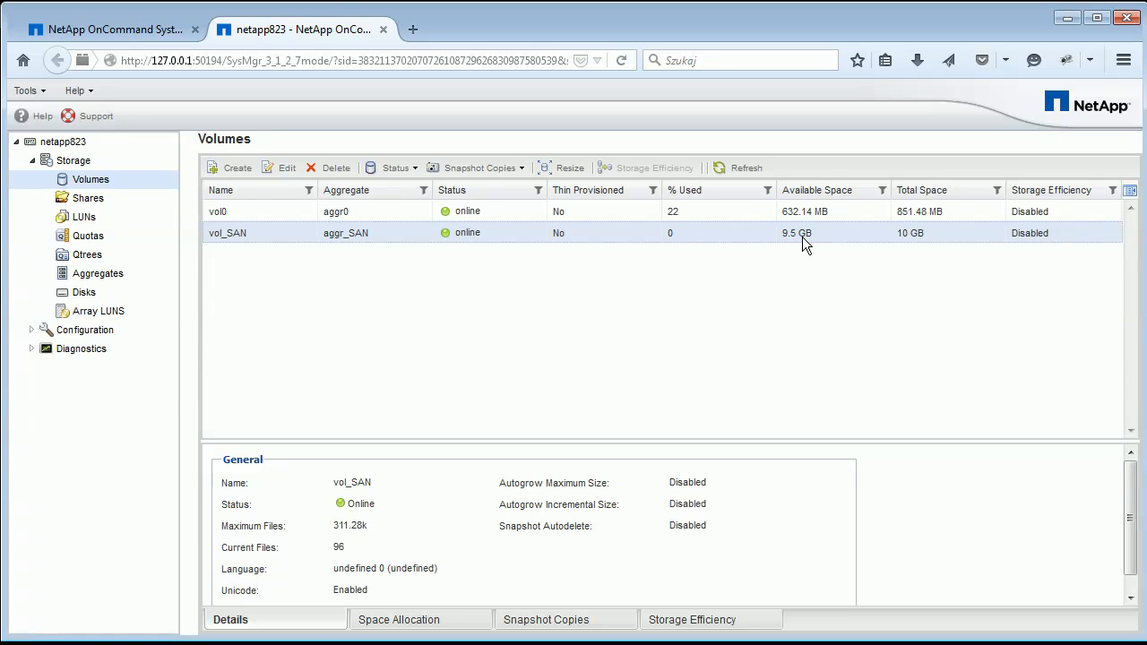
mouse_move(624, 319)
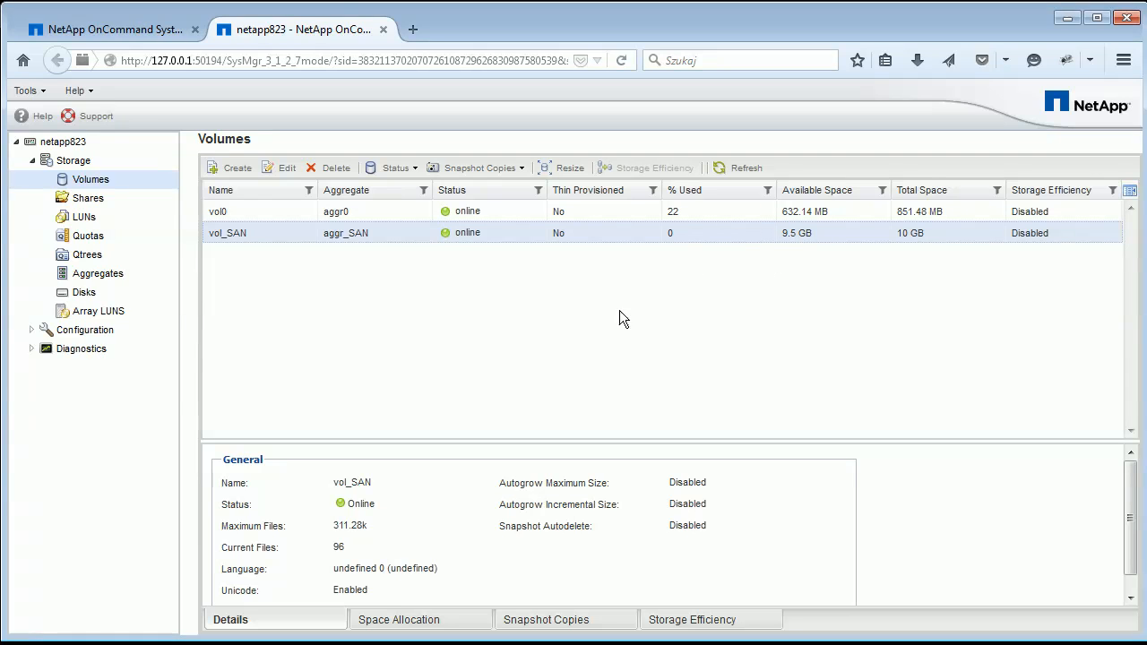
mouse_move(617, 326)
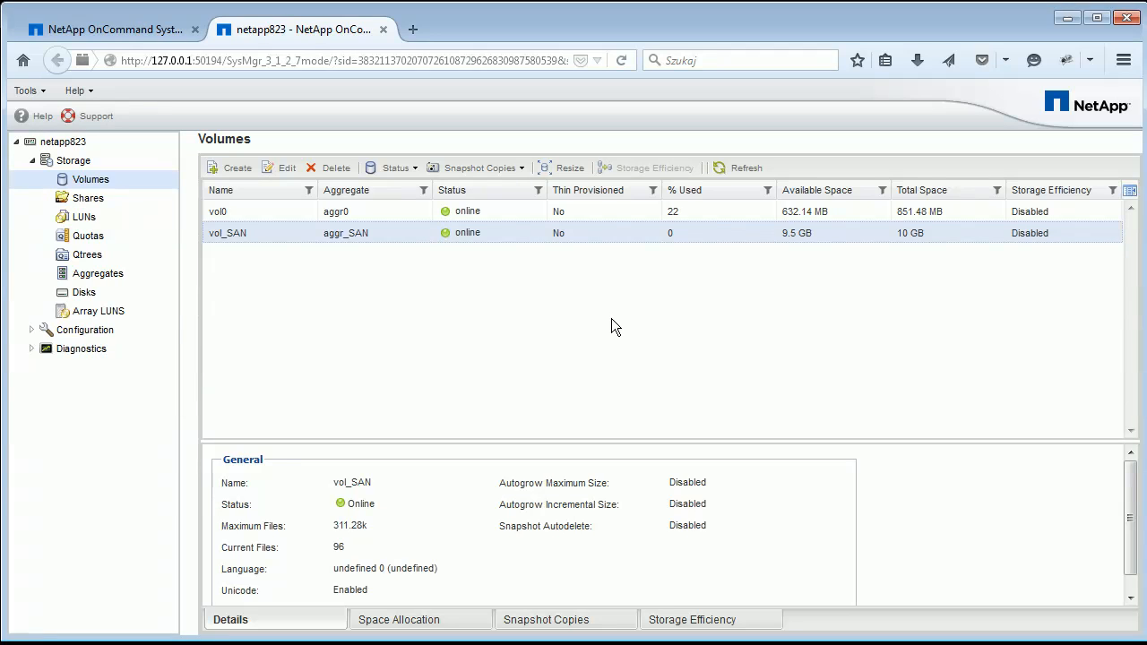
mouse_move(477, 348)
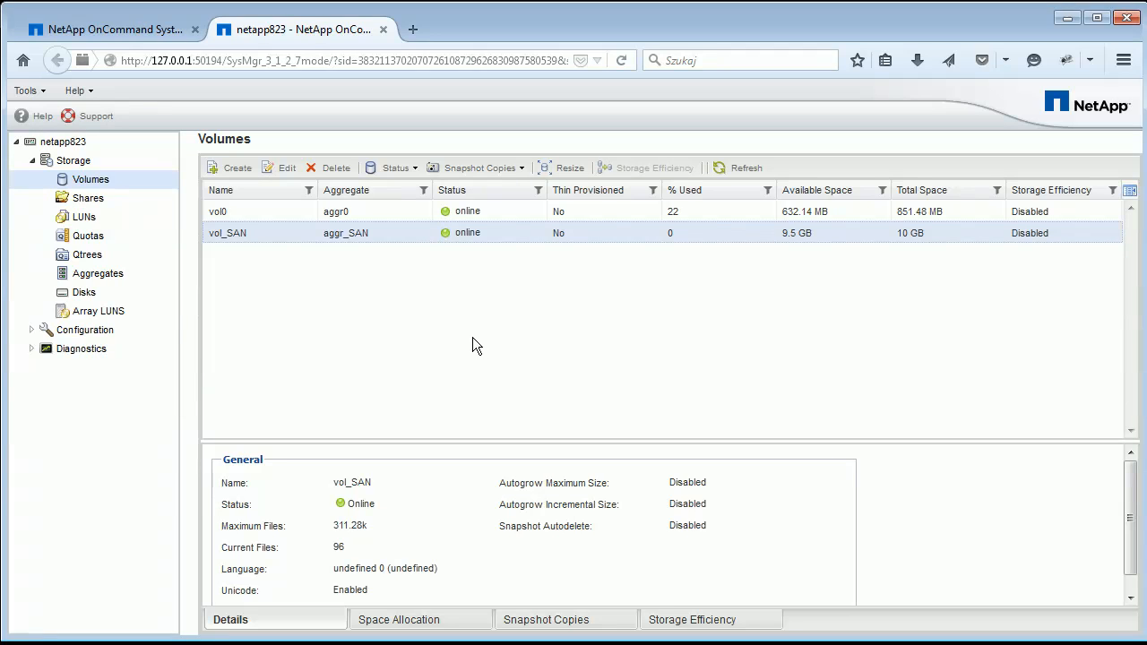
mouse_move(201, 278)
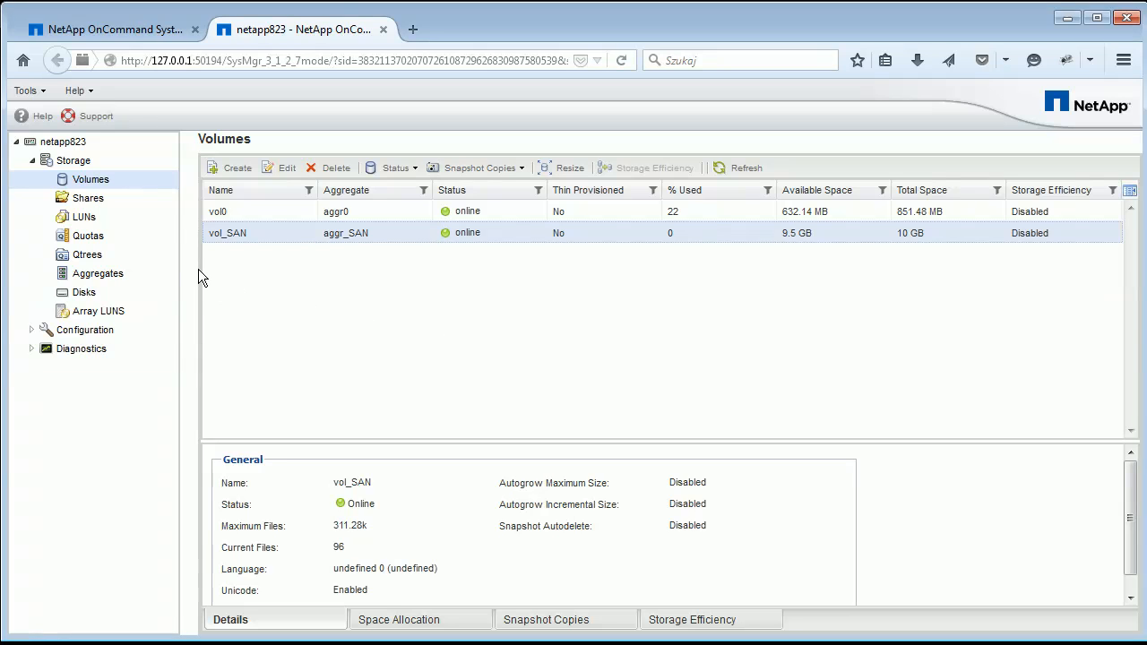
mouse_move(83, 217)
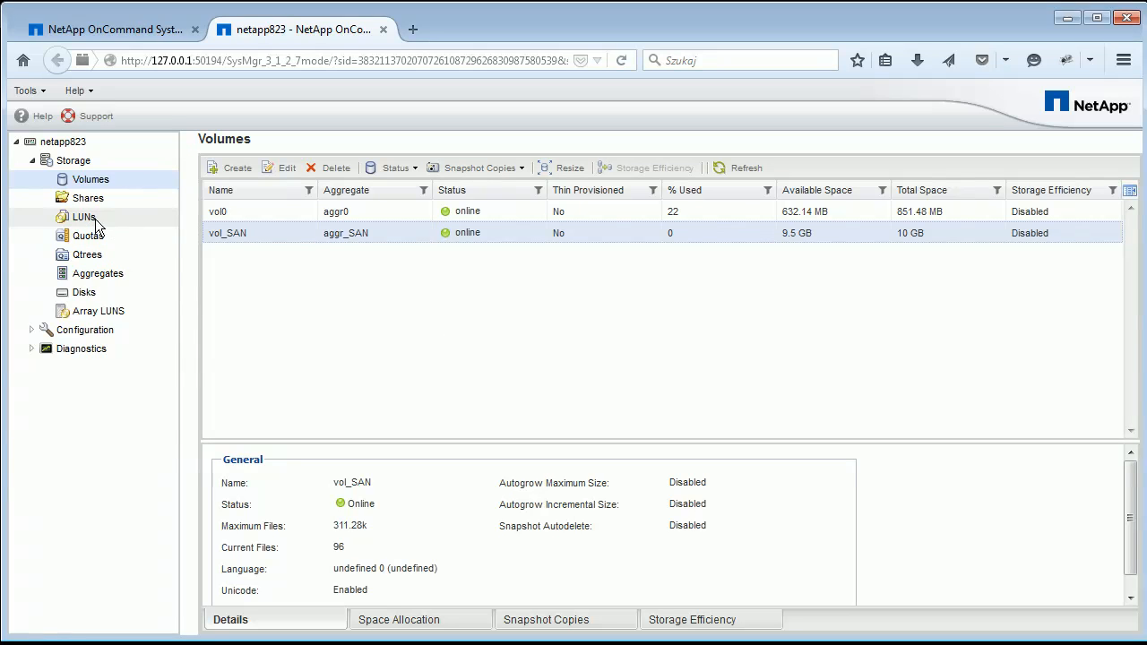
mouse_move(99, 226)
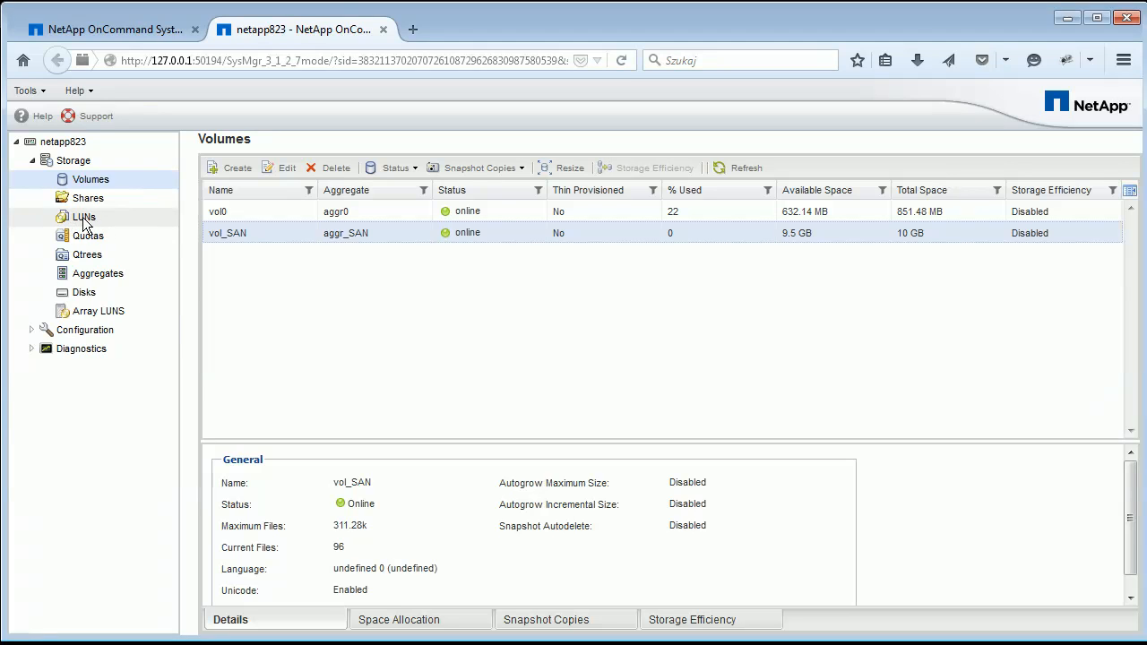
mouse_move(122, 230)
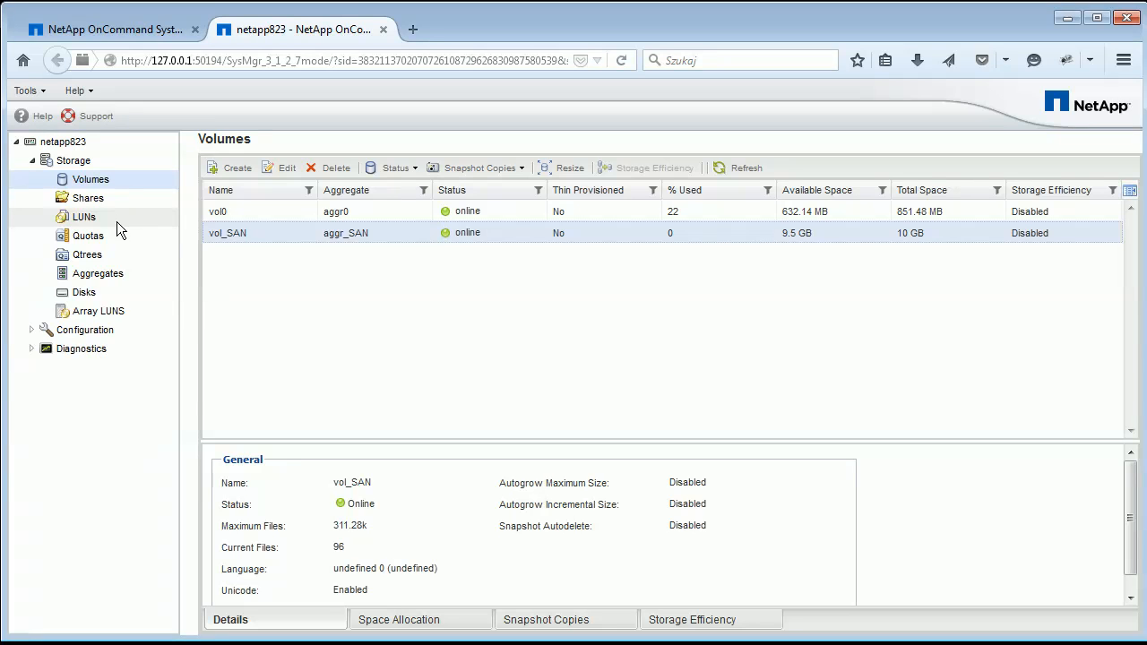
Define new LUN windows_lun_1, type Windows 2008 or later, size 5 GB, and reach the container page.
left_click(84, 217)
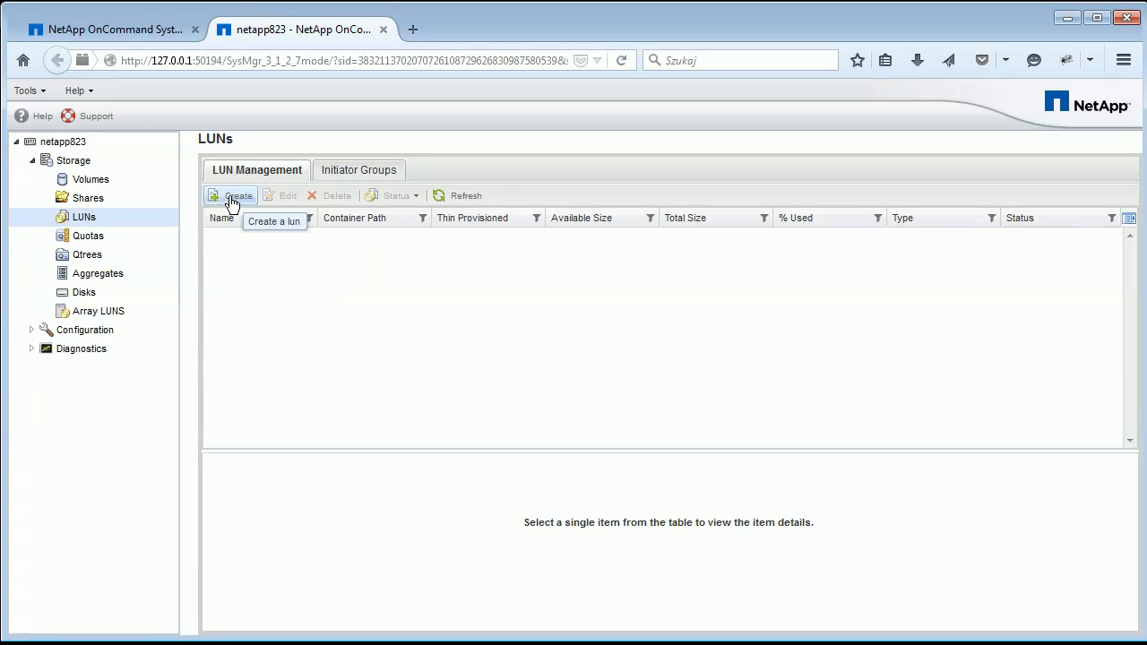
left_click(232, 195)
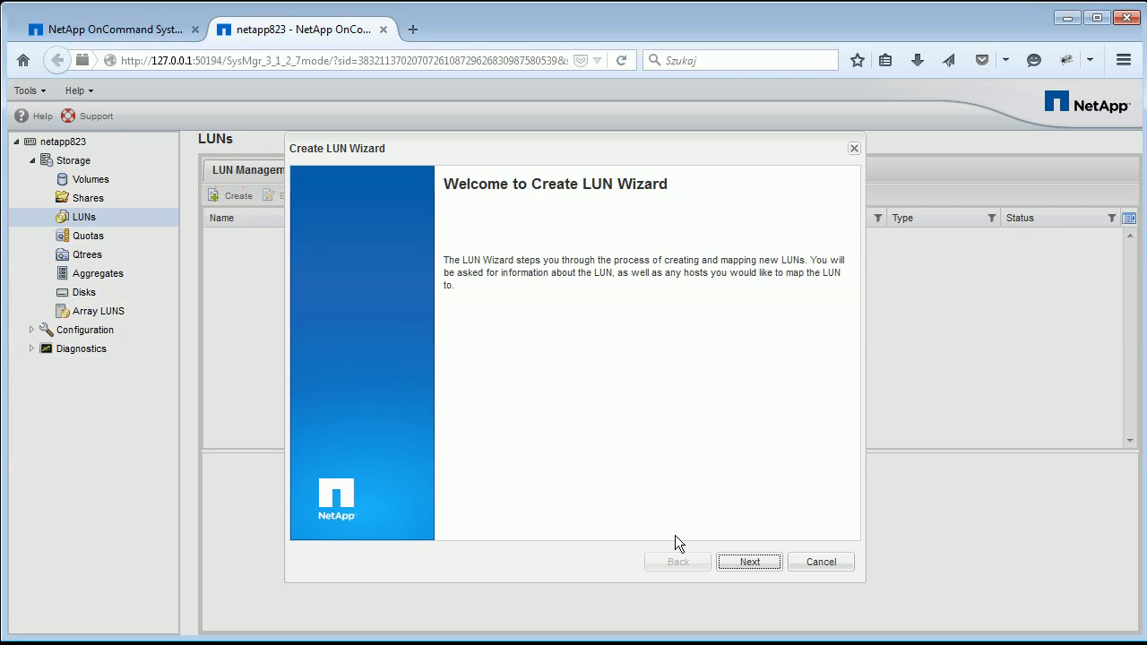
left_click(749, 560)
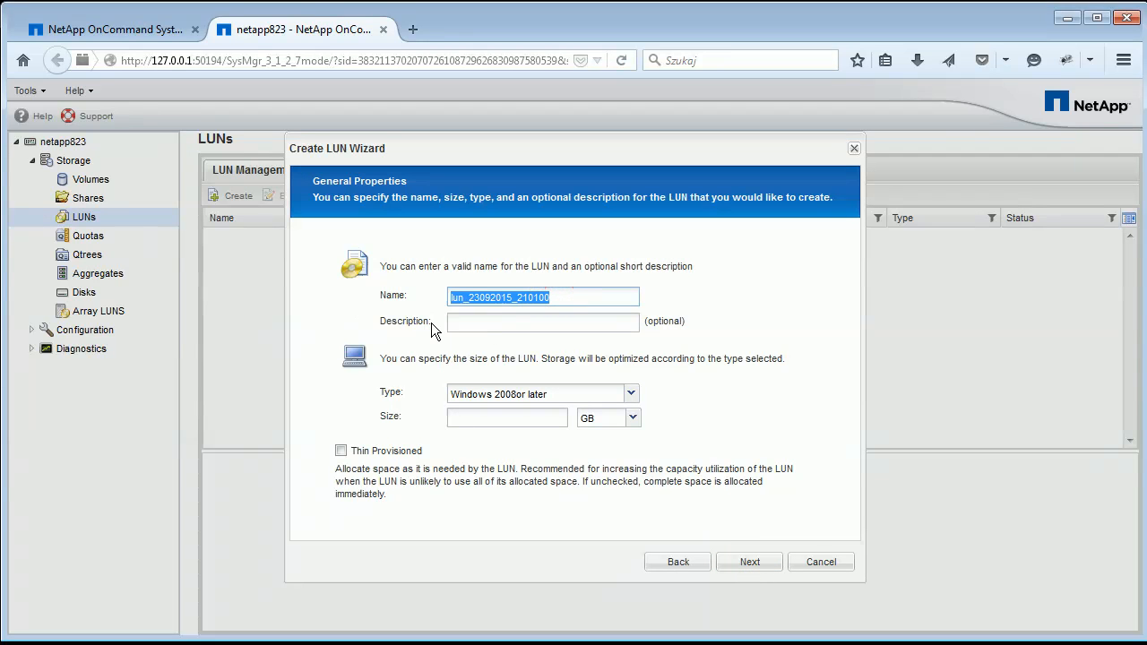
type("window")
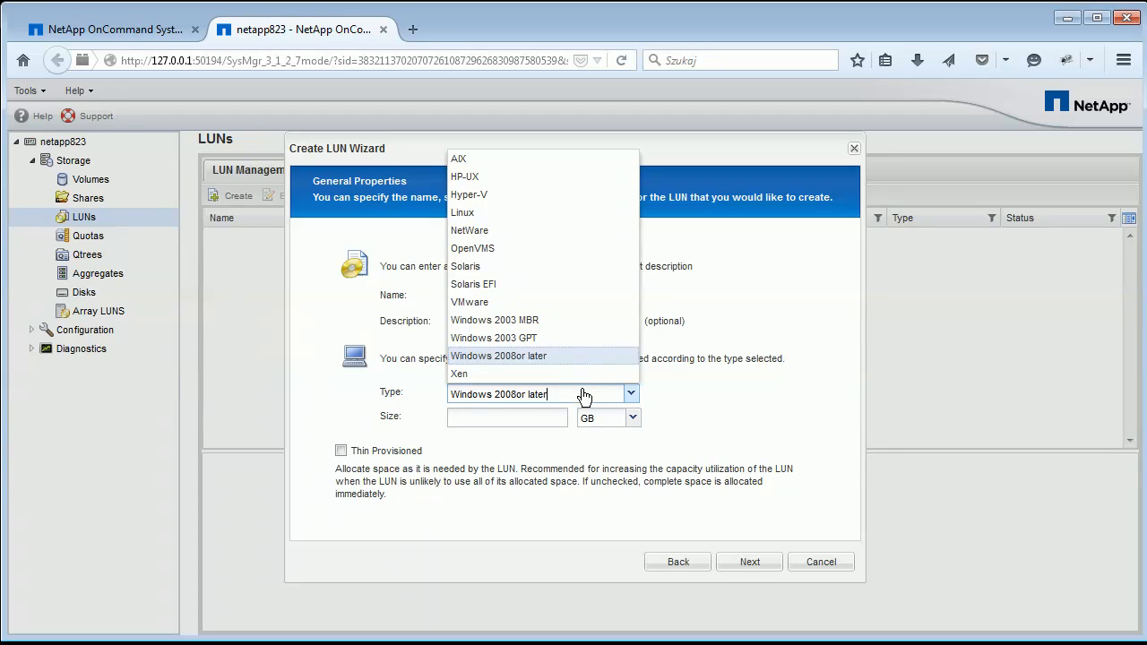
left_click(498, 354)
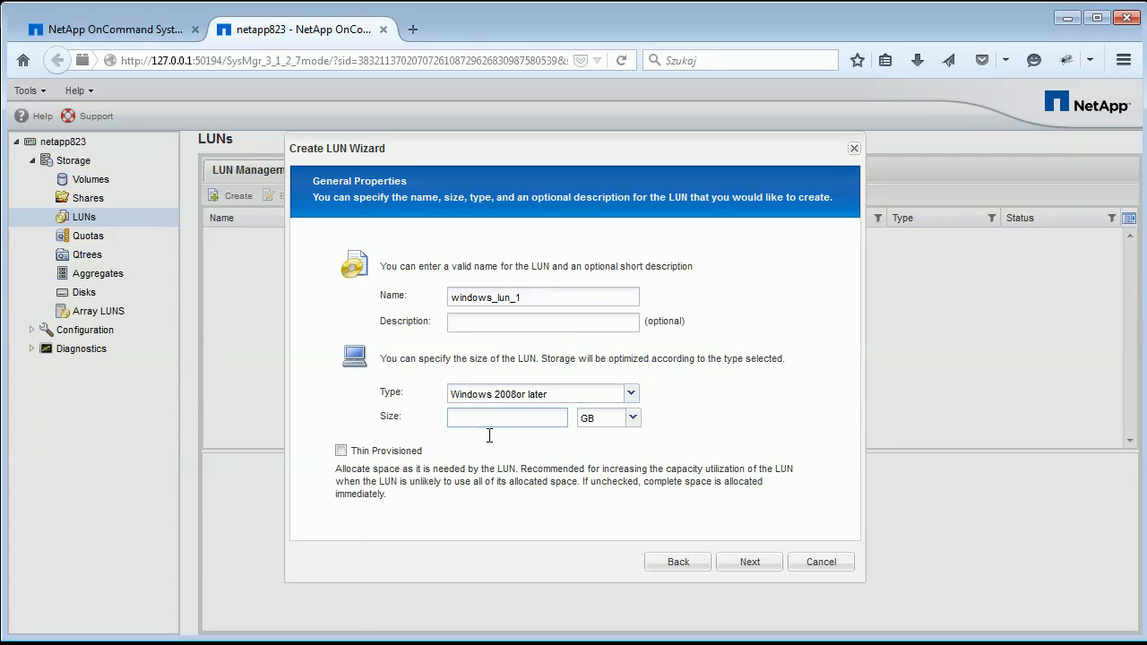
type("5")
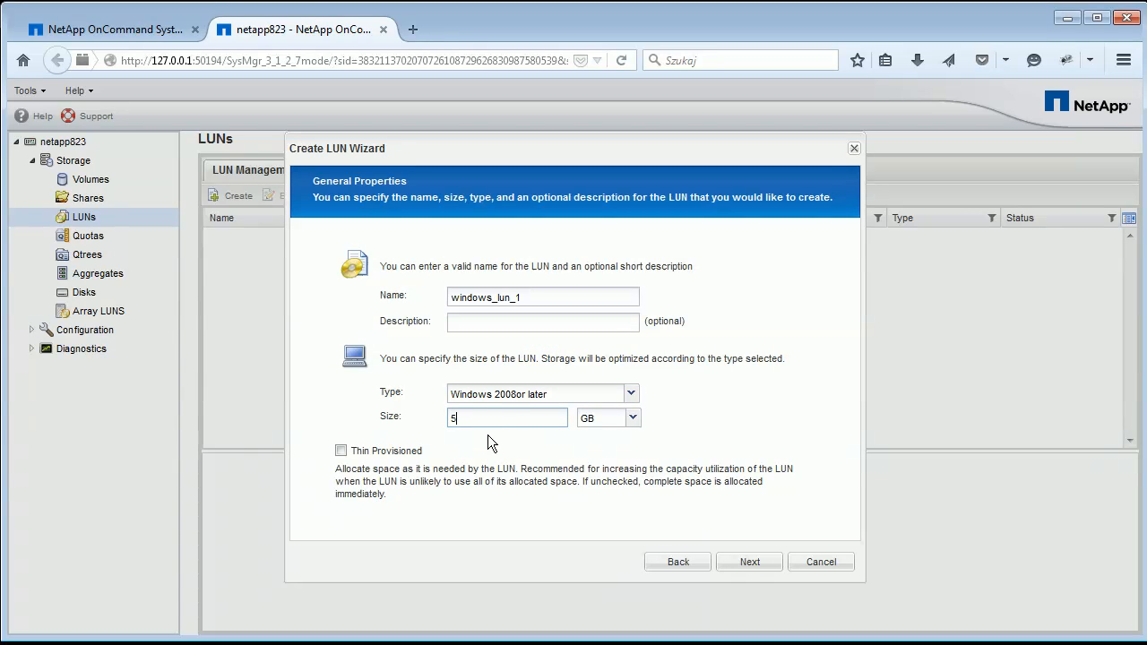
left_click(749, 561)
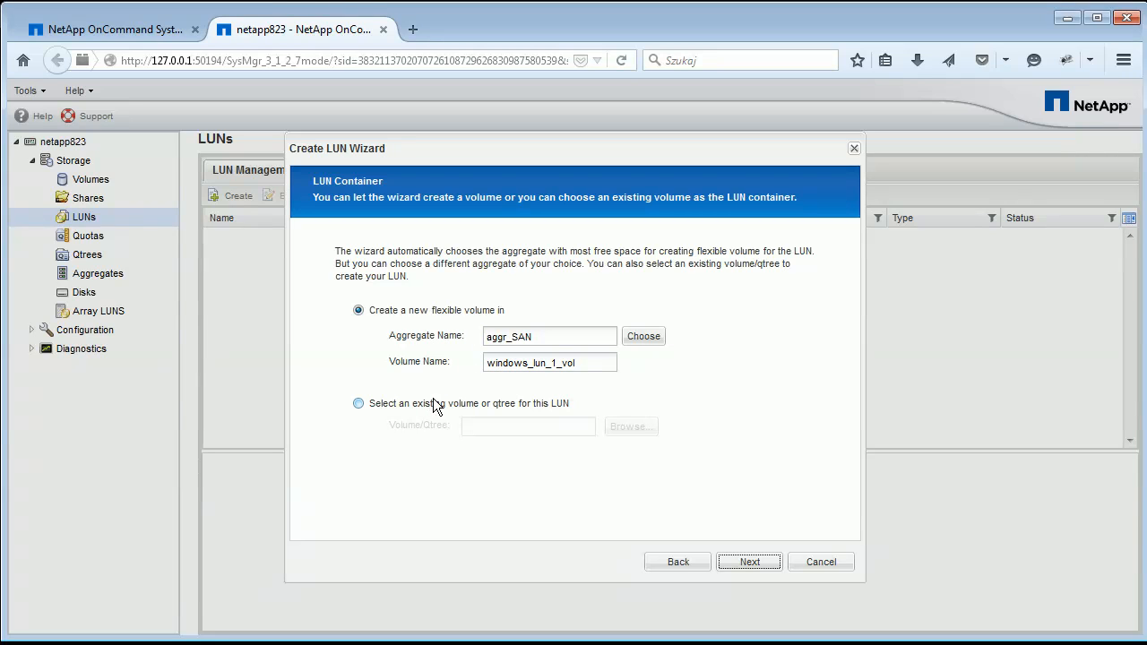
Place windows_lun_1 in existing volume vol_SAN under aggr_SAN and proceed to initiator mapping.
left_click(359, 403)
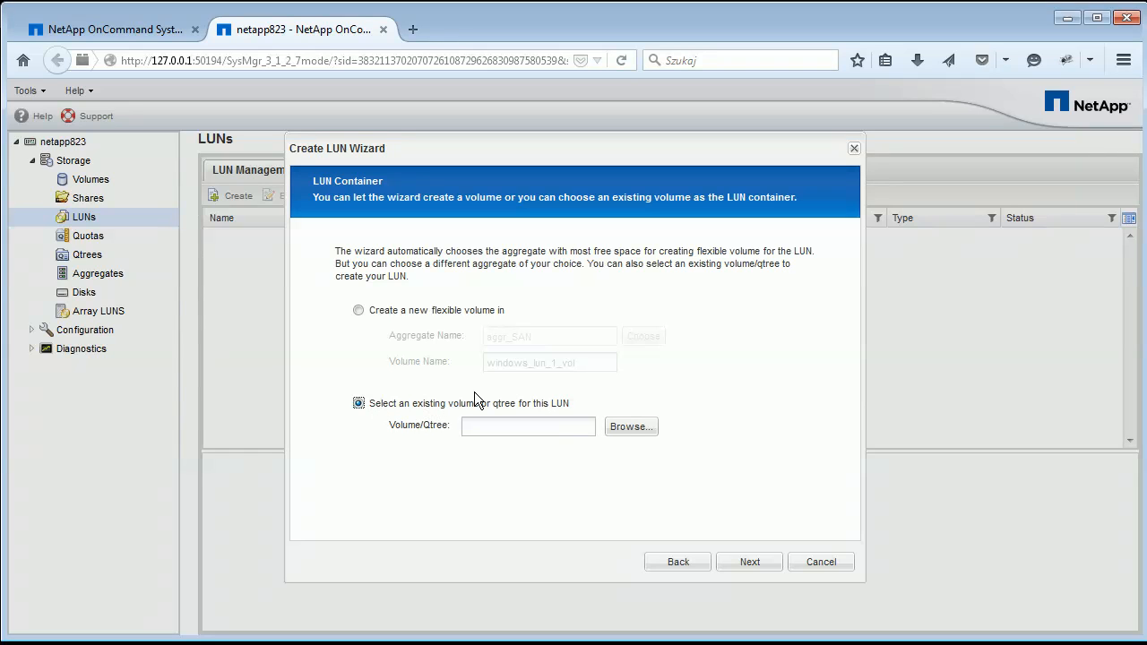
left_click(631, 426)
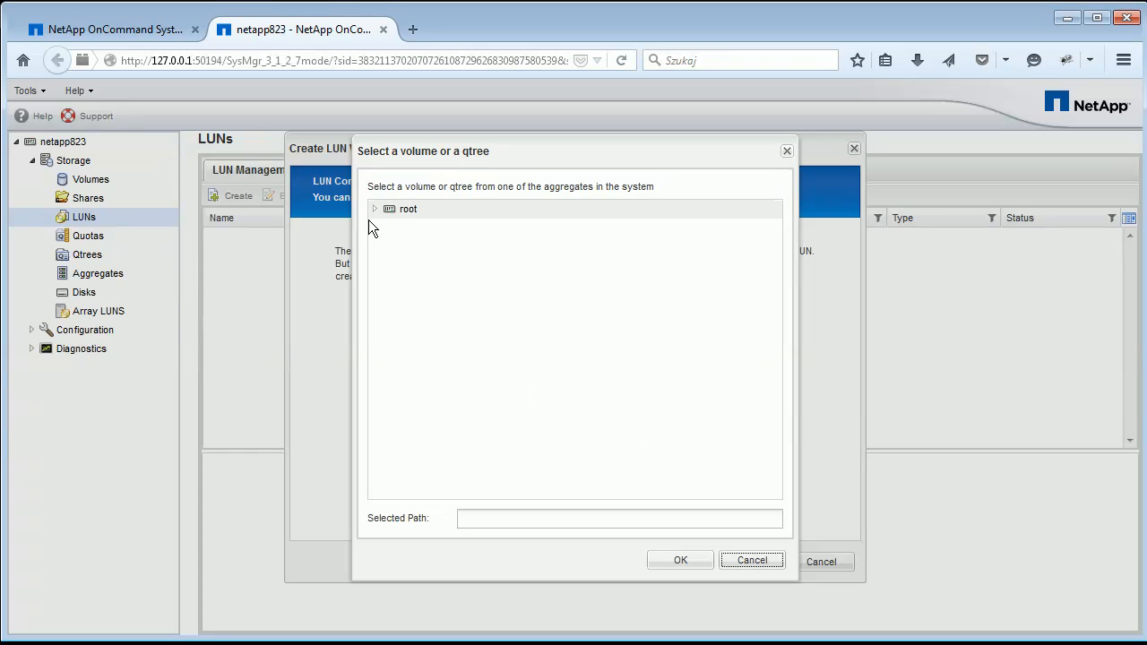
left_click(374, 208)
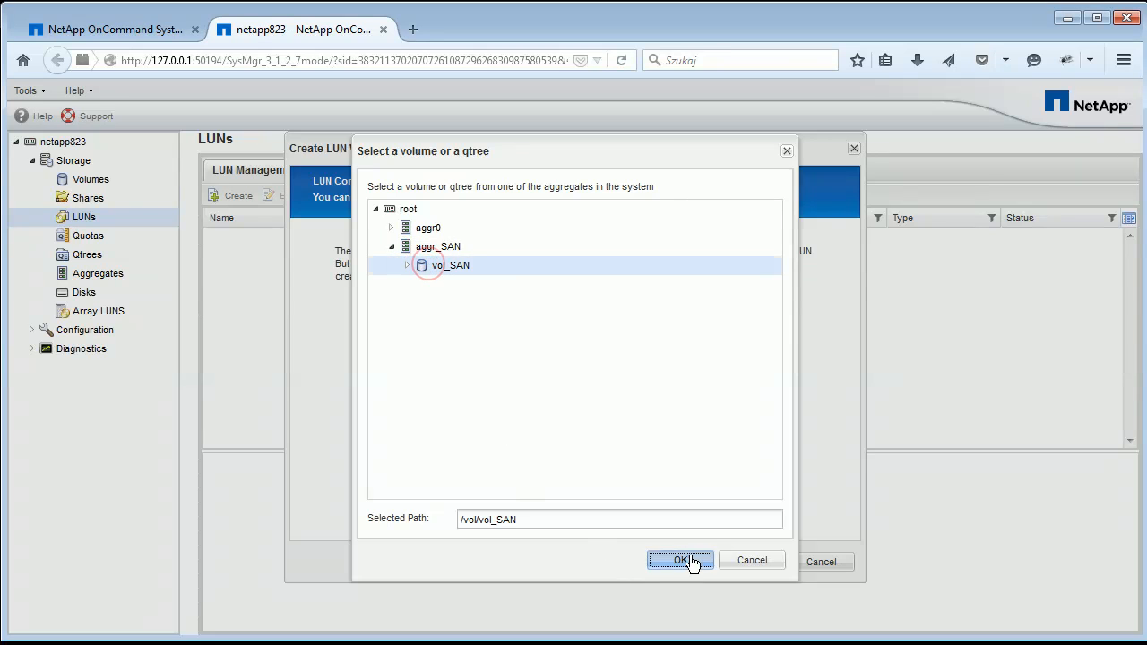
left_click(681, 559)
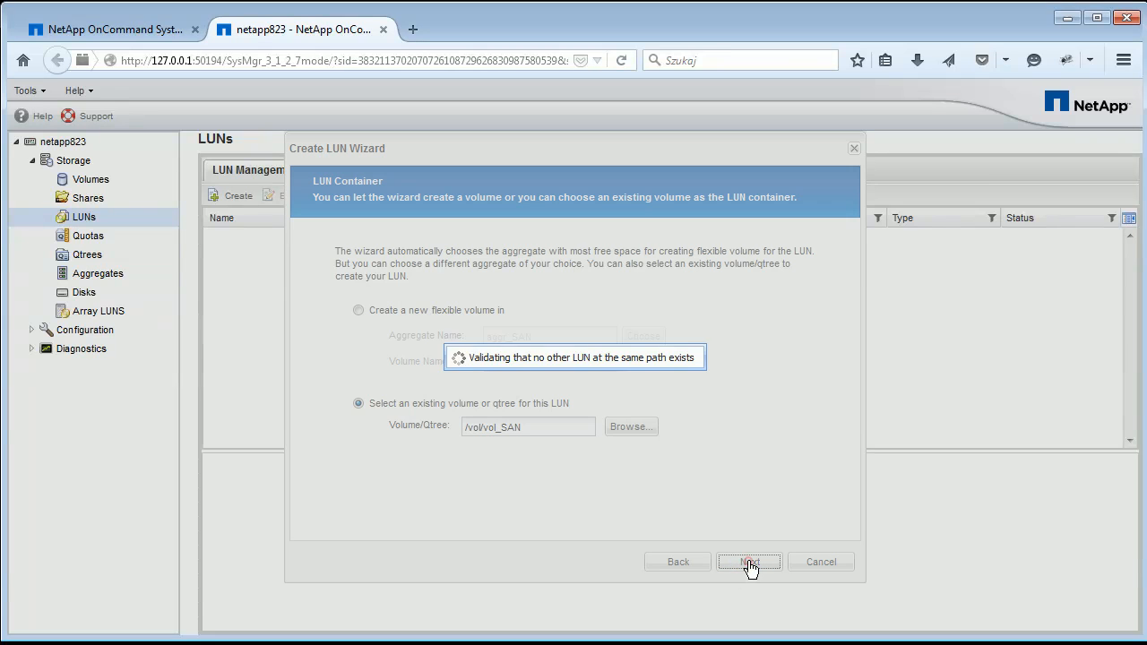
left_click(749, 562)
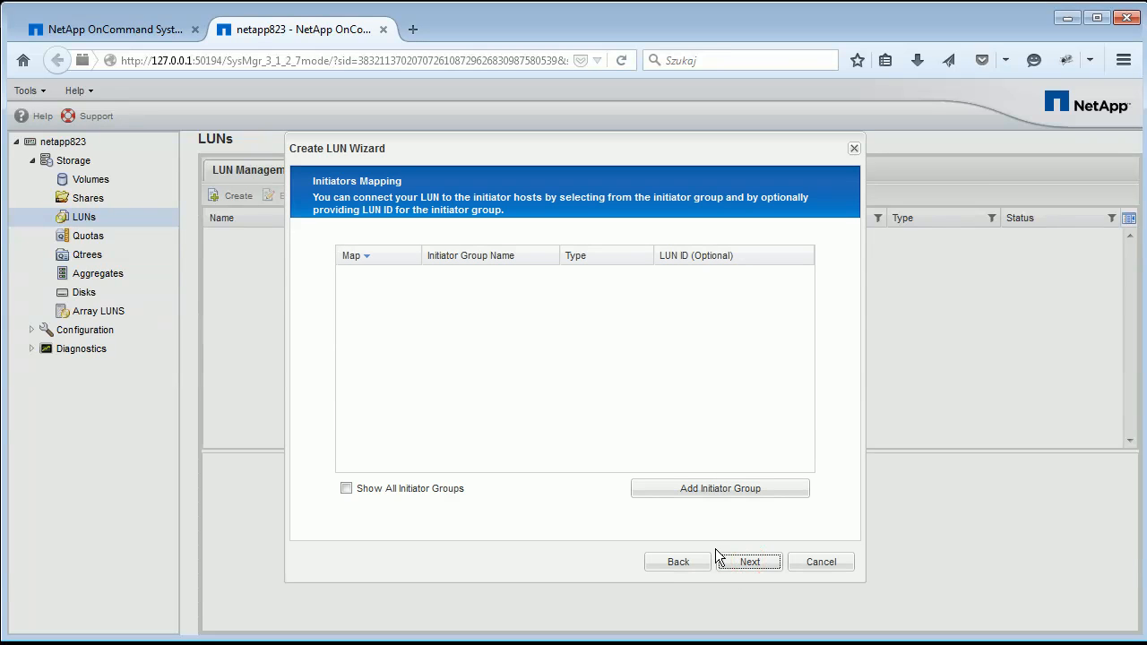
mouse_move(585, 477)
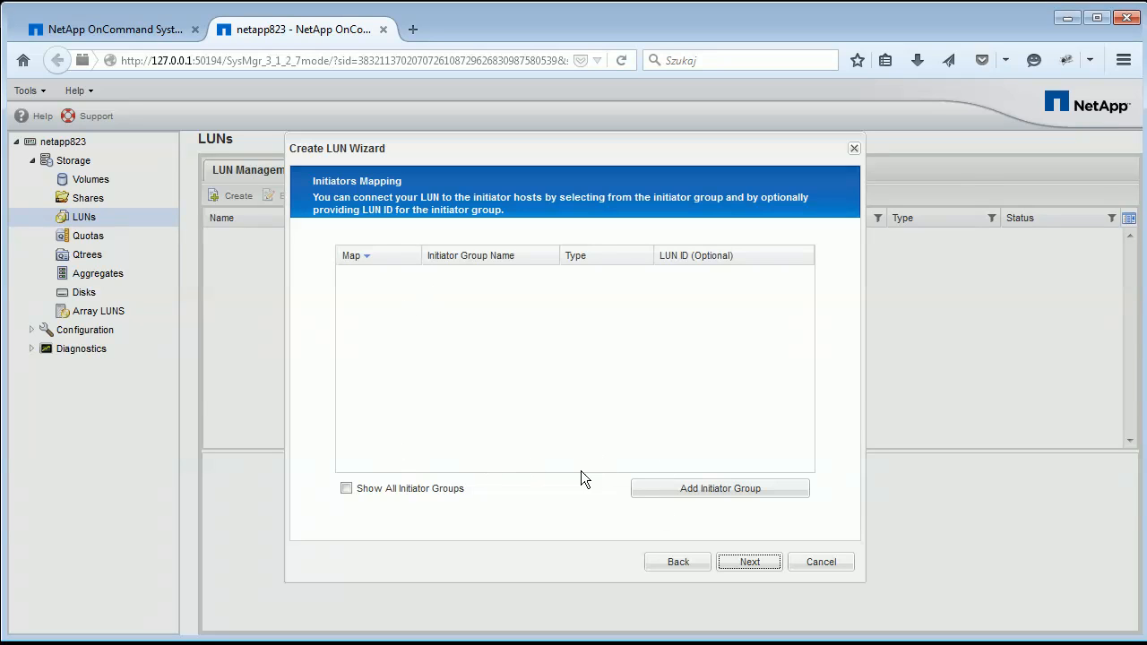
mouse_move(652, 459)
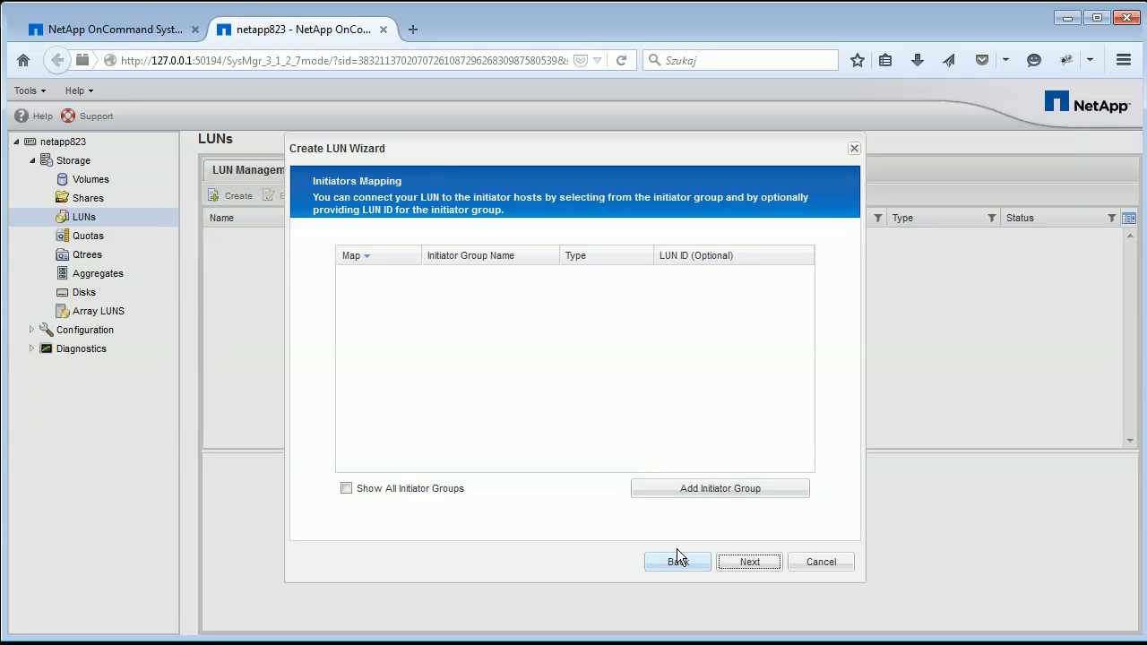
Finish the wizard without initiator mapping, creating the 5 GB LUN windows_lun_1 on /vol/vol_SAN.
left_click(749, 563)
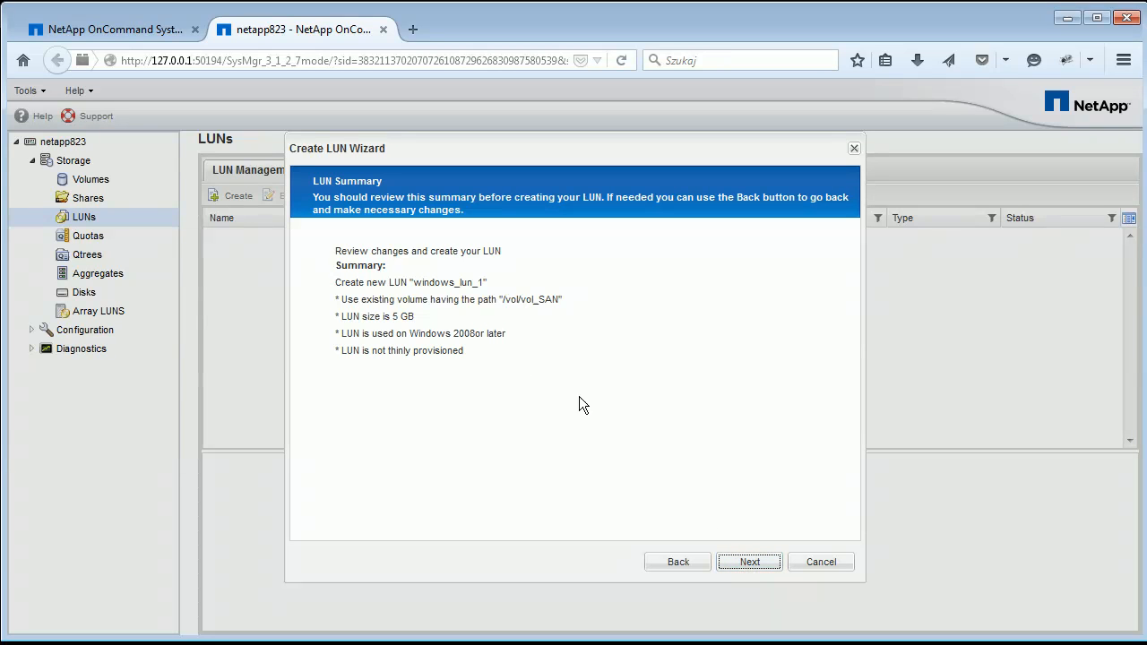
left_click(749, 563)
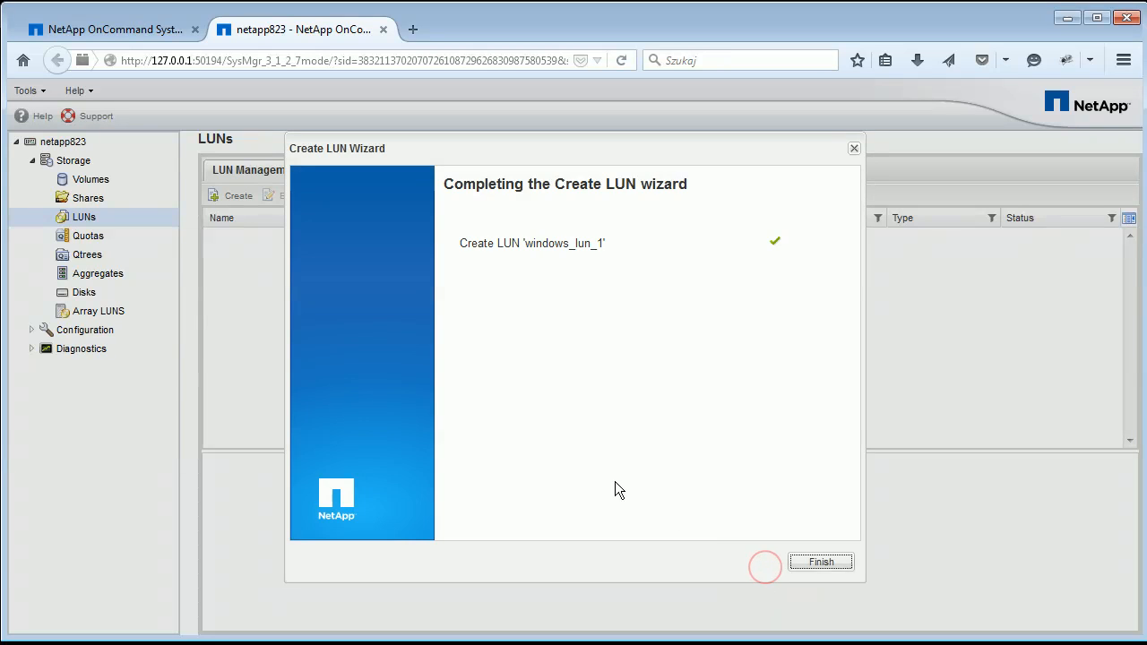
left_click(821, 563)
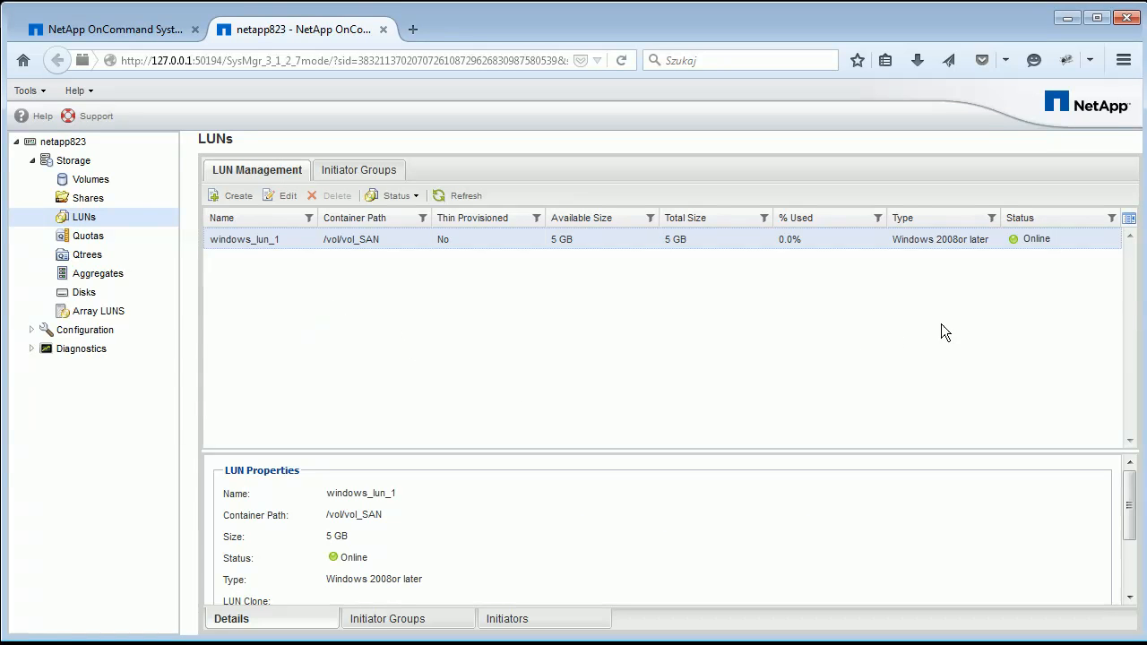
mouse_move(501, 359)
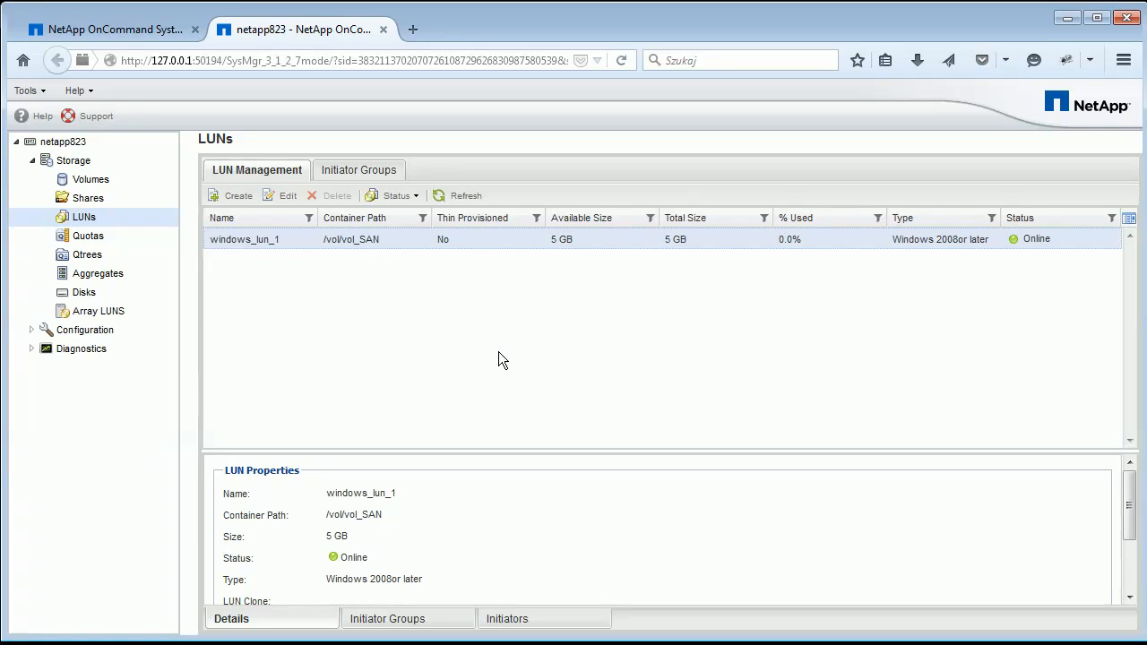
mouse_move(394, 315)
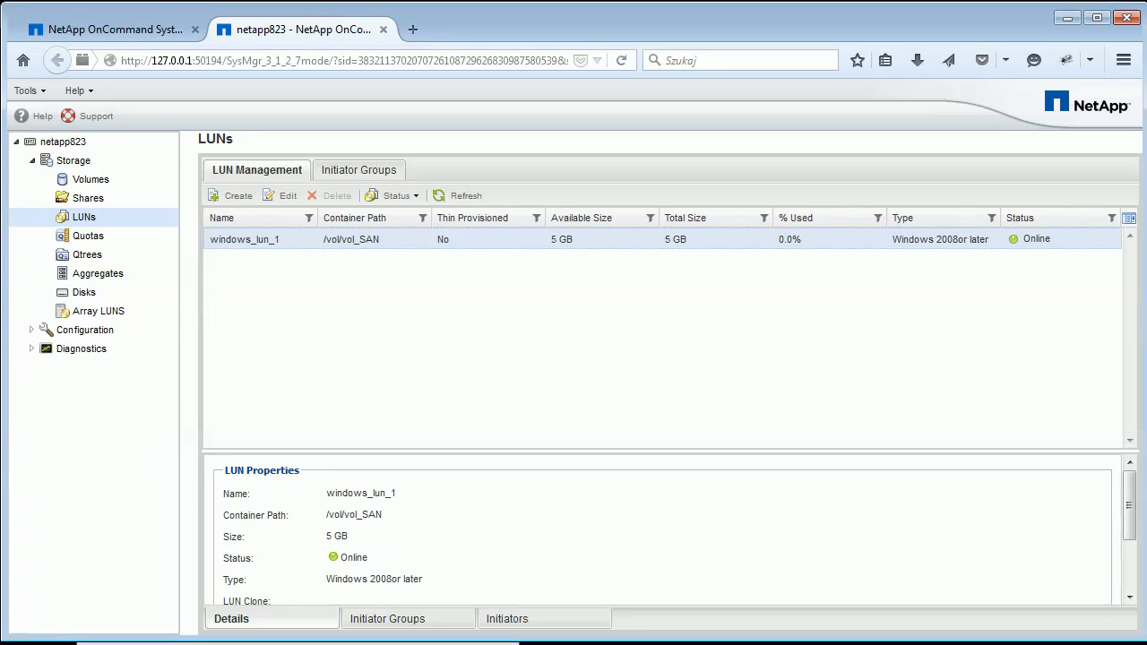
mouse_move(108, 627)
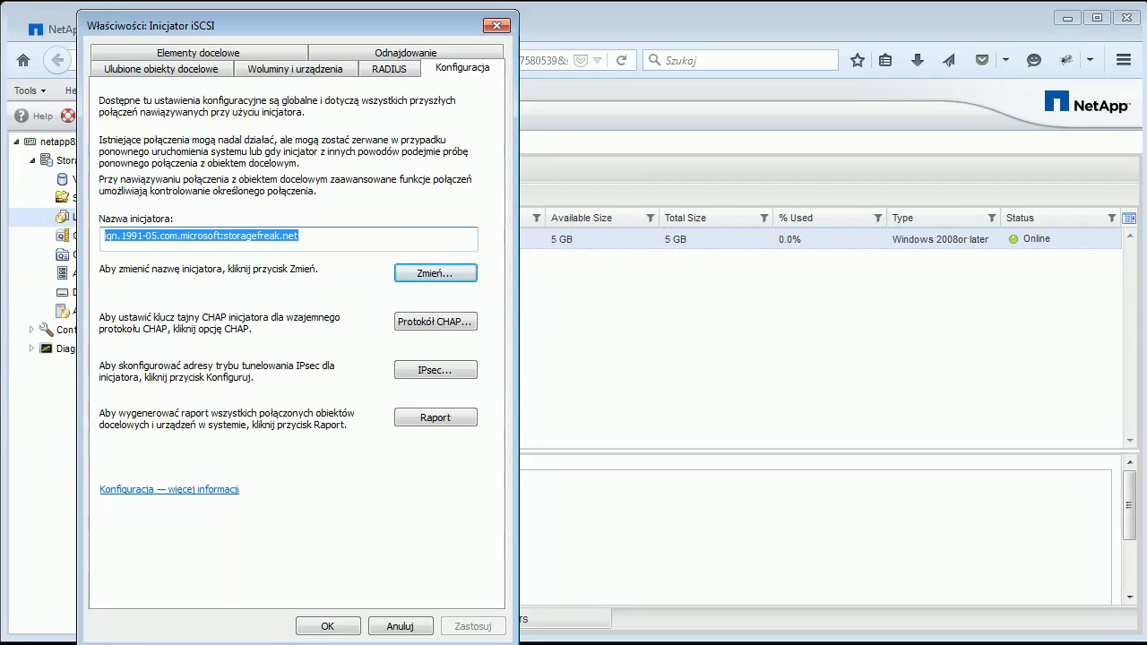
Copy this computer's iSCSI initiator name from the Konfiguracja tab via Kopiuj.
right_click(200, 237)
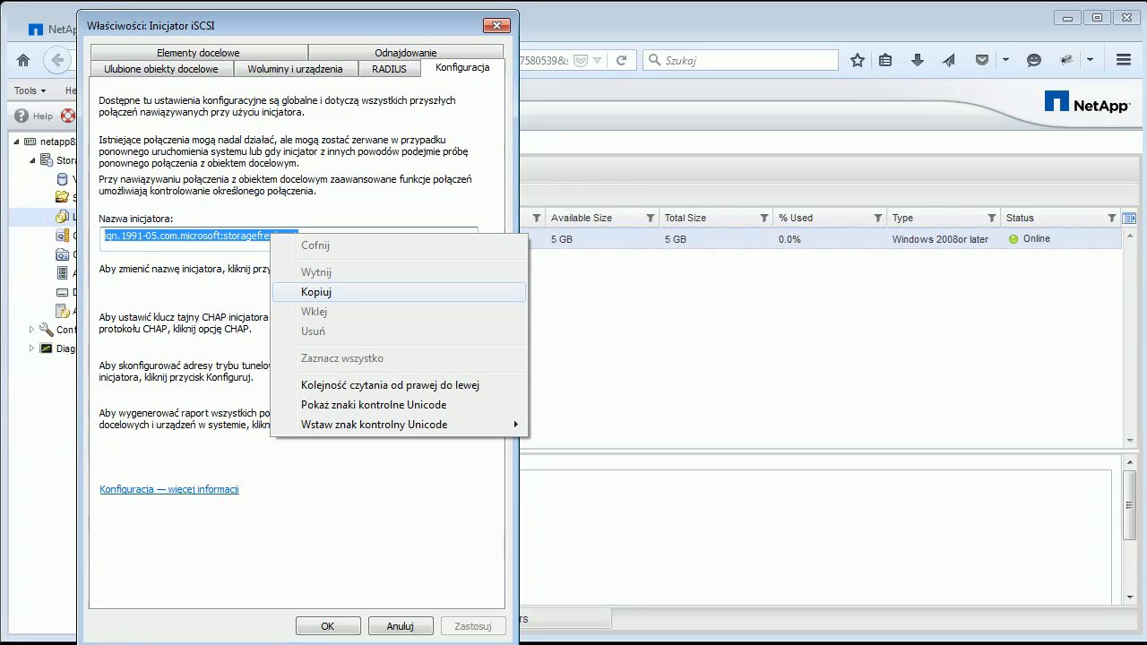
left_click(316, 290)
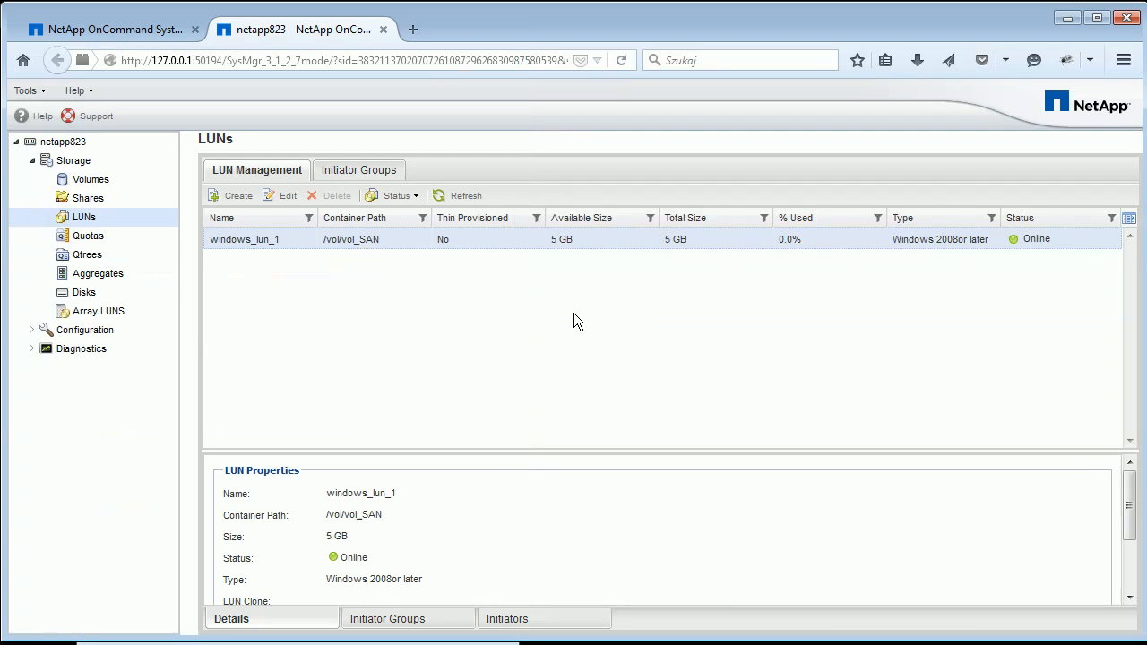
mouse_move(358, 176)
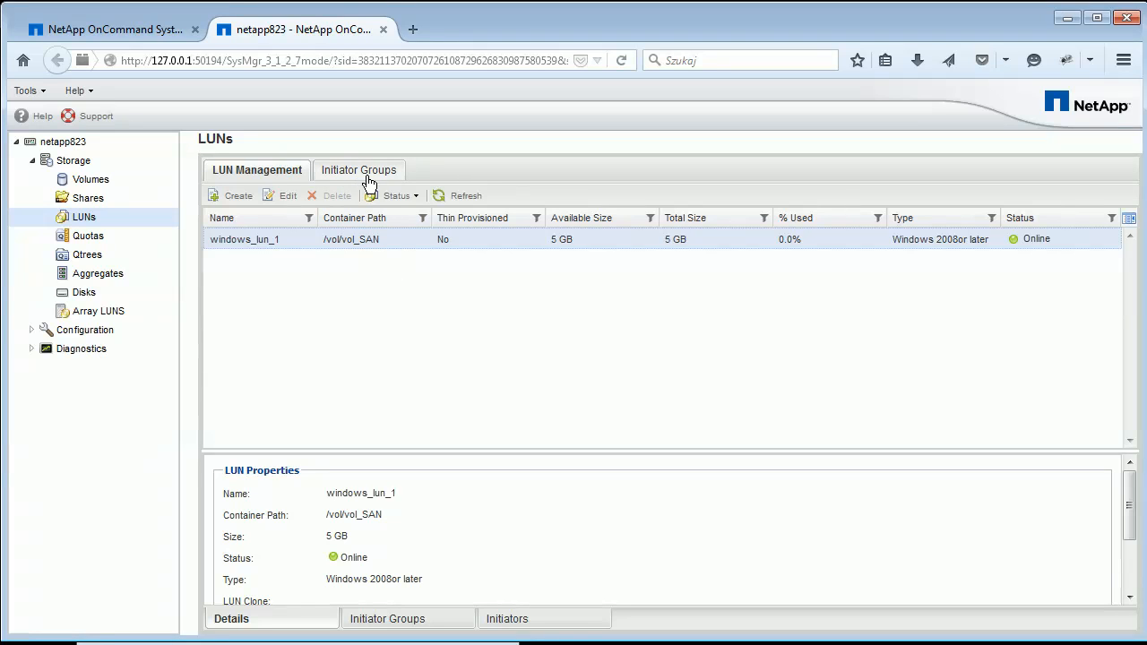
mouse_move(133, 213)
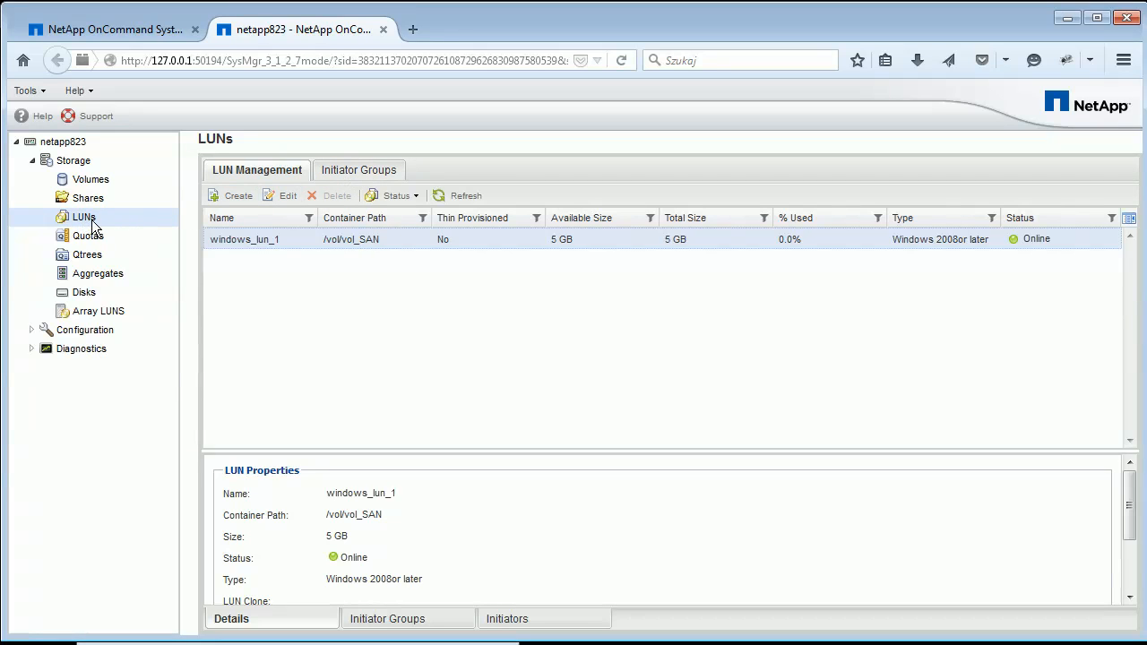
Start a new initiator group named igroup1, Windows OS, iSCSI, and move to its initiator list.
left_click(358, 169)
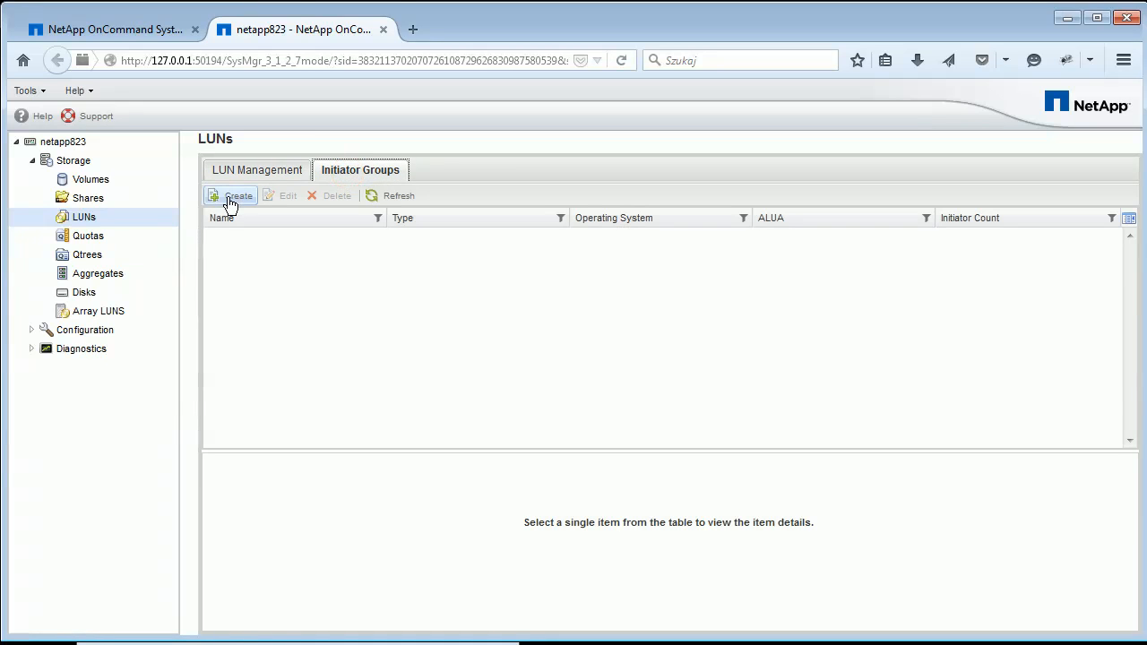
left_click(229, 195)
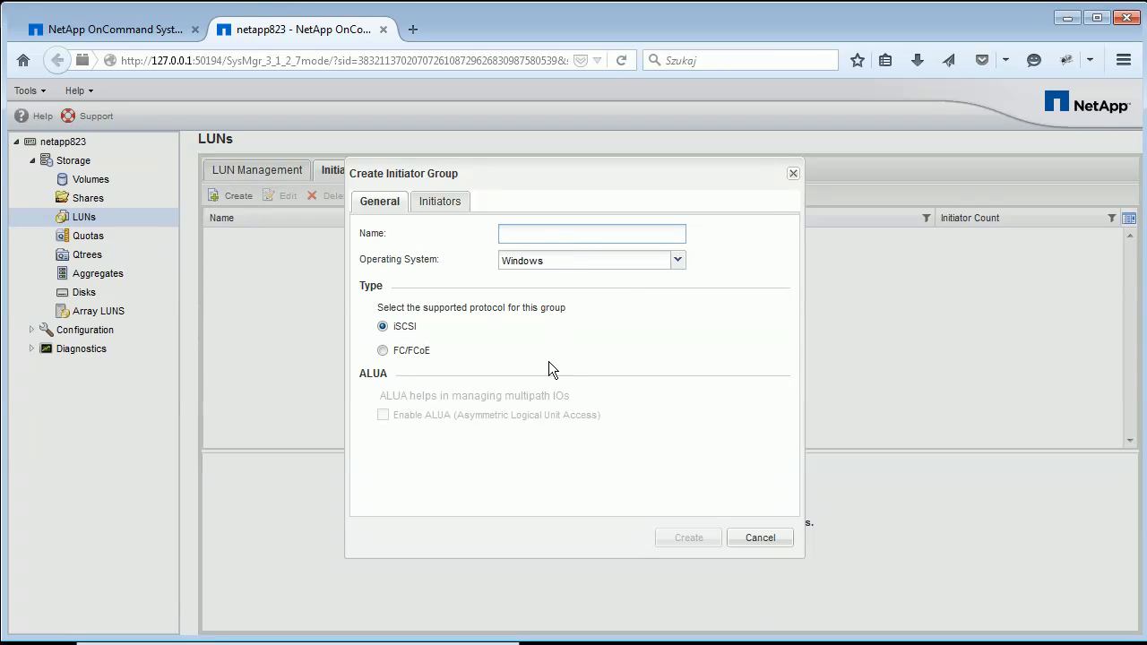
type("igoru")
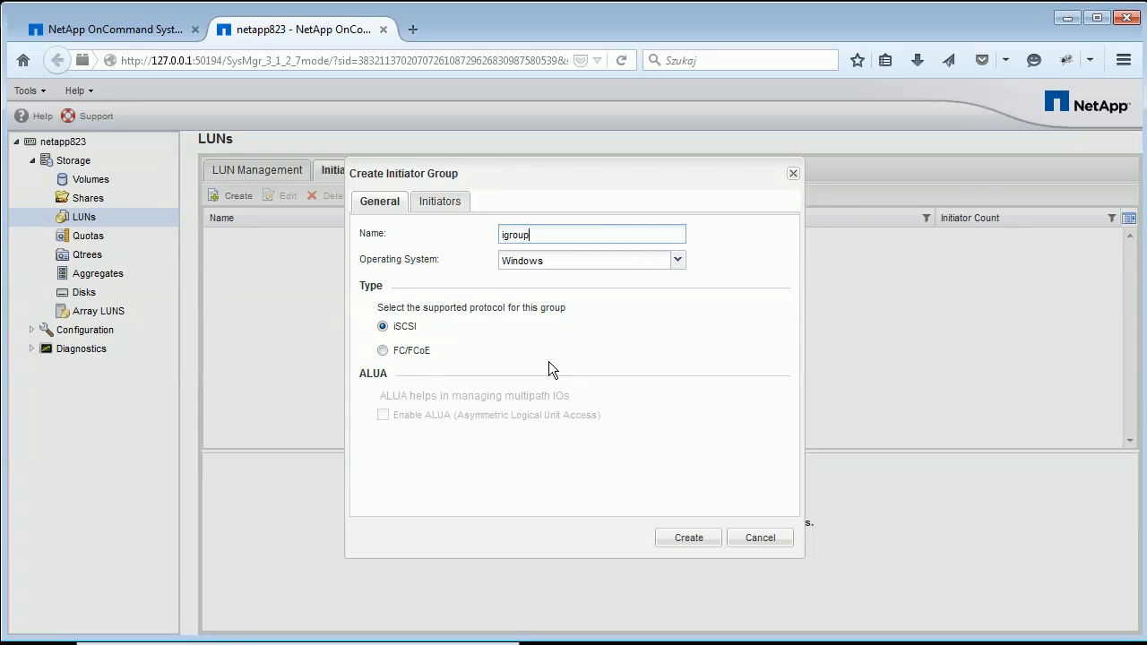
type("1")
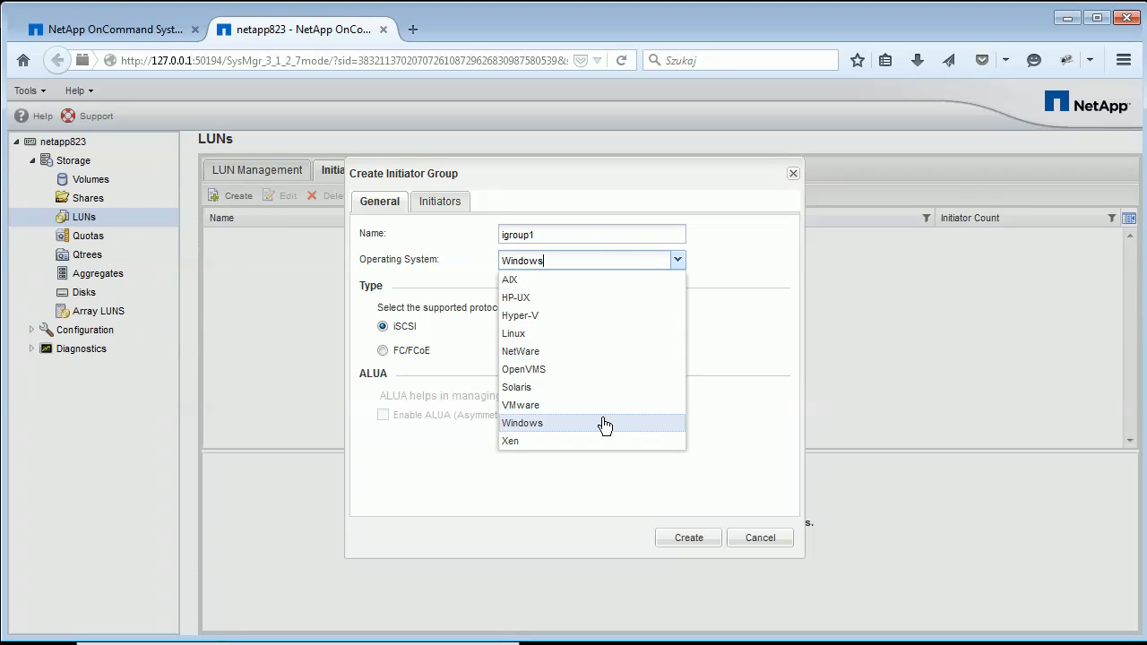
left_click(522, 423)
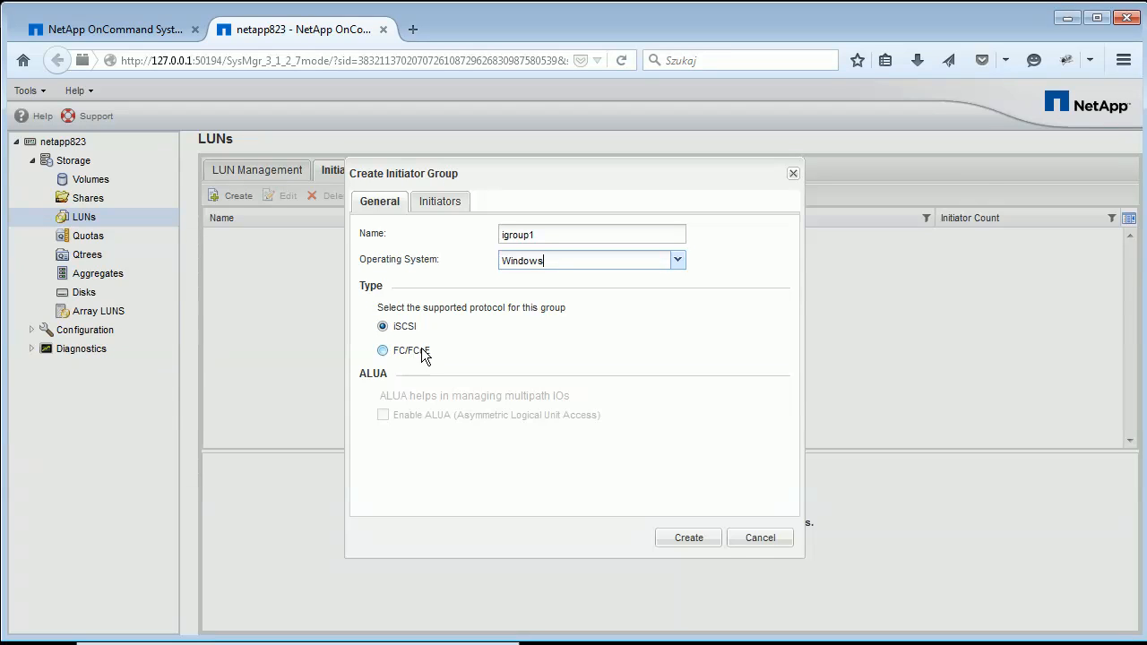
left_click(441, 200)
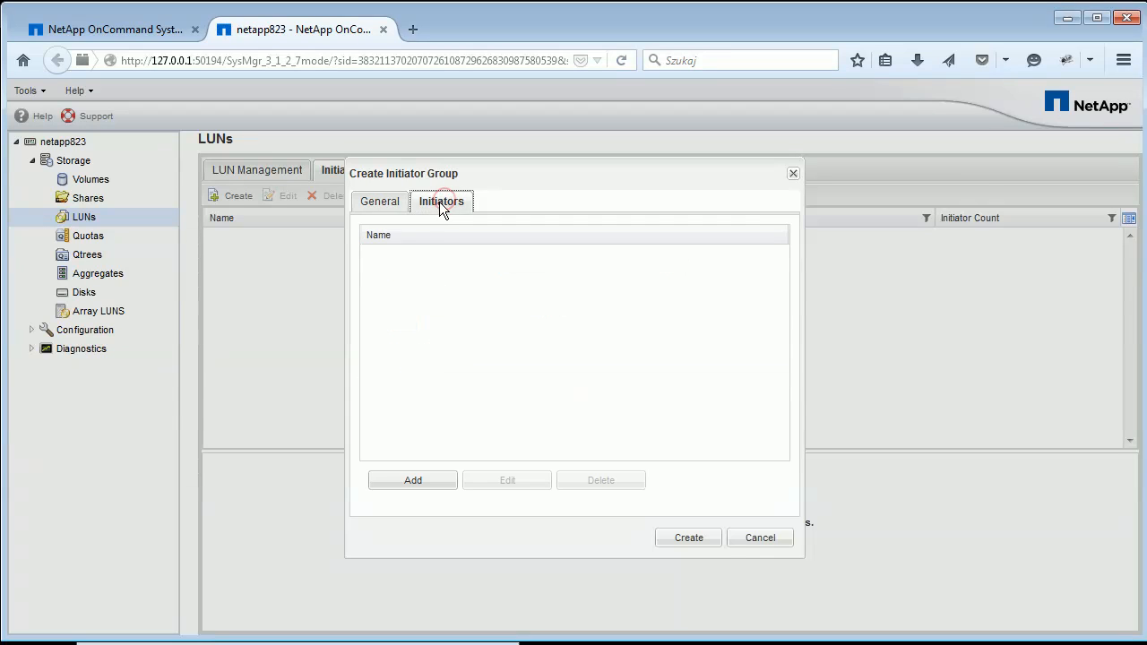
Add initiator iqn.1991-05.com.microsoft:storagefreak.net and create the igroup1 group.
left_click(412, 480)
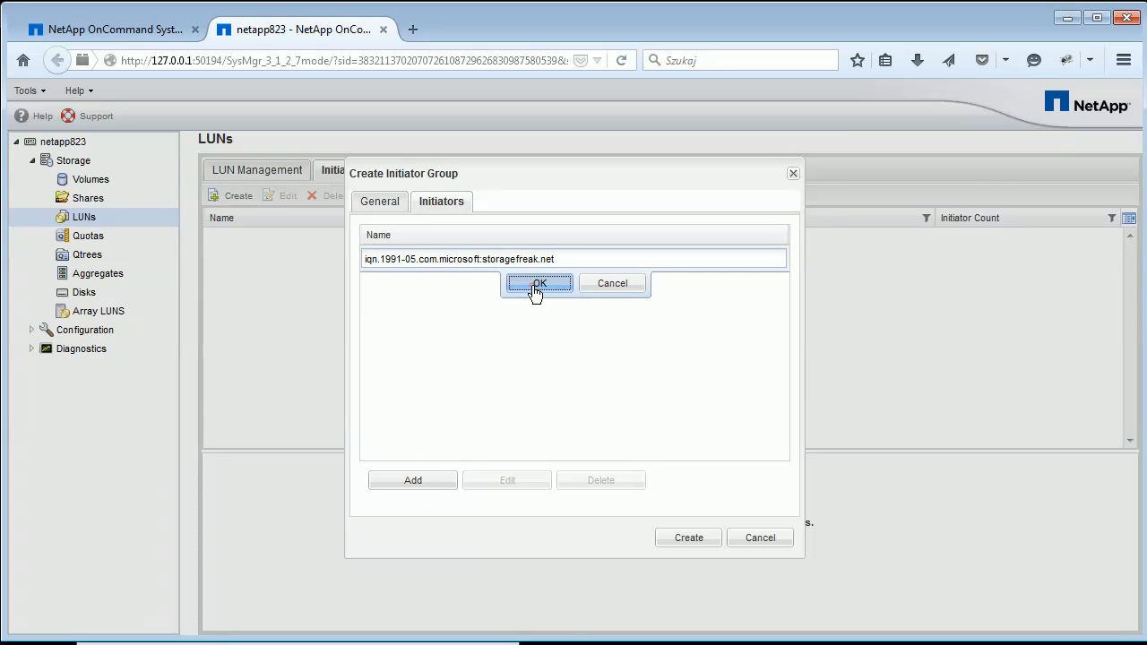
left_click(538, 283)
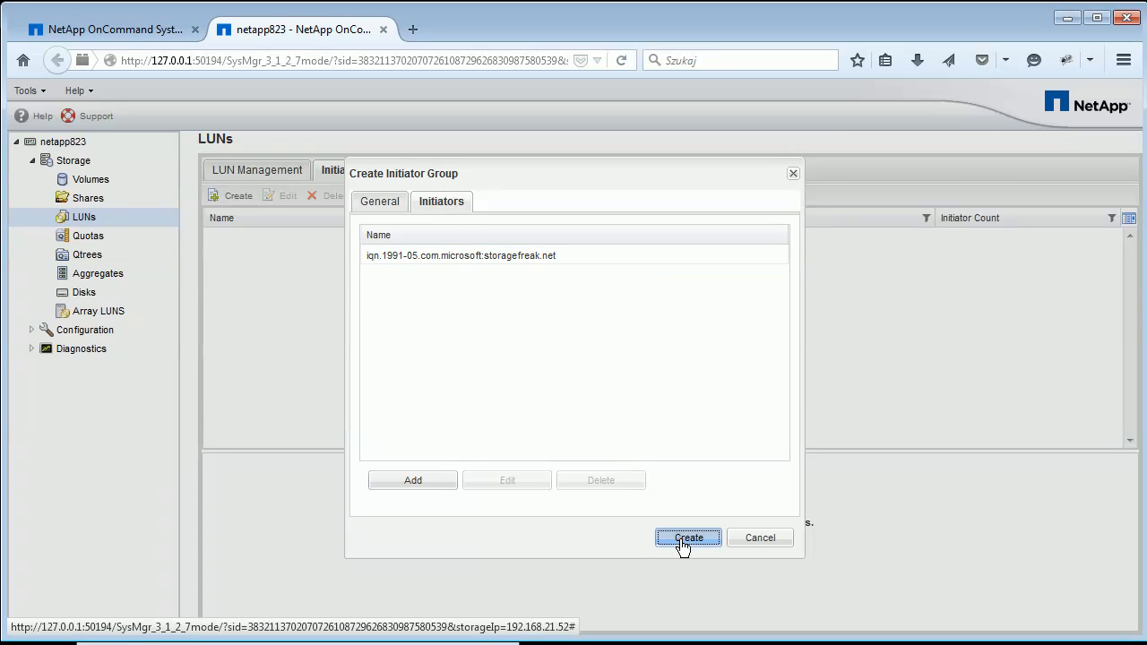
left_click(688, 538)
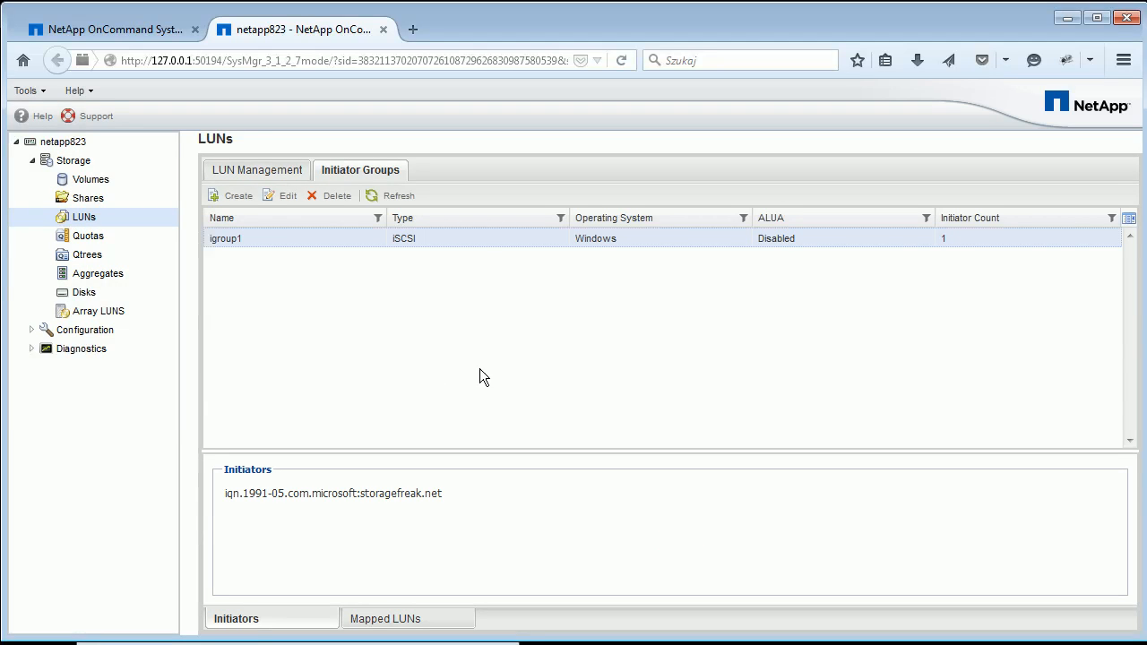
mouse_move(326, 287)
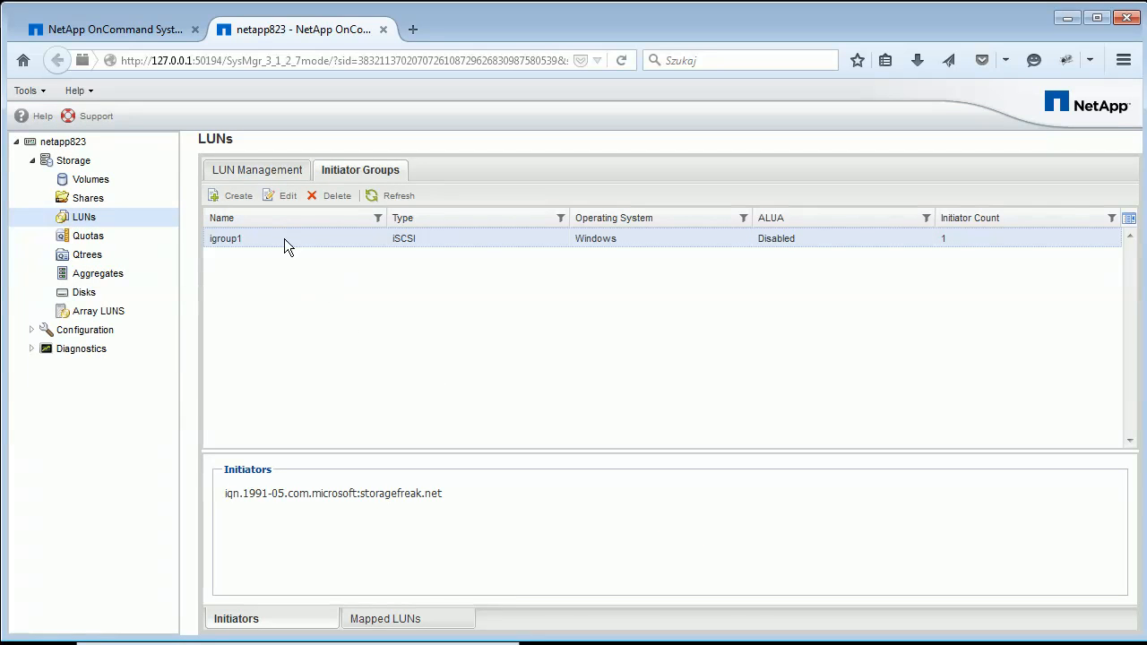
mouse_move(288, 263)
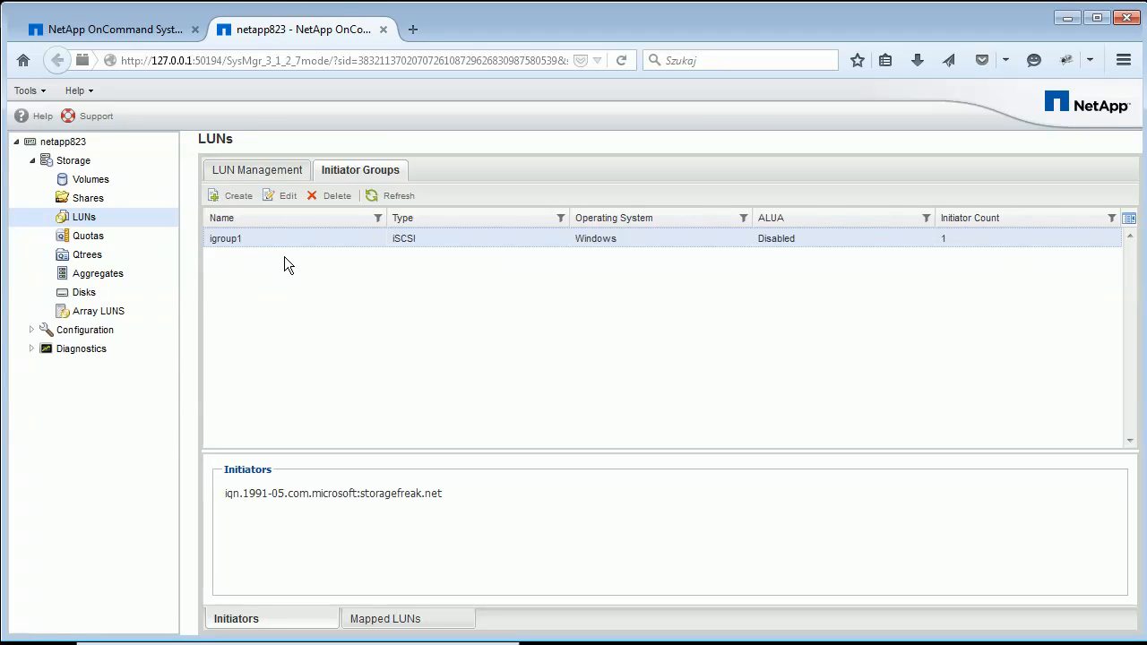
mouse_move(223, 316)
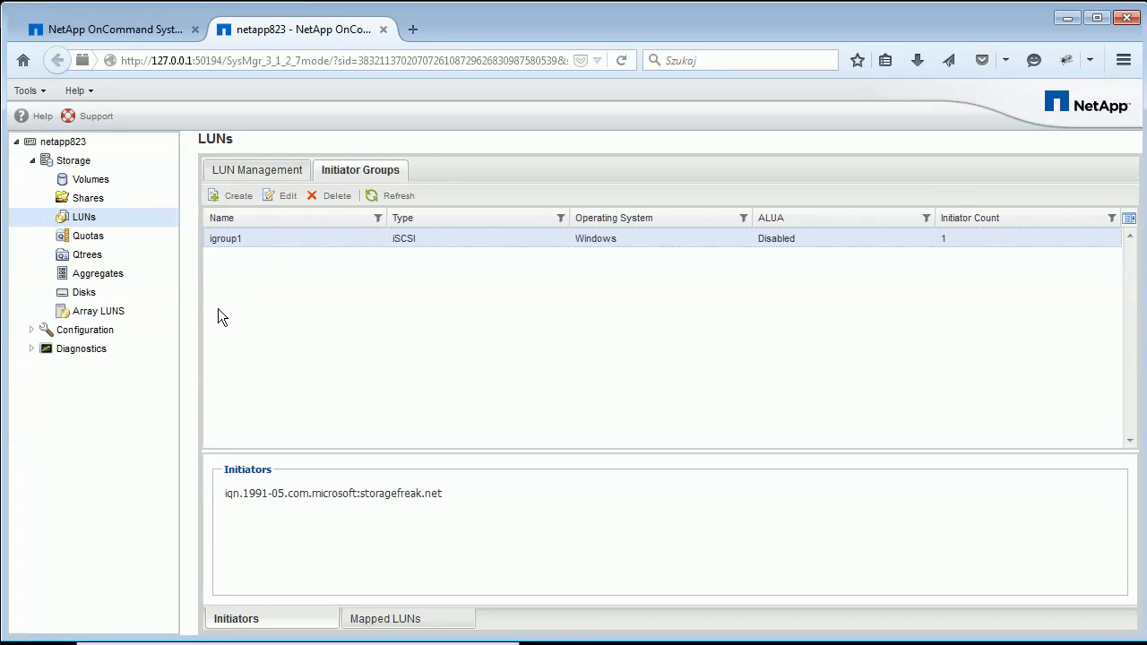
mouse_move(45, 409)
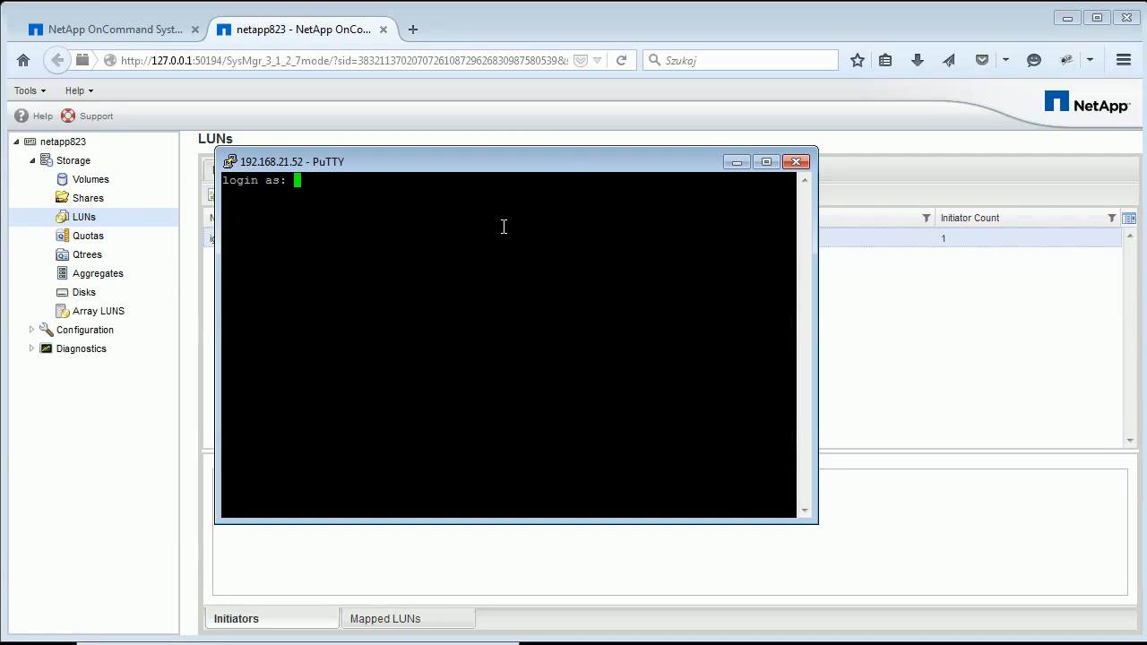
Log in as root and run 'igroup show' to list igroup1 and its initiator status.
type("root")
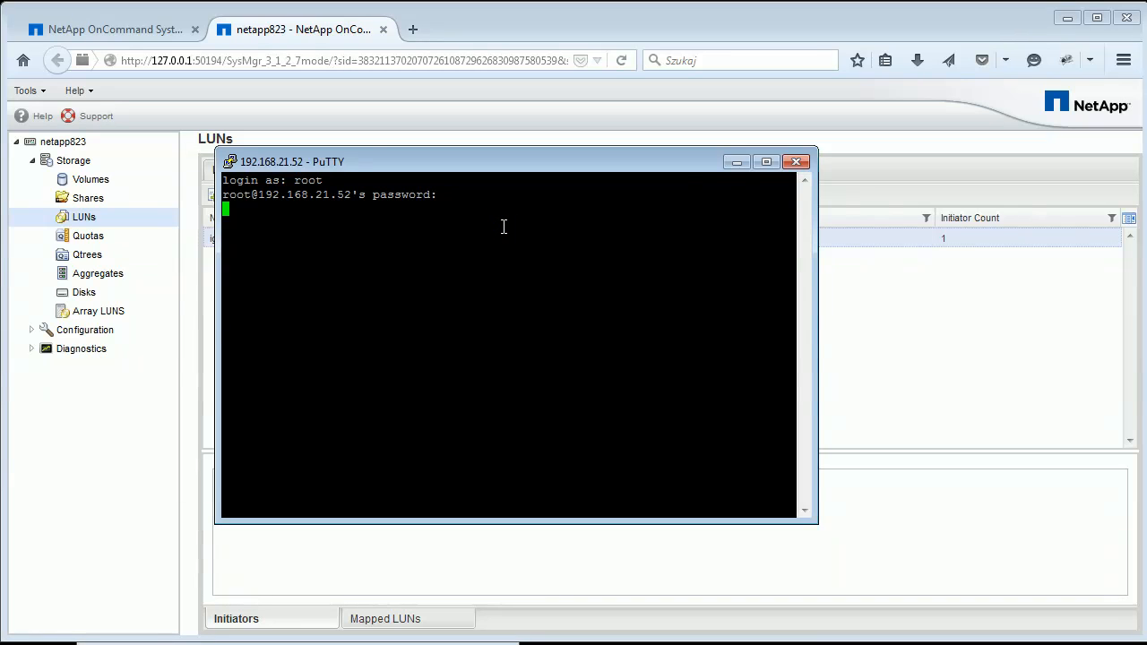
type("igroup show")
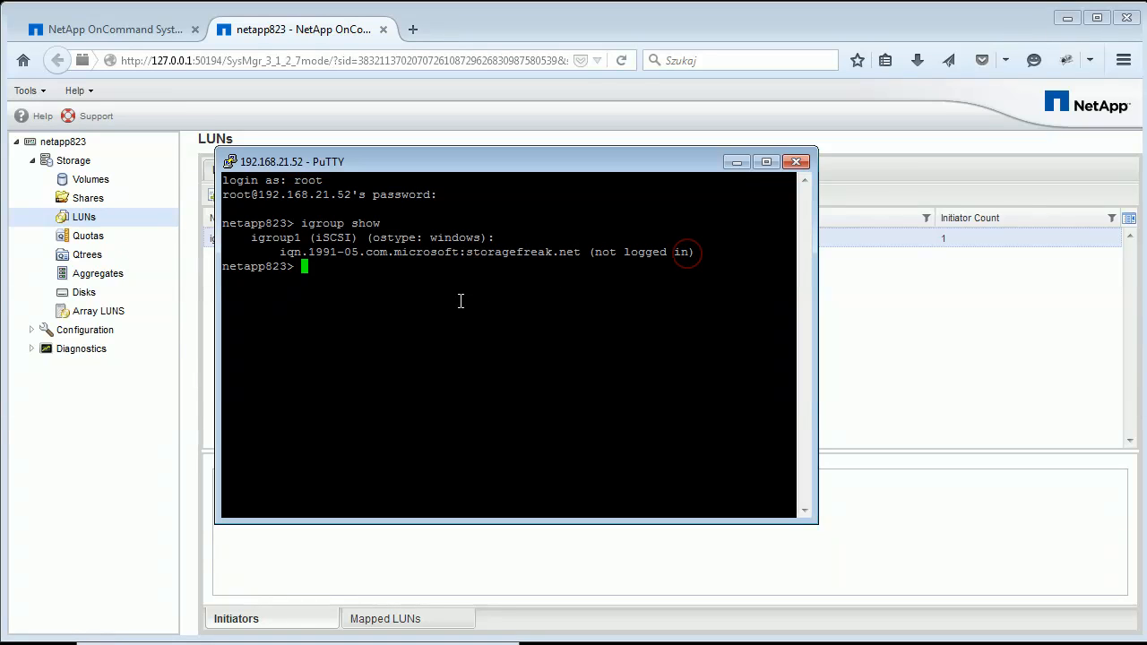
mouse_move(226, 335)
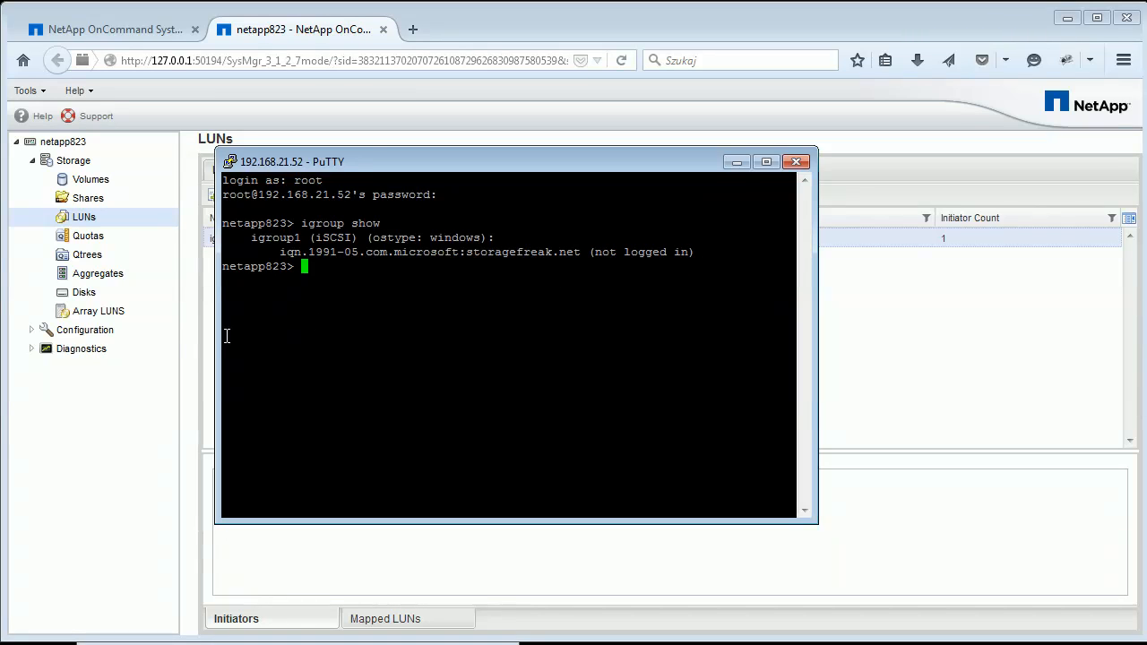
mouse_move(50, 451)
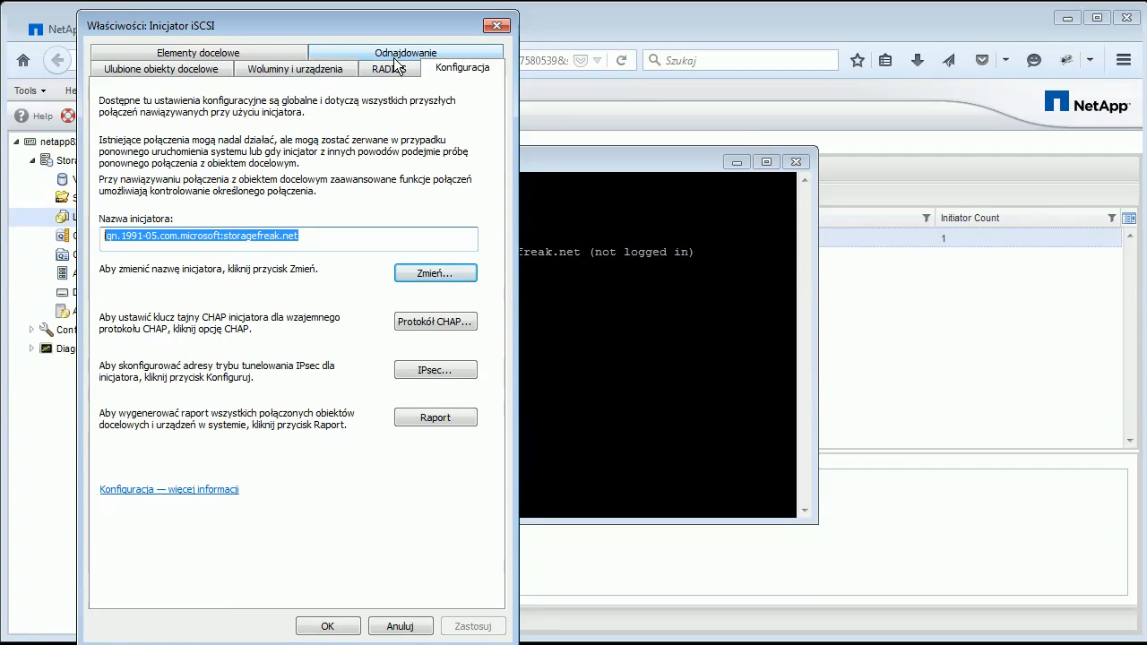
Add discovery target portal 192.168.21.51 on port 3260 in the iSCSI Initiator.
left_click(405, 52)
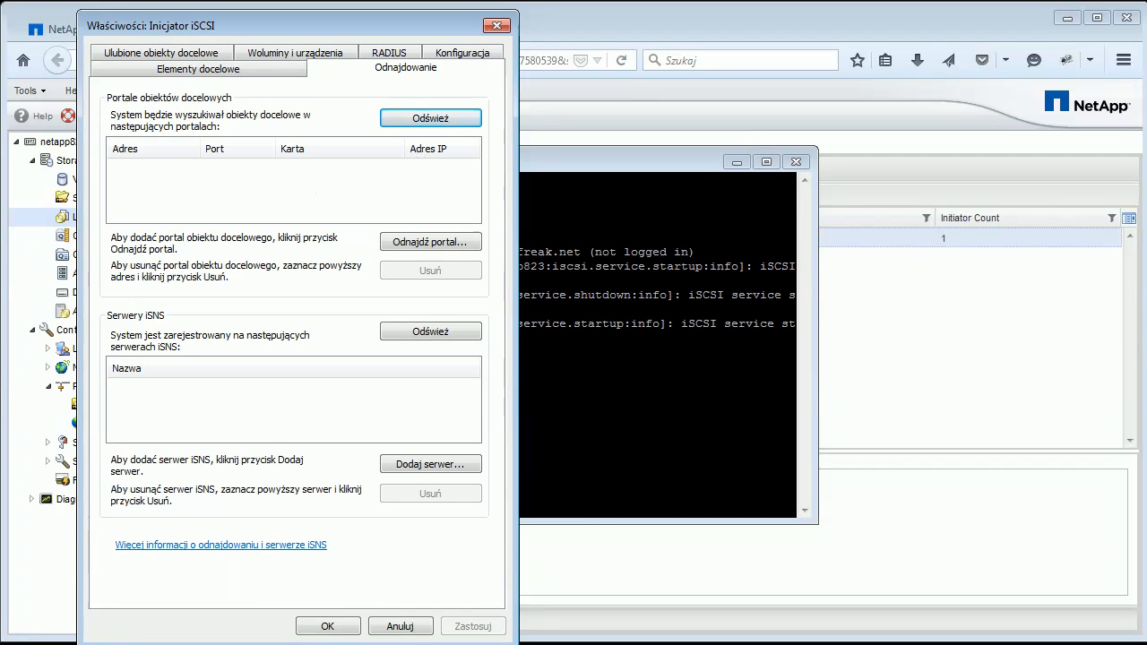
left_click(430, 242)
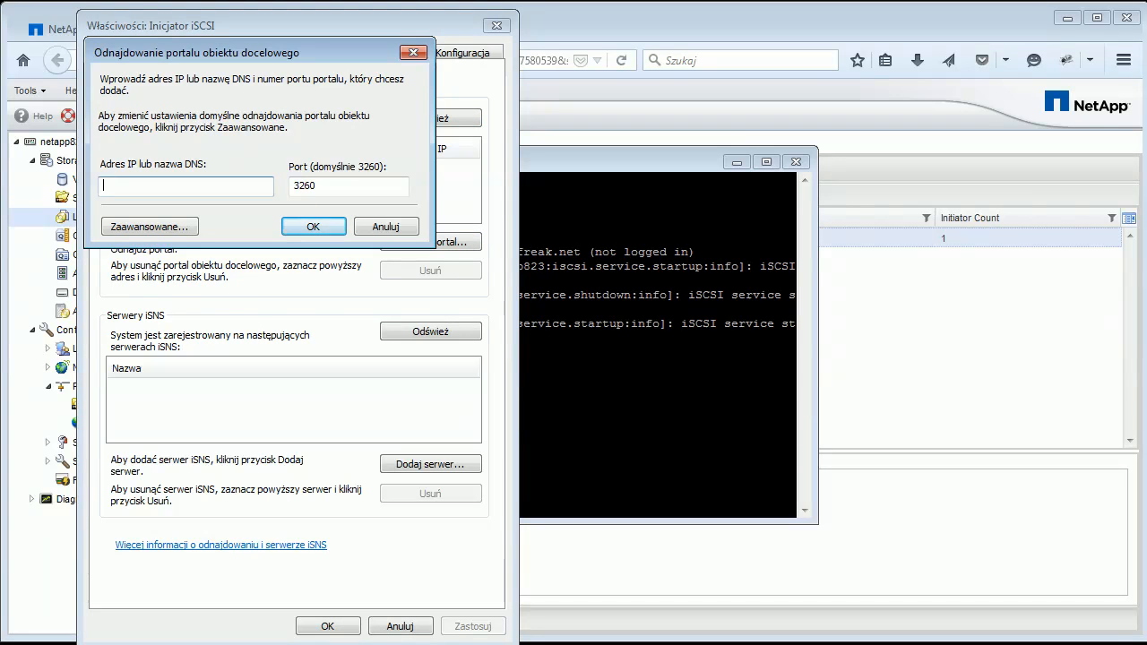
type("192.168.21.51")
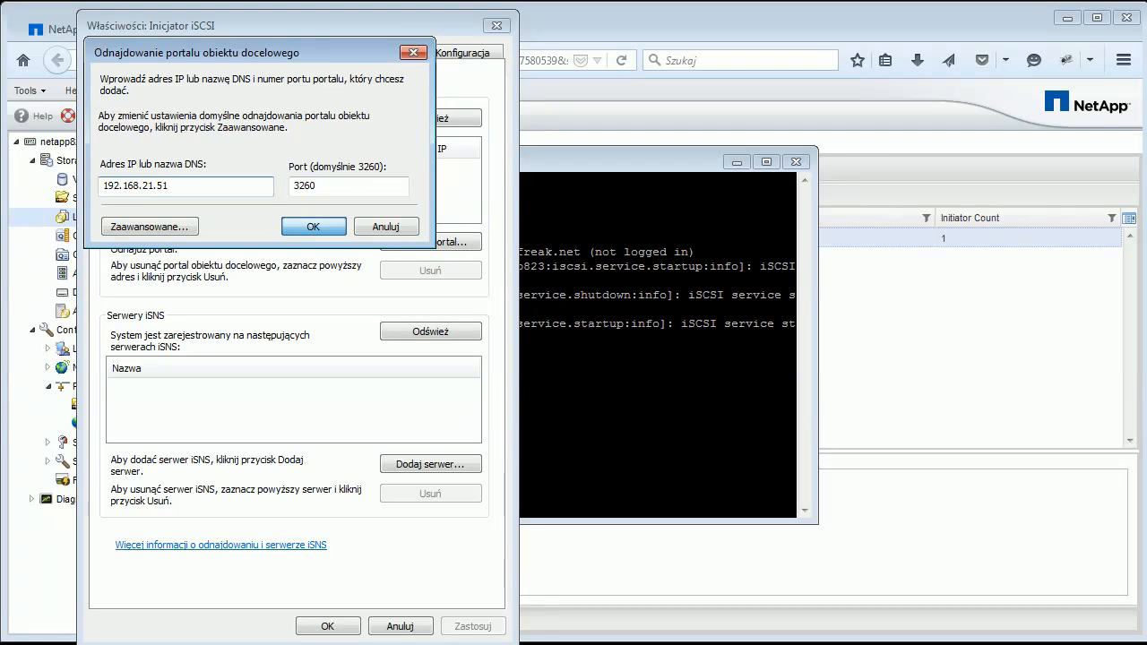
left_click(312, 226)
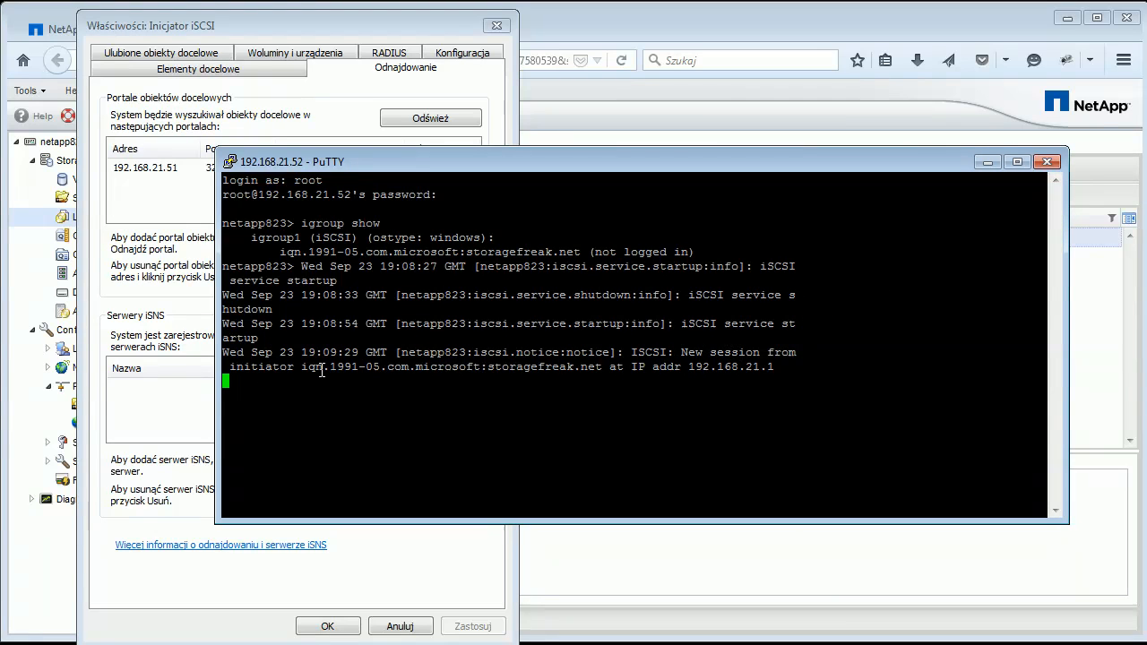
left_click_drag(301, 366, 609, 366)
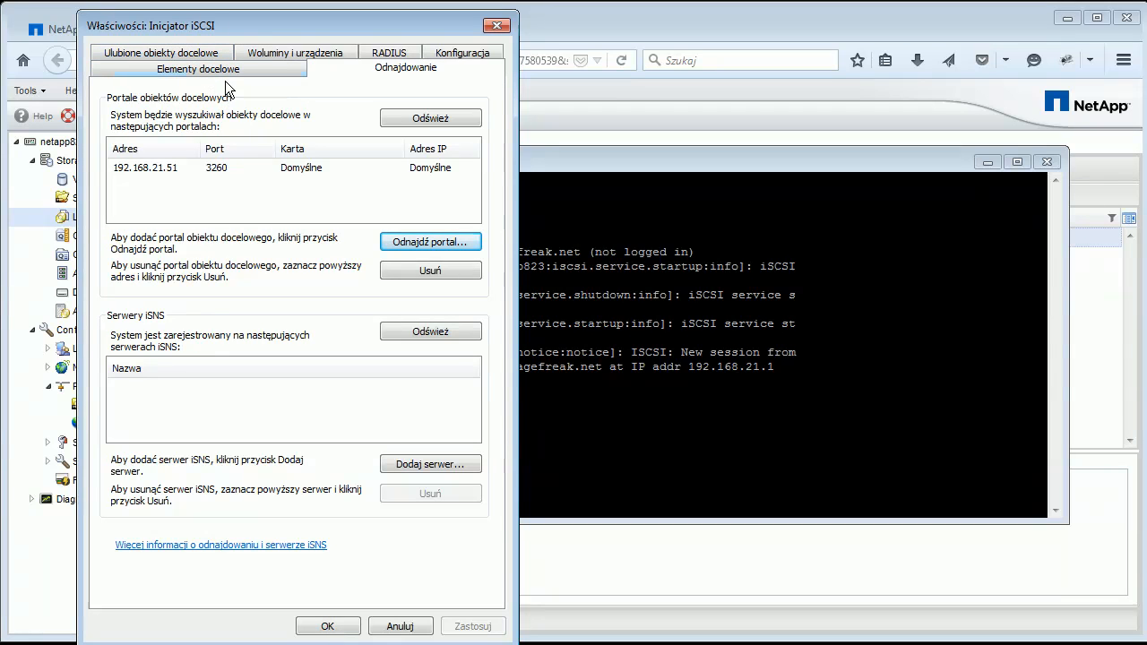
Connect to discovered target iqn.1992-08.com.netapp:sn.4082368508 from the Targets list.
left_click(197, 68)
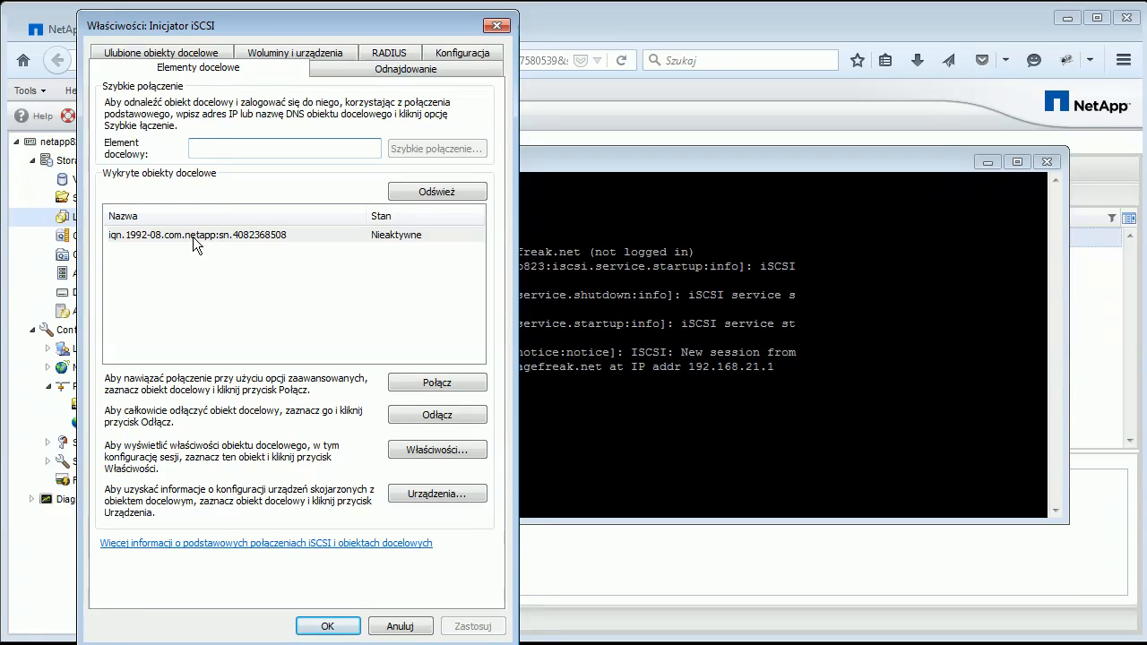
left_click(197, 233)
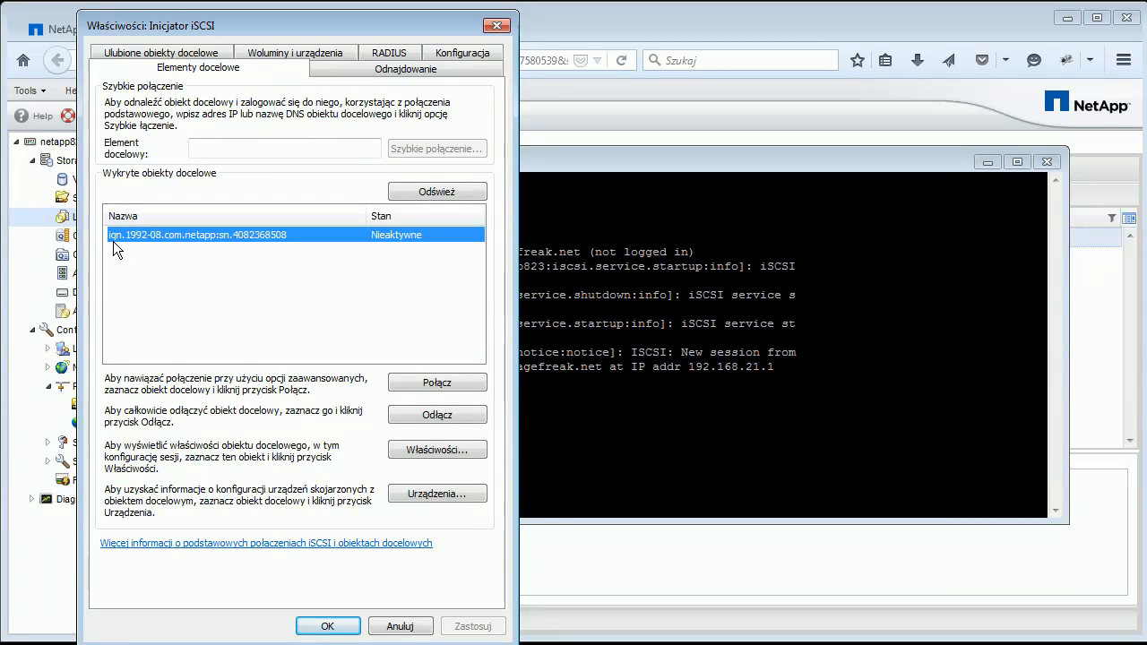
mouse_move(226, 251)
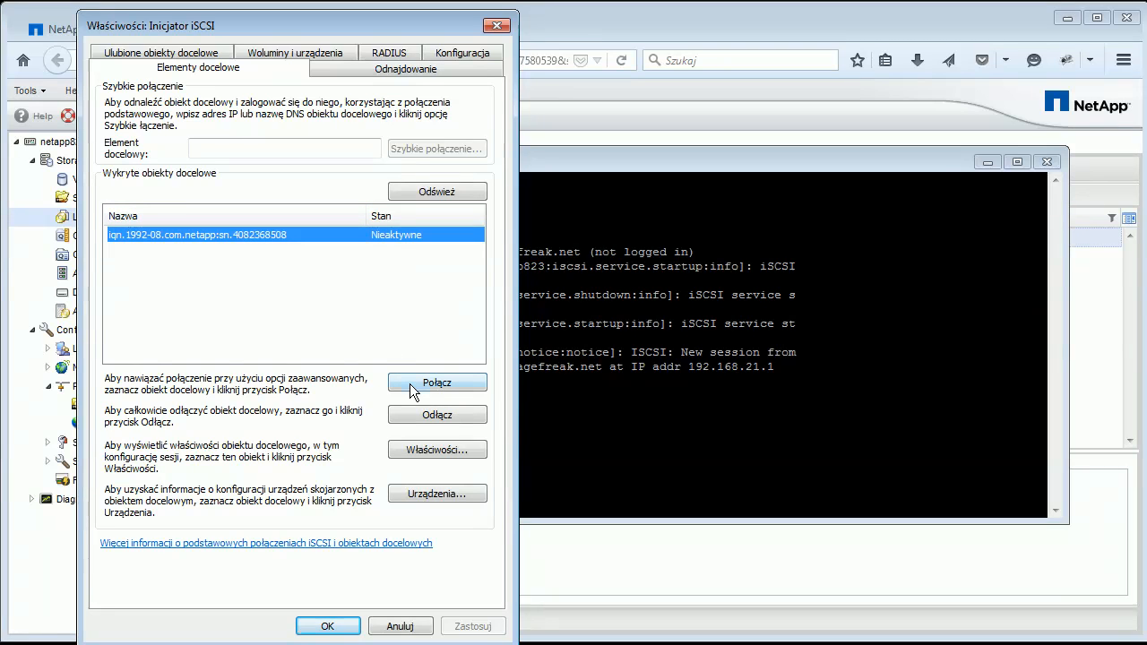
left_click(437, 383)
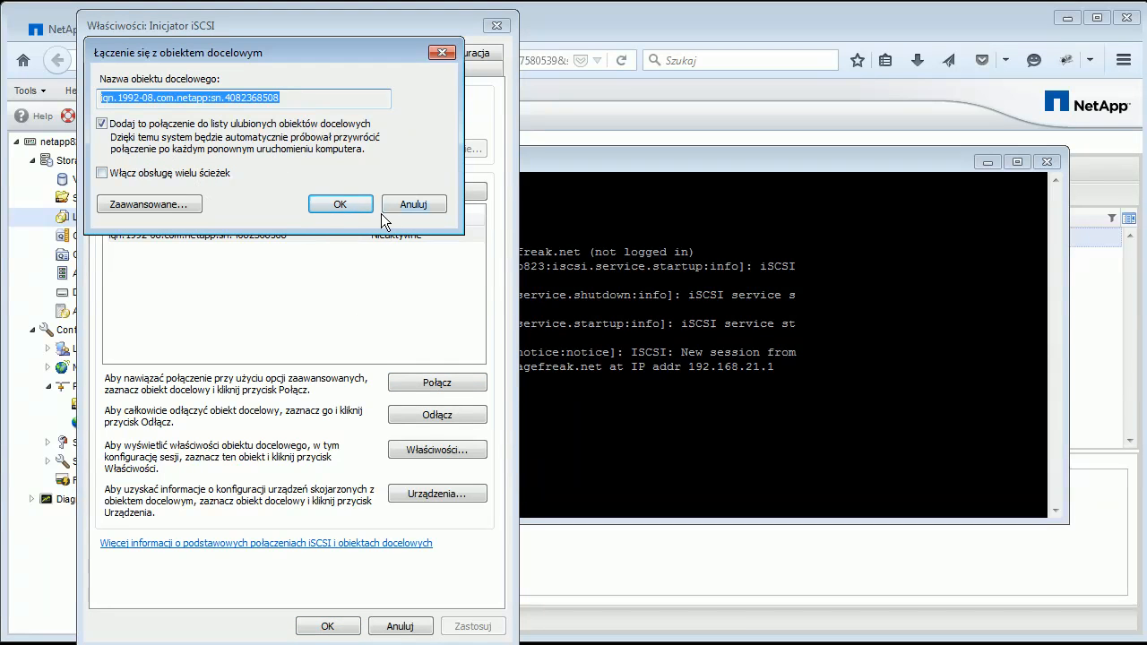
left_click(340, 204)
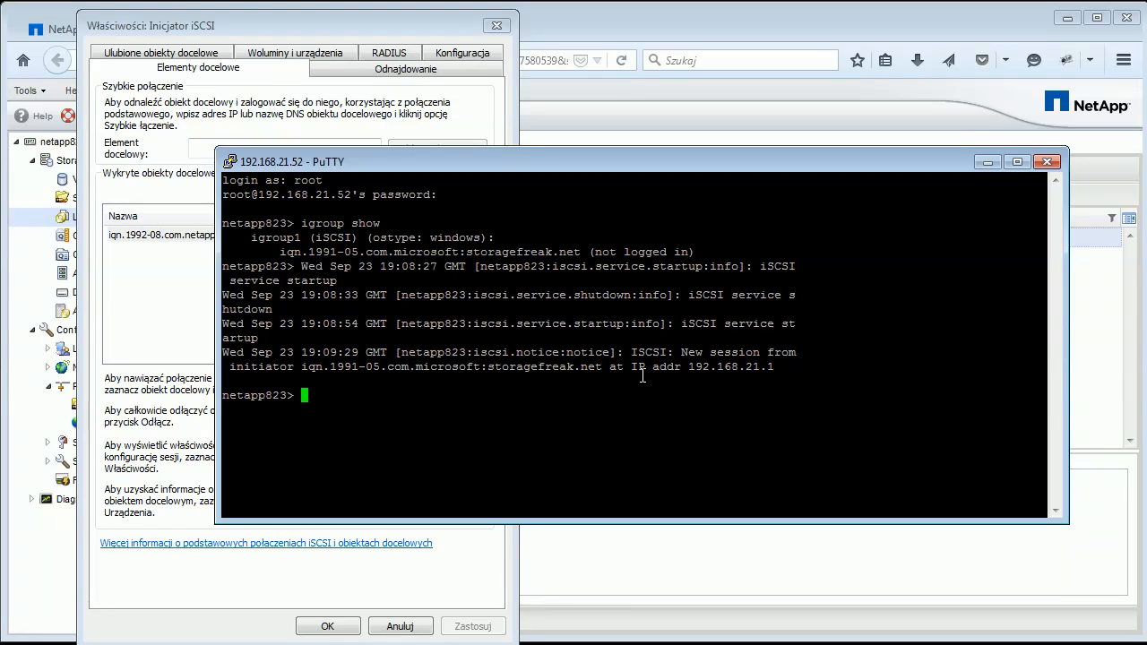
Run 'igroup show' to see the initiator logged in on e0a.
type("igroup show")
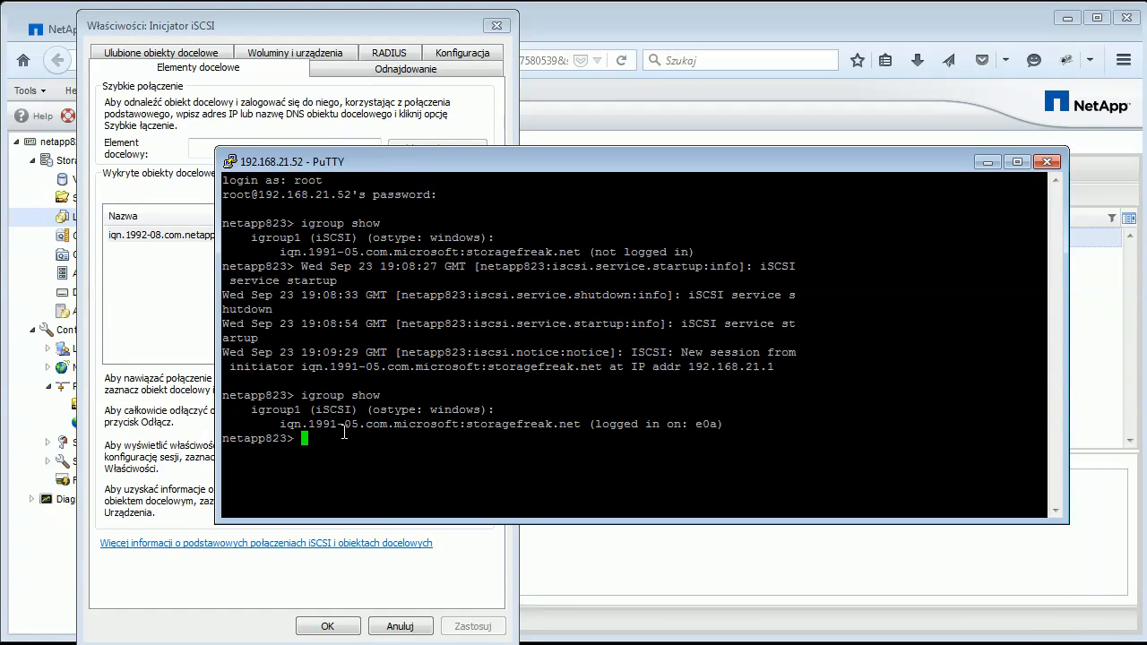
double_click(276, 409)
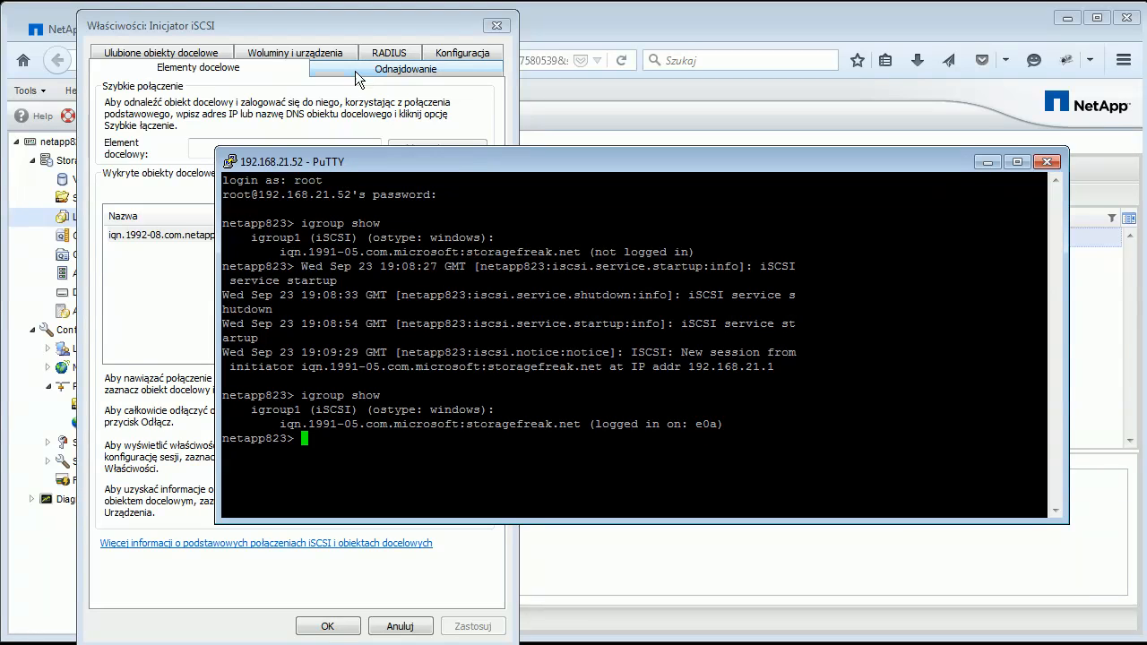
mouse_move(373, 81)
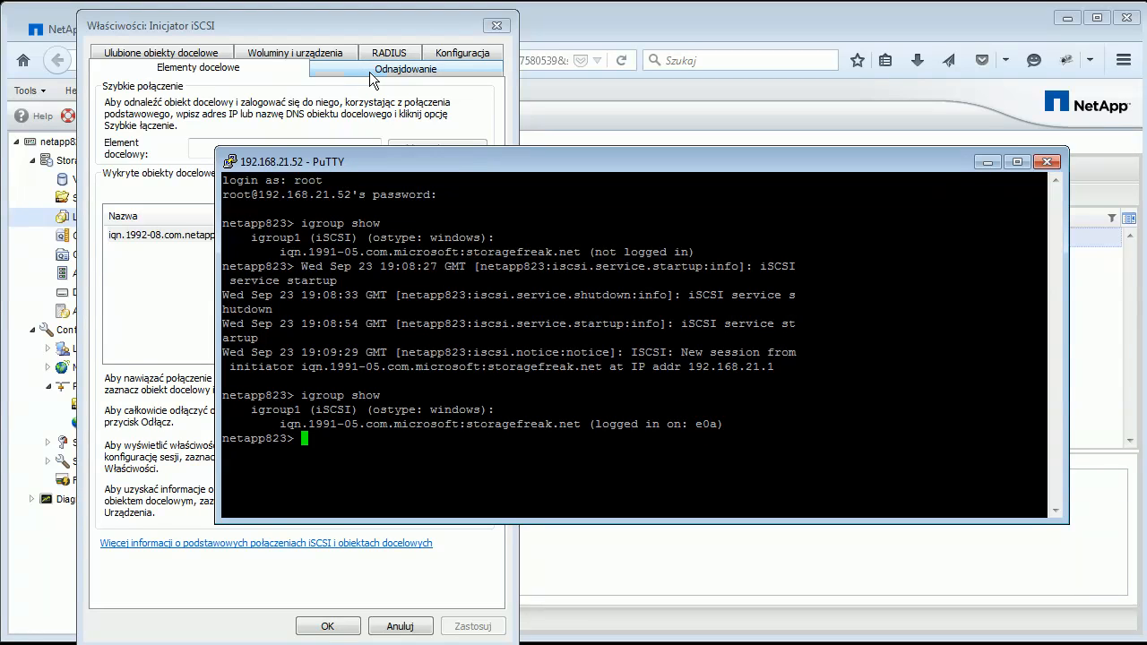
left_click(405, 68)
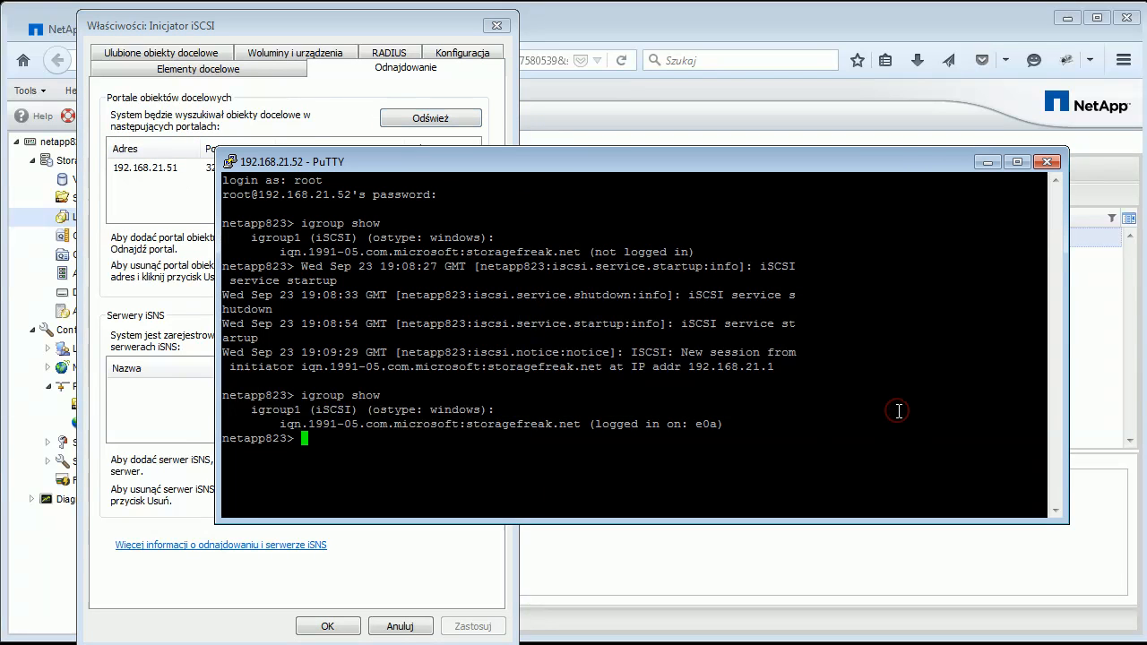
Run 'ifconfig e0a' and confirm its address 192.168.21.51.
type("ifcofig e0a")
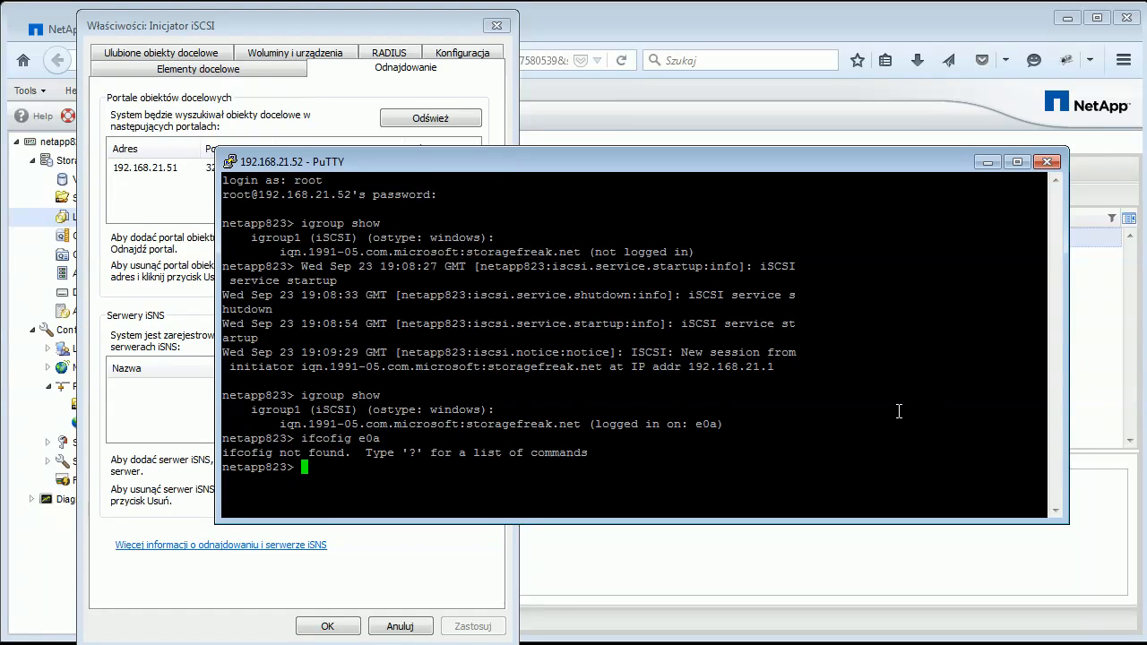
type("ifconfig")
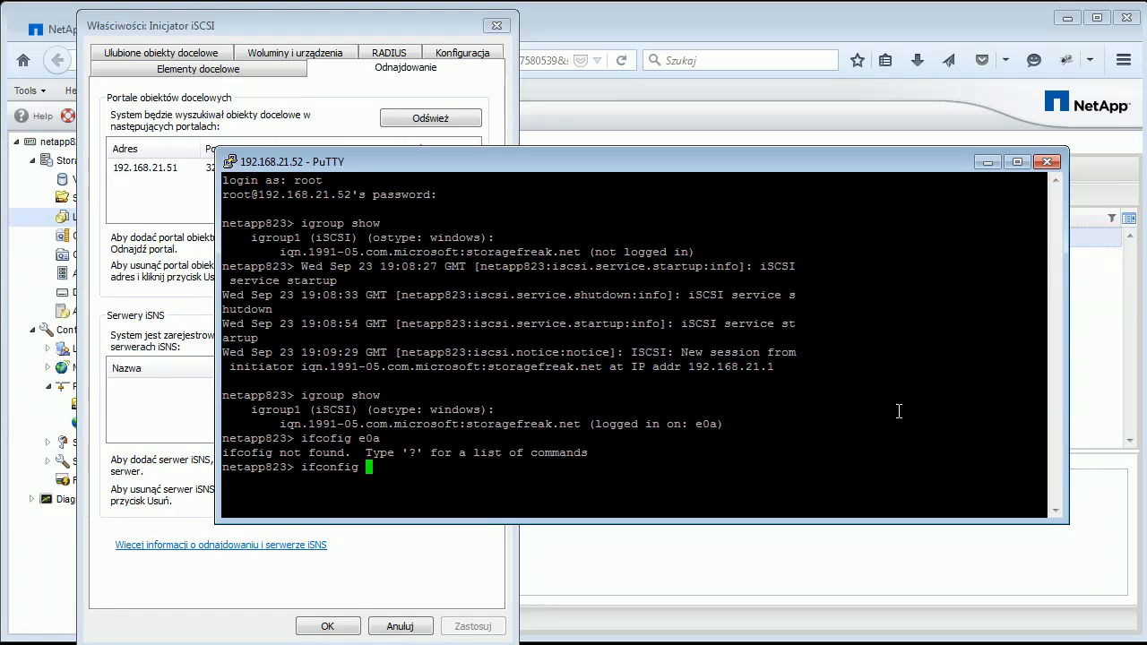
key("Return")
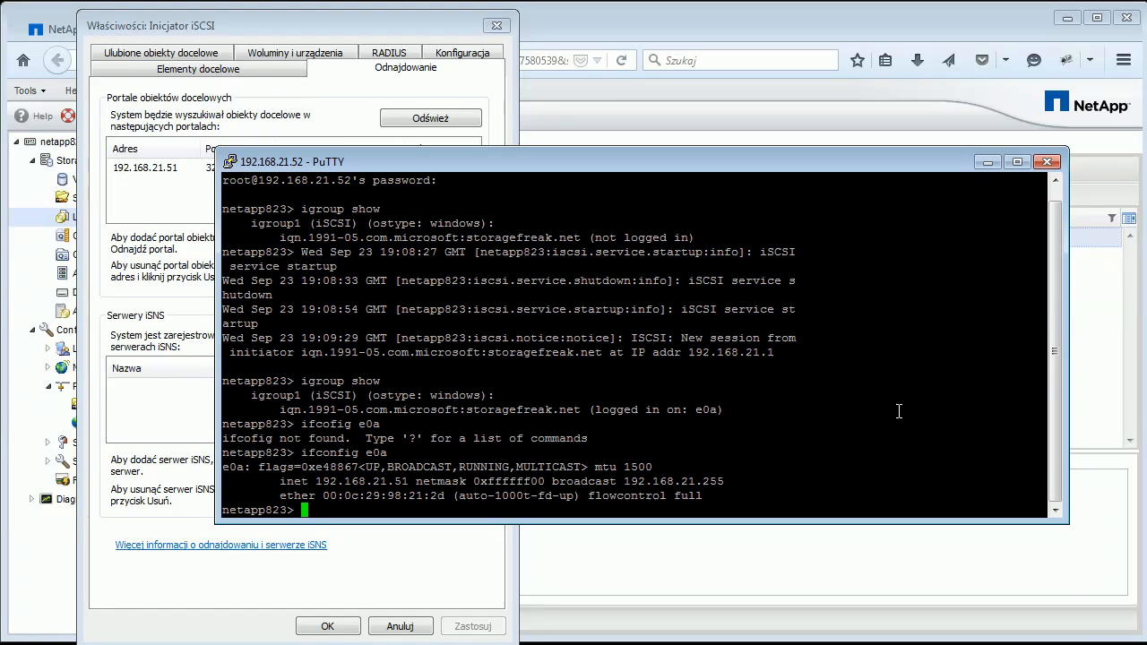
mouse_move(405, 486)
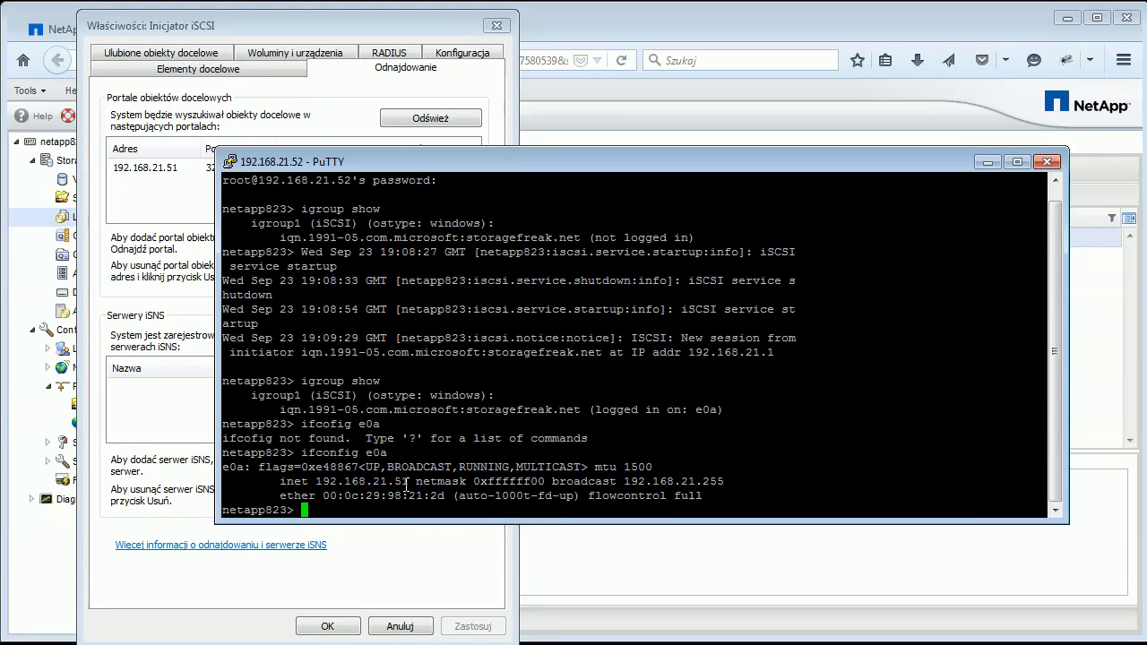
double_click(361, 480)
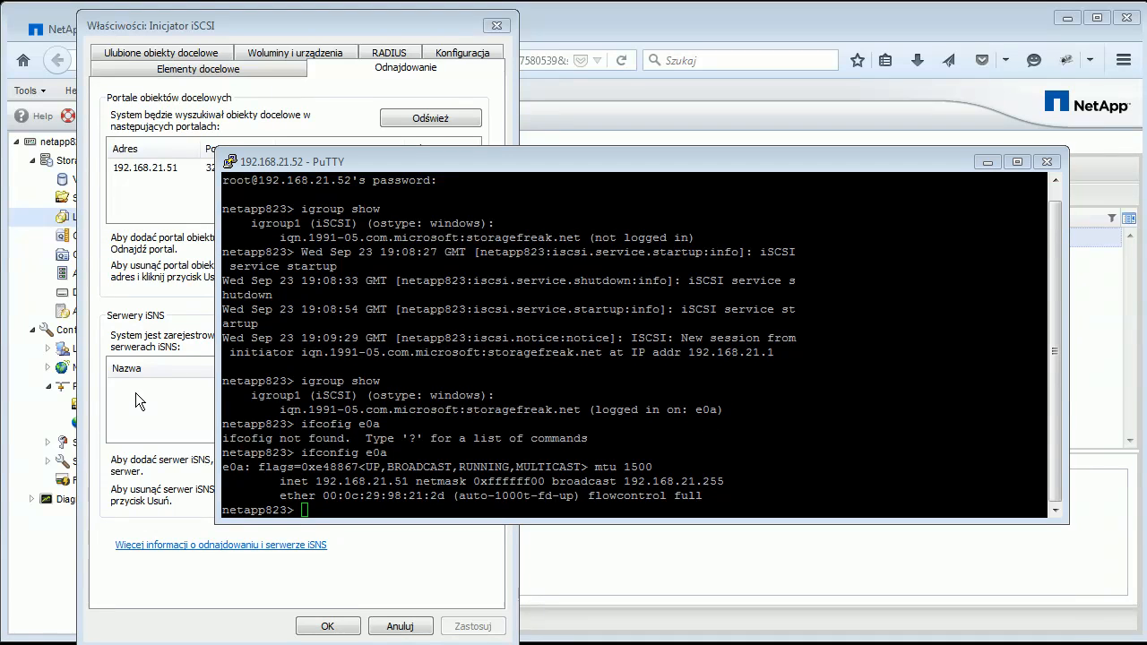
mouse_move(452, 93)
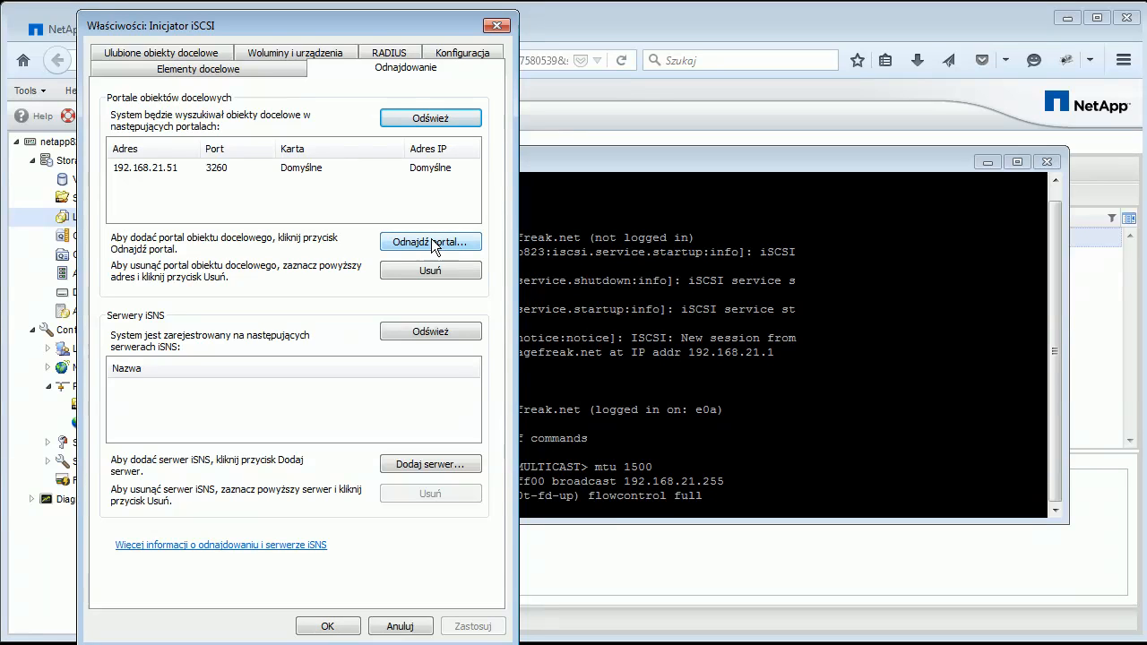
mouse_move(547, 154)
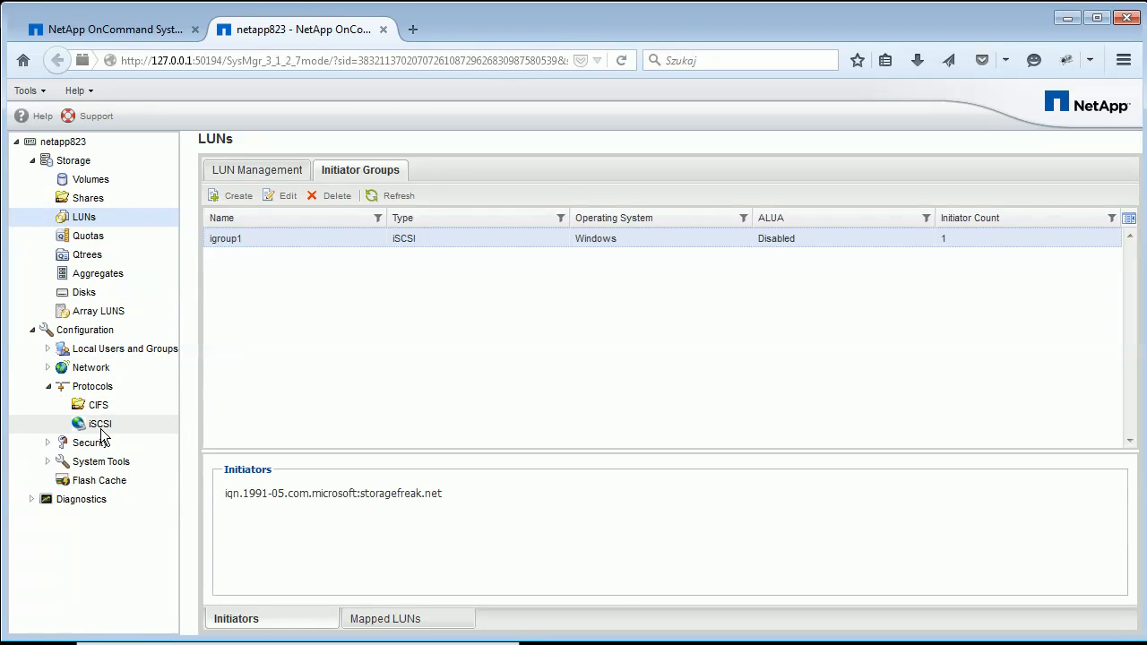
Review the iSCSI service page with interfaces e0a–e0d (192.168.21.51–54), then go to LUNs.
left_click(101, 423)
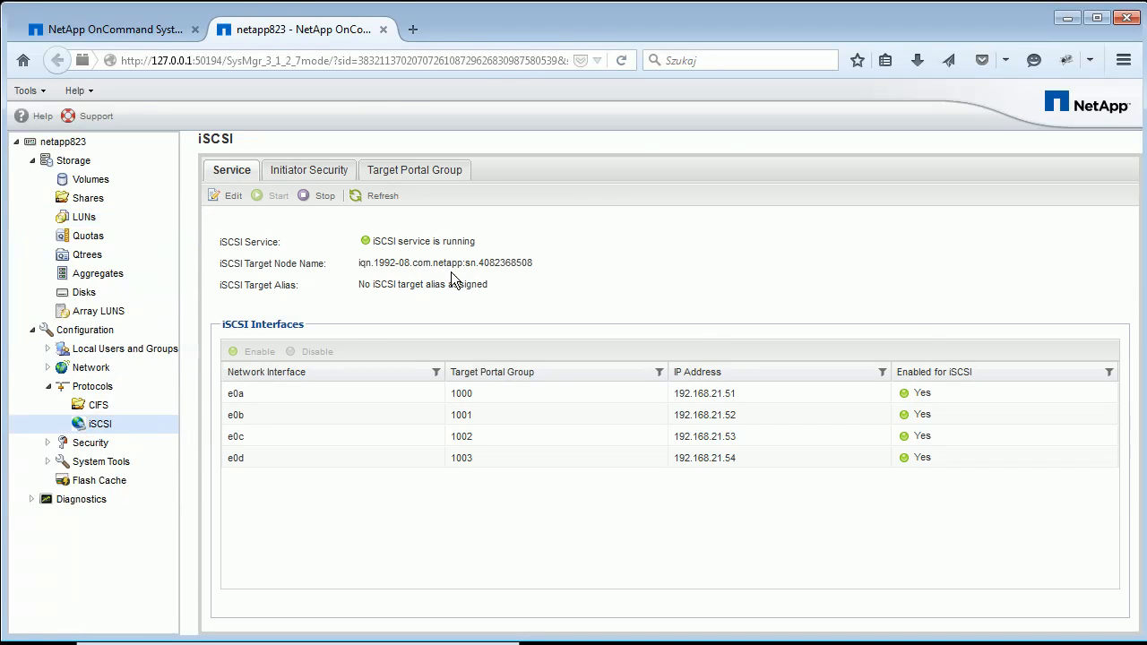
mouse_move(470, 251)
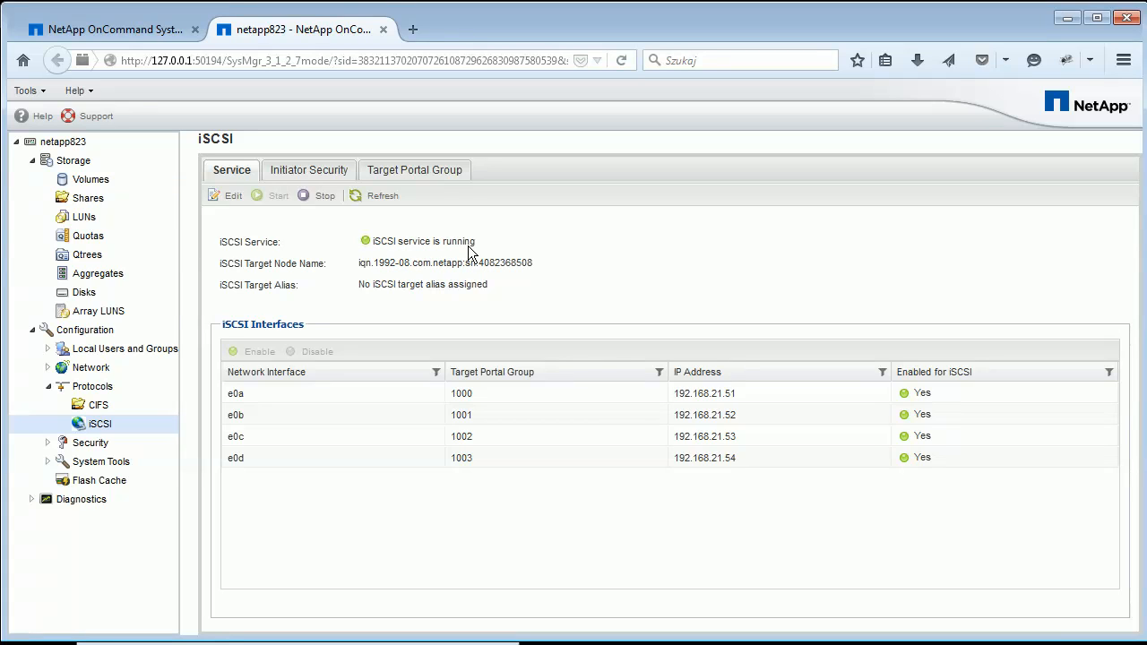
mouse_move(409, 403)
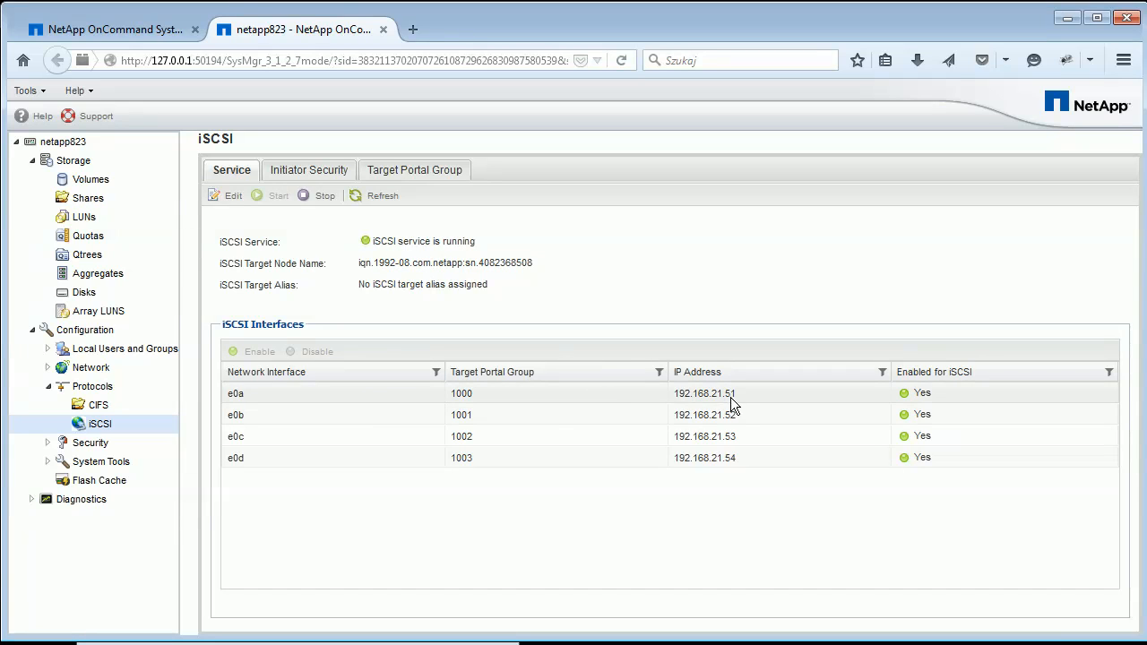
mouse_move(751, 401)
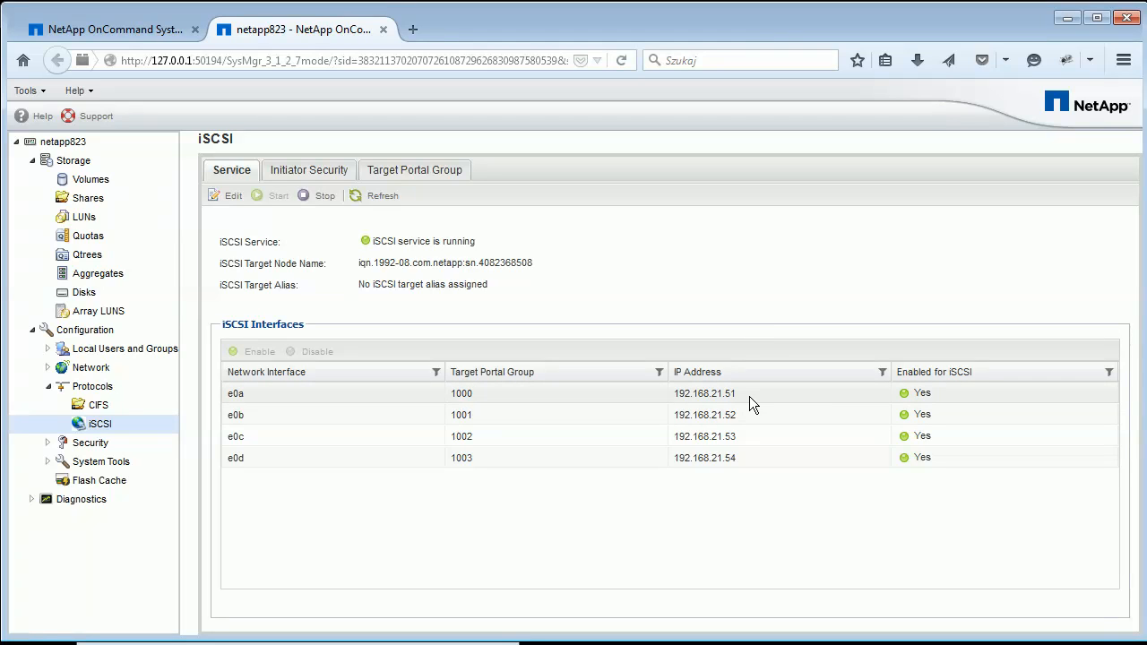
mouse_move(736, 396)
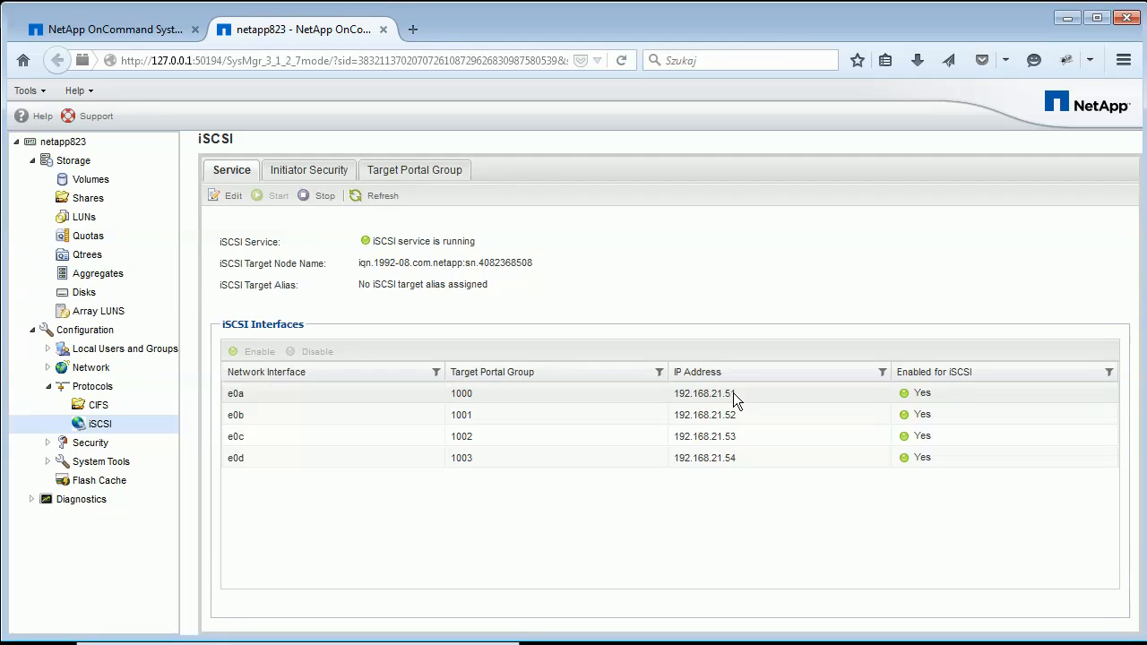
left_click(237, 392)
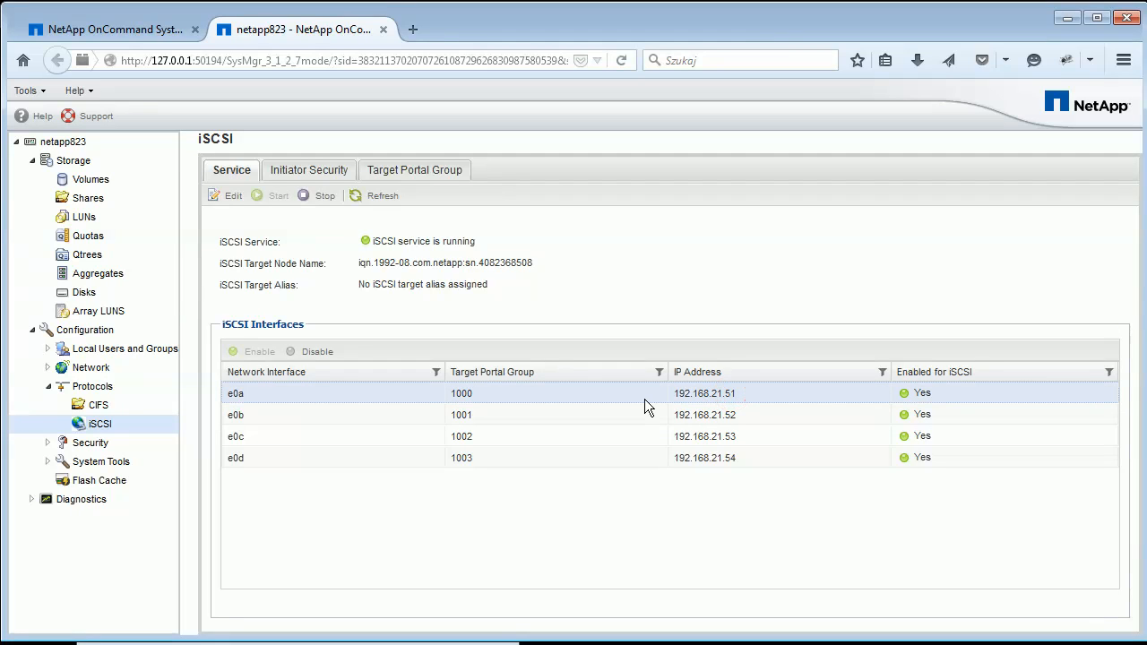
mouse_move(810, 403)
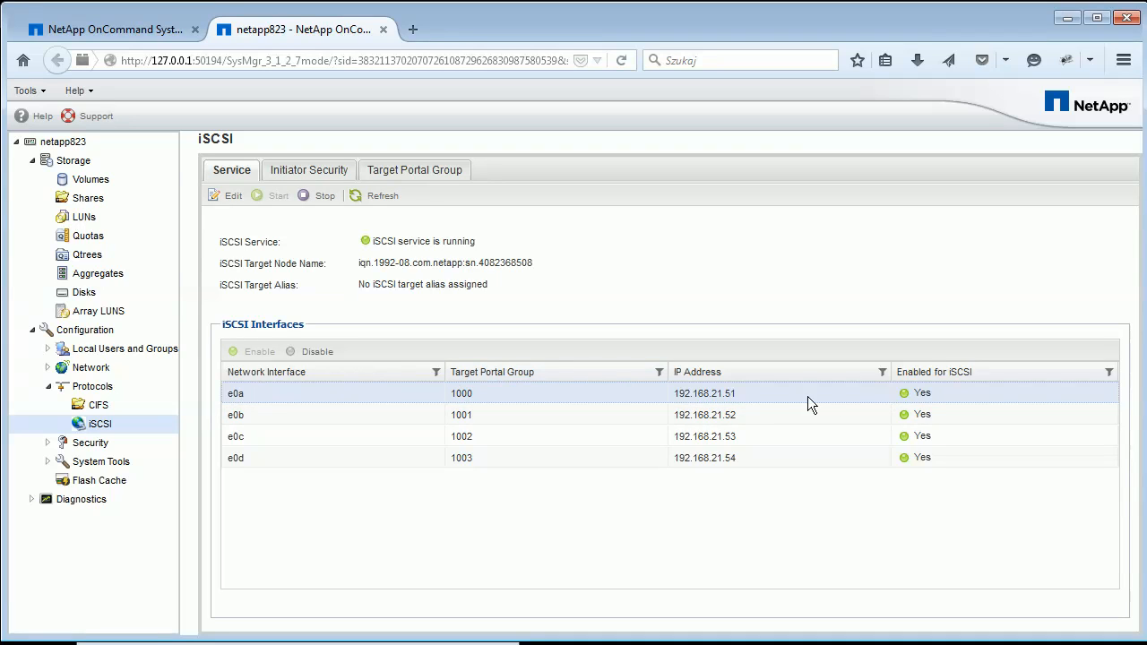
mouse_move(401, 254)
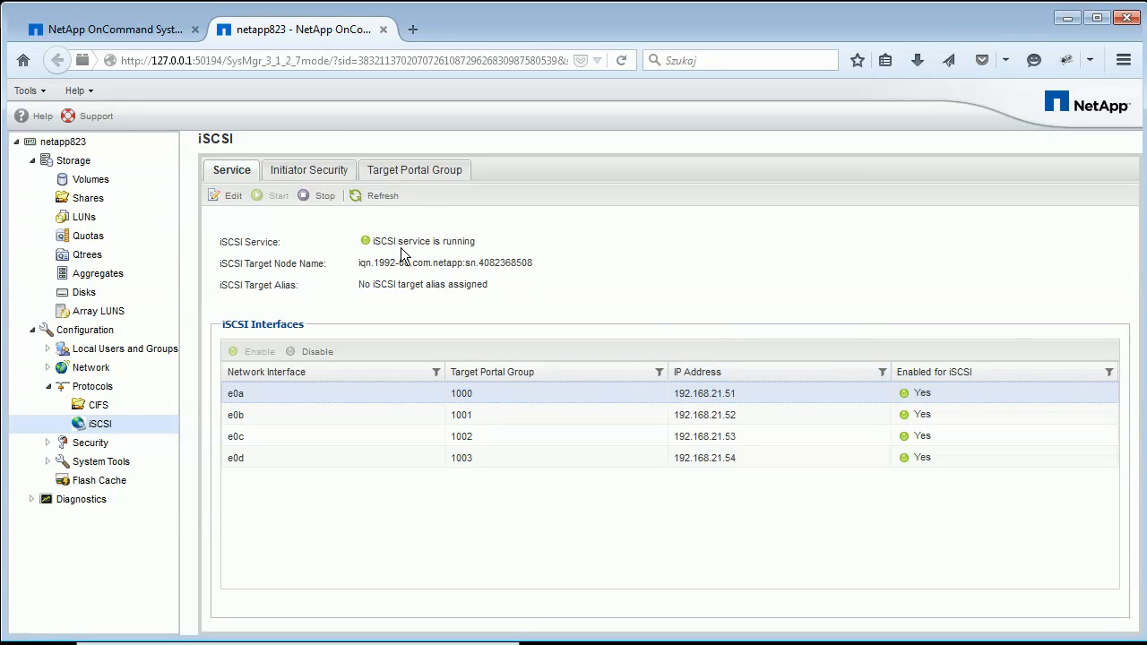
mouse_move(329, 270)
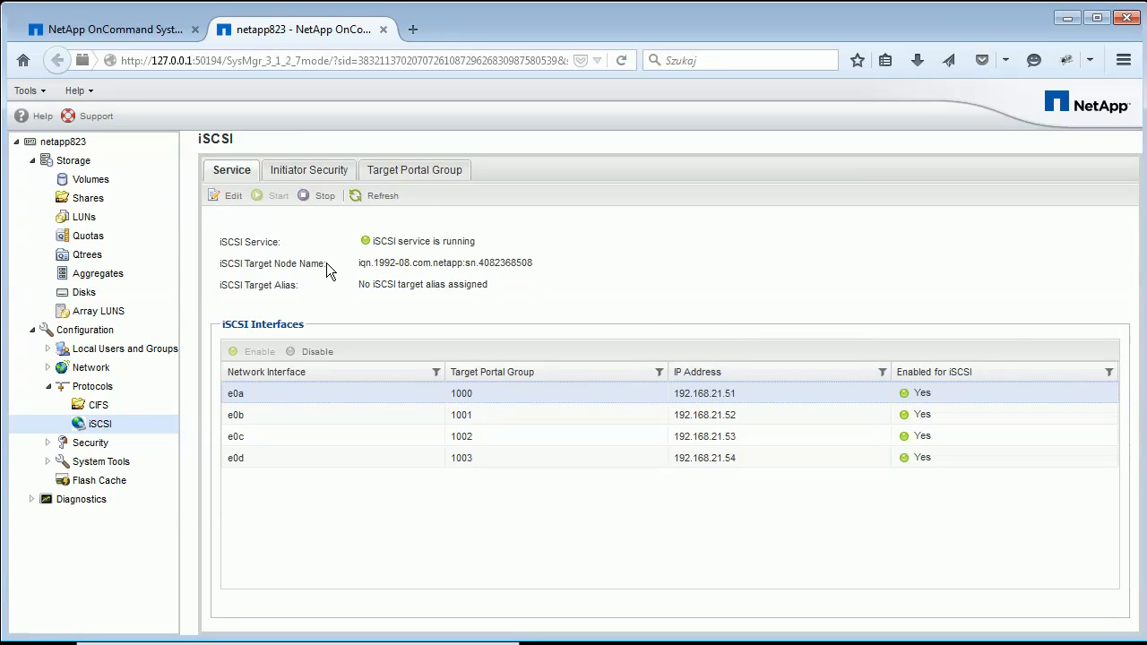
mouse_move(100, 599)
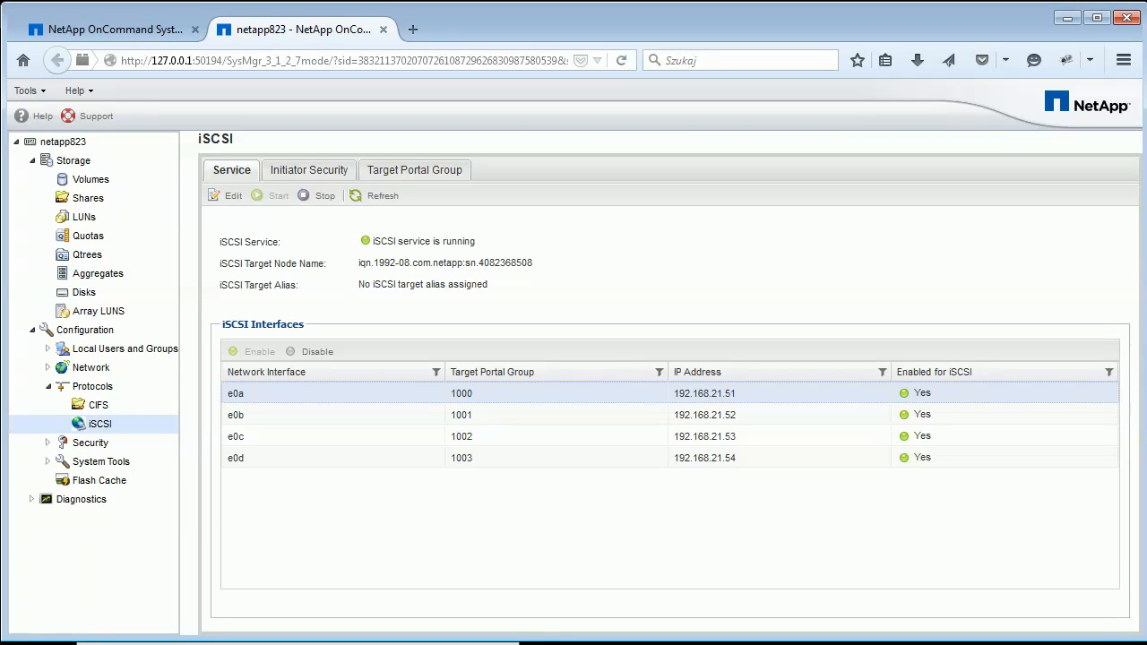
mouse_move(803, 314)
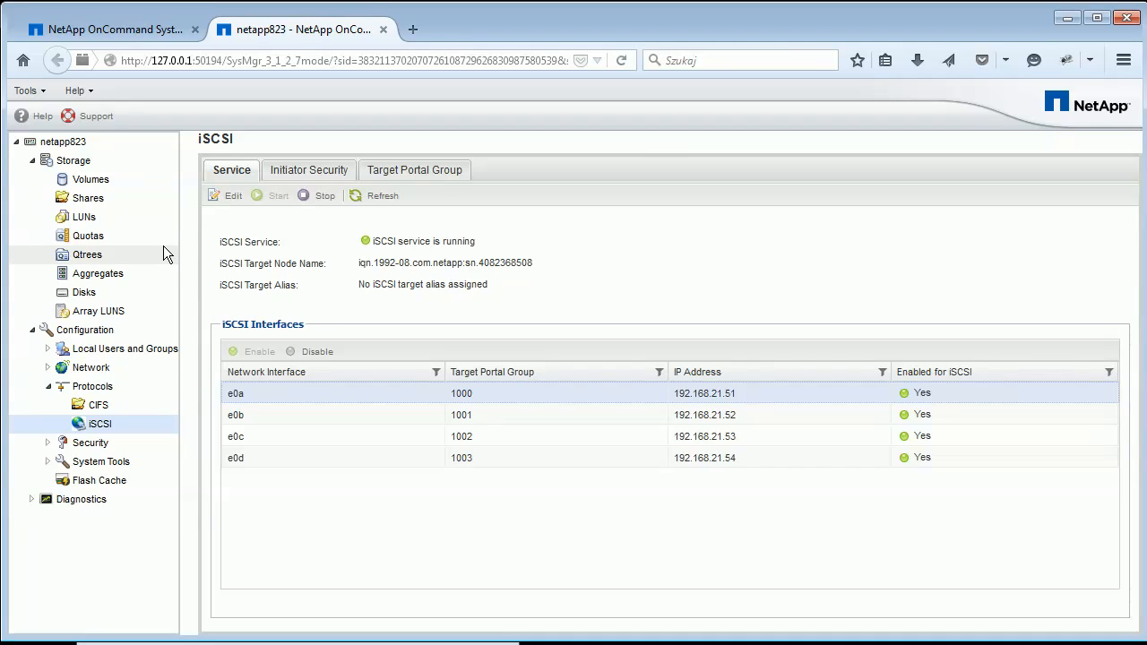
mouse_move(157, 259)
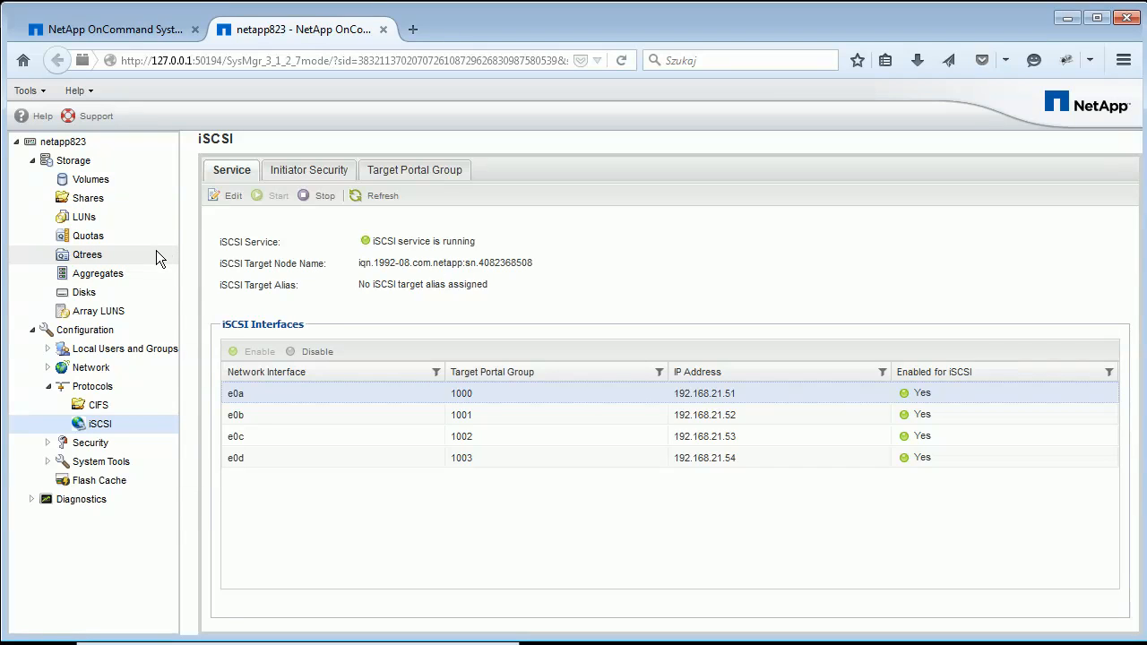
mouse_move(147, 267)
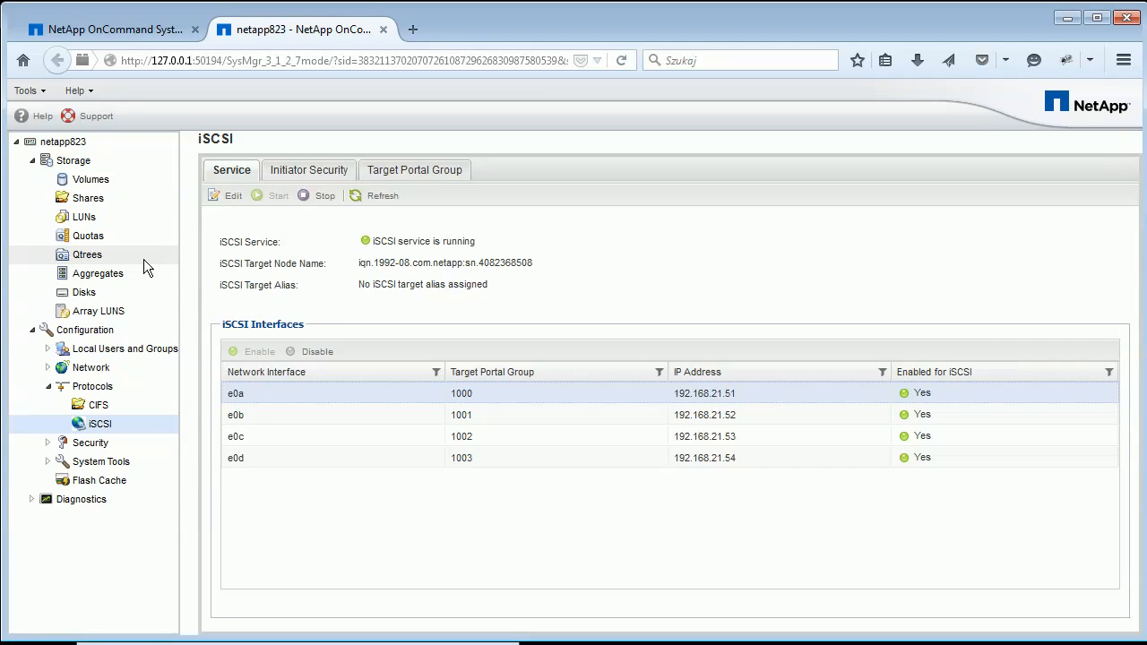
mouse_move(140, 315)
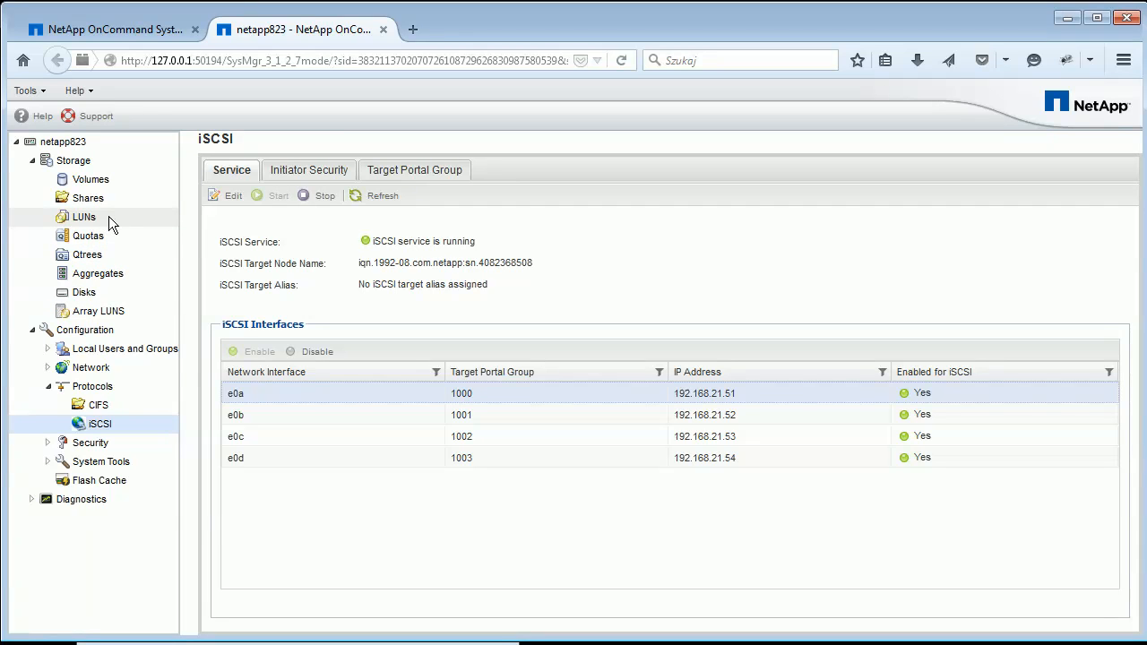
left_click(83, 215)
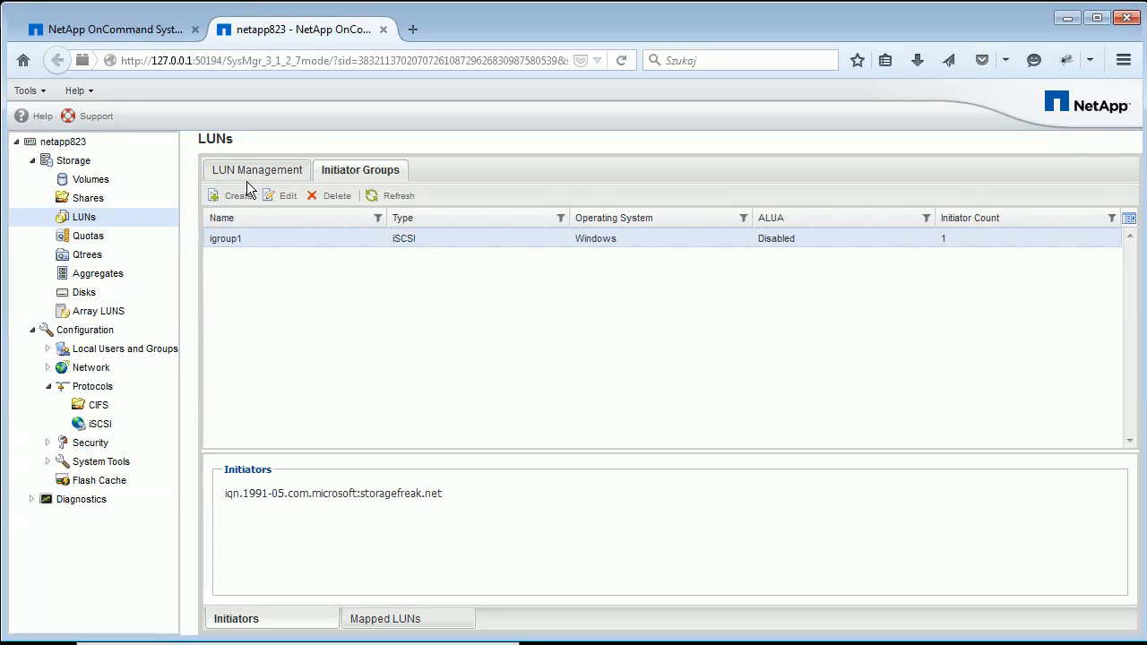
Select windows_lun_1 in LUN Management and open it for editing.
left_click(258, 169)
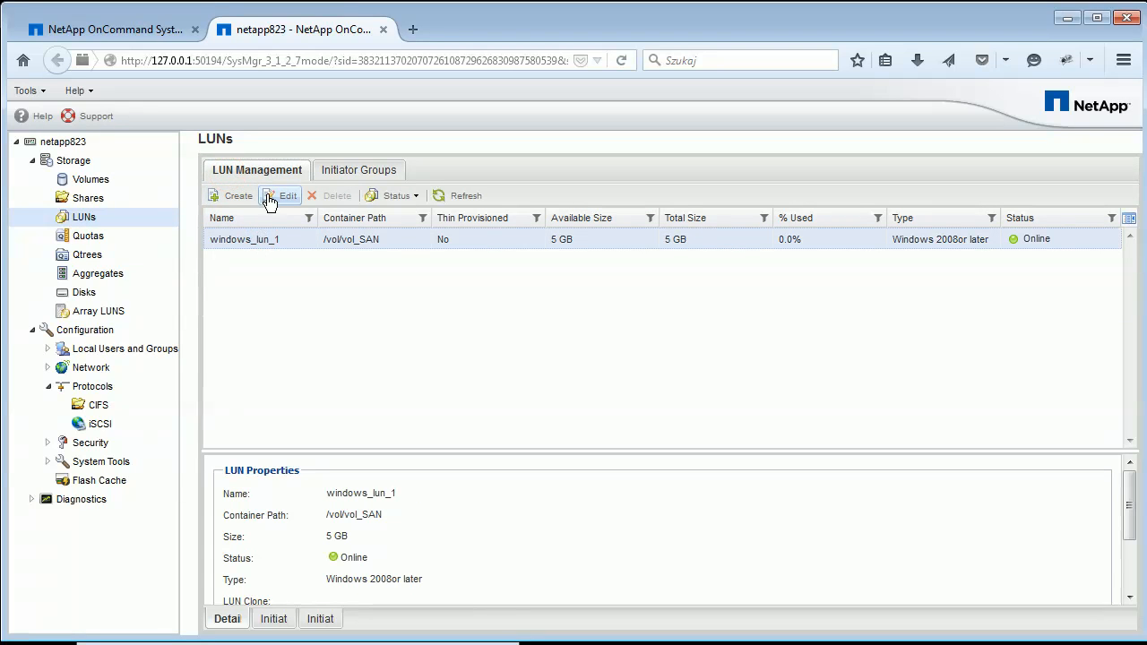
left_click(282, 196)
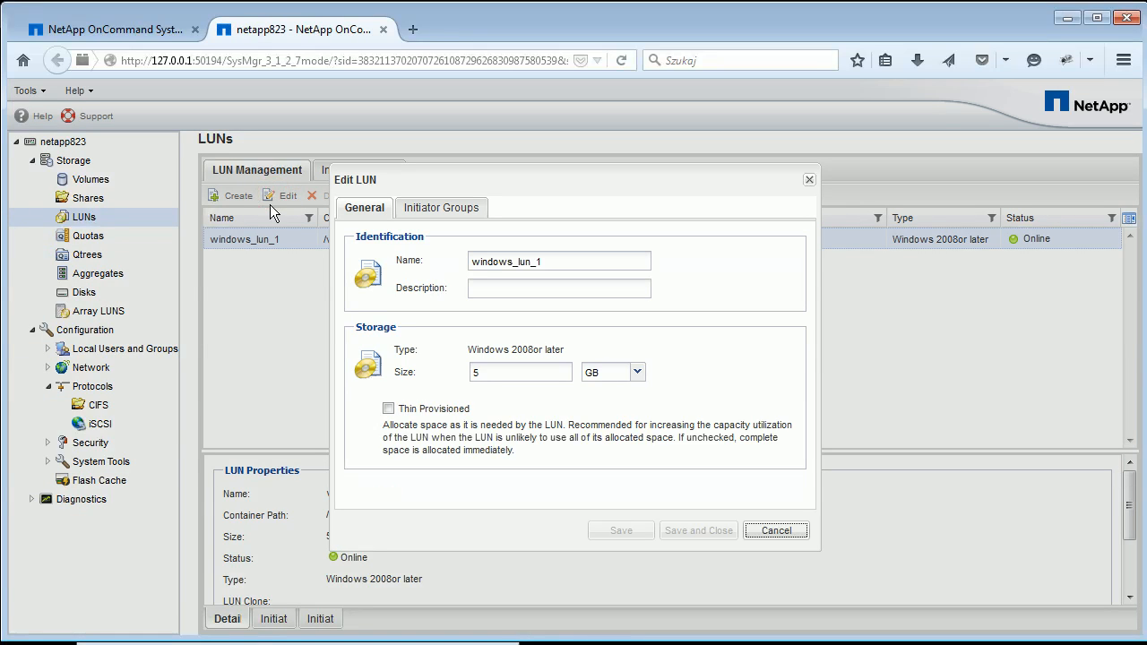
Map windows_lun_1 to igroup1 with LUN ID 1 and save the change.
left_click(441, 207)
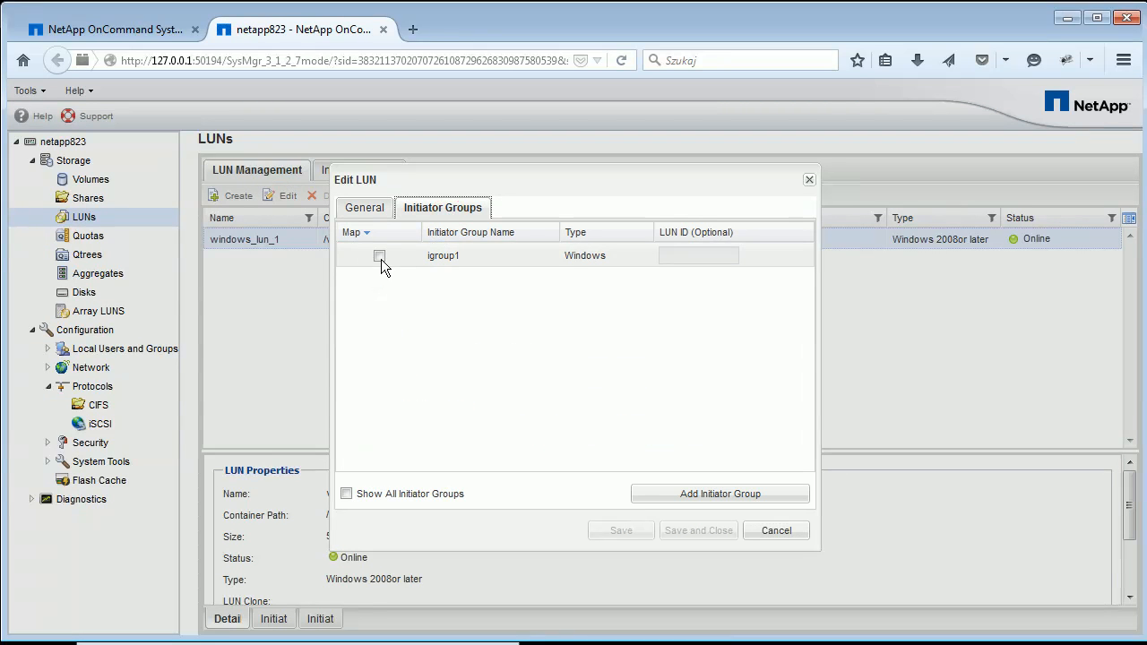
left_click(380, 254)
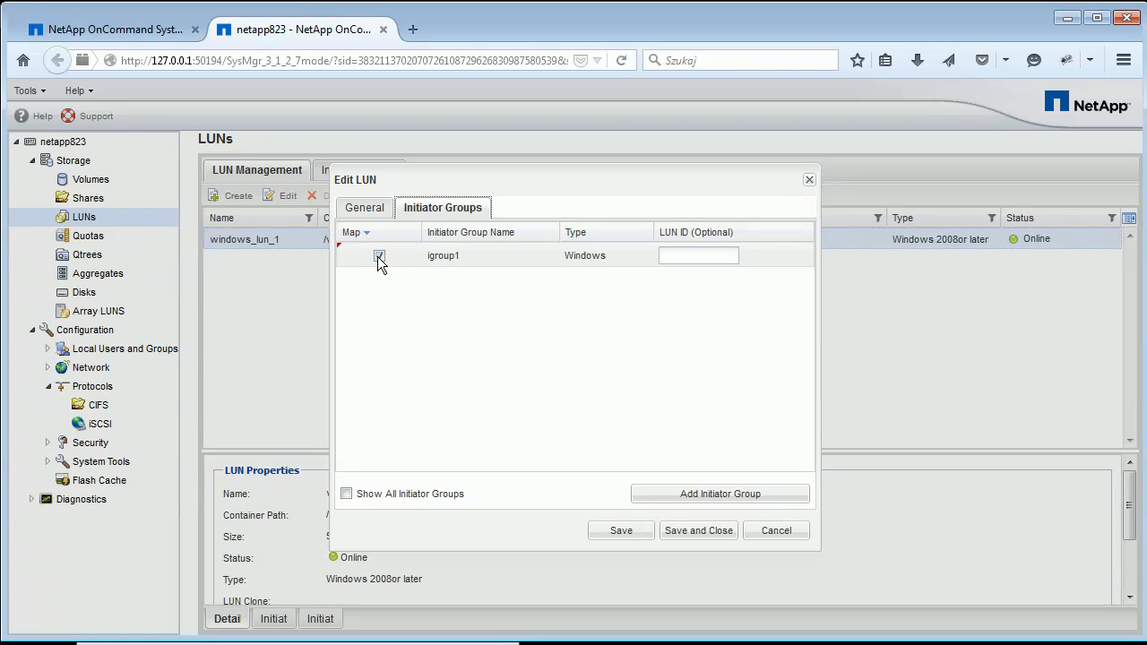
left_click(380, 254)
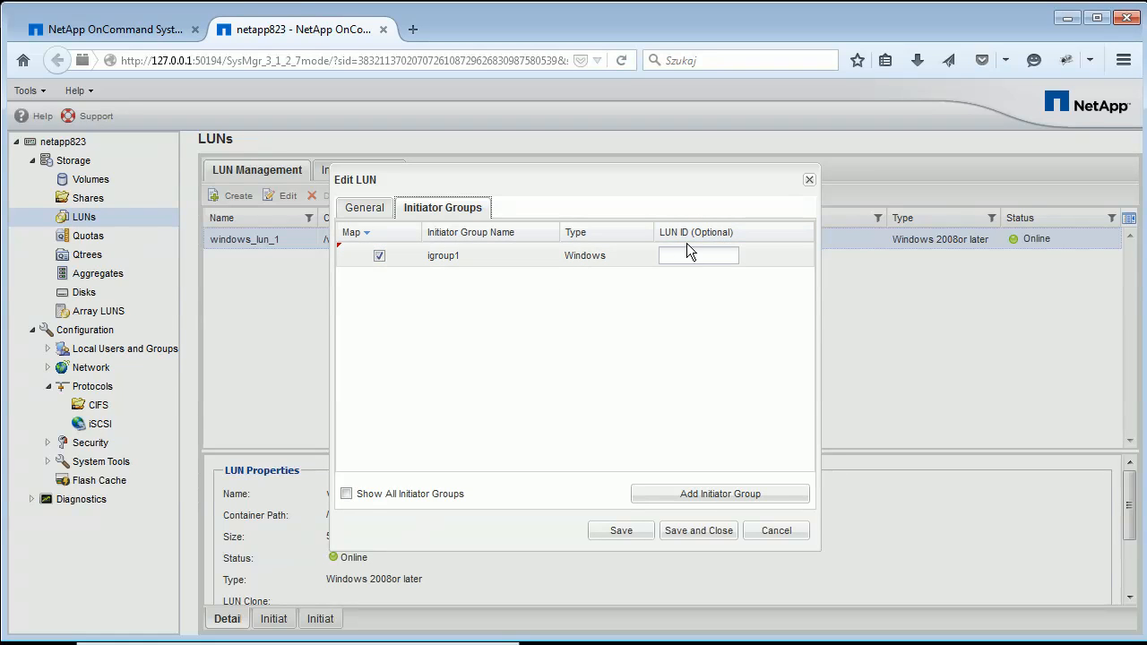
left_click(699, 254)
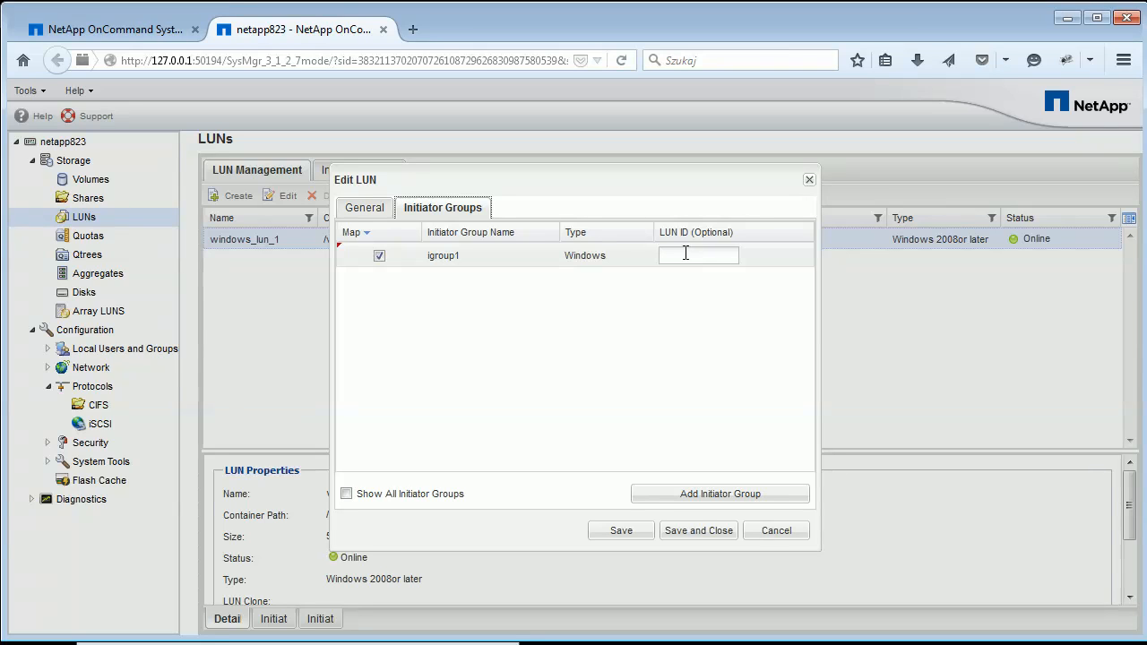
left_click(699, 255)
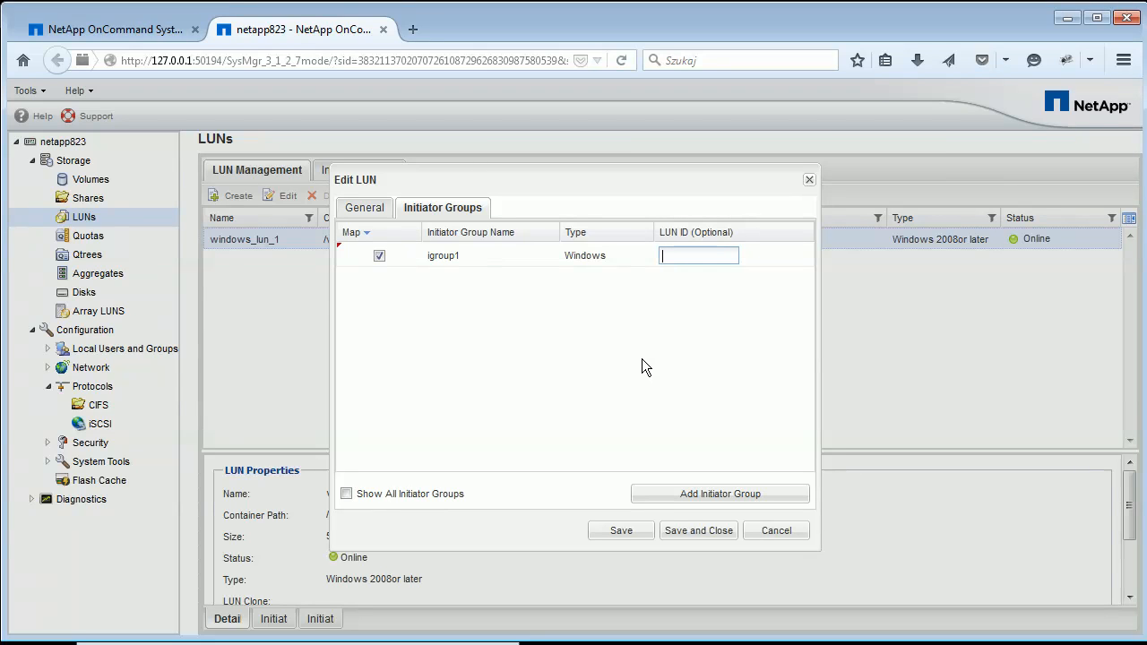
type("1")
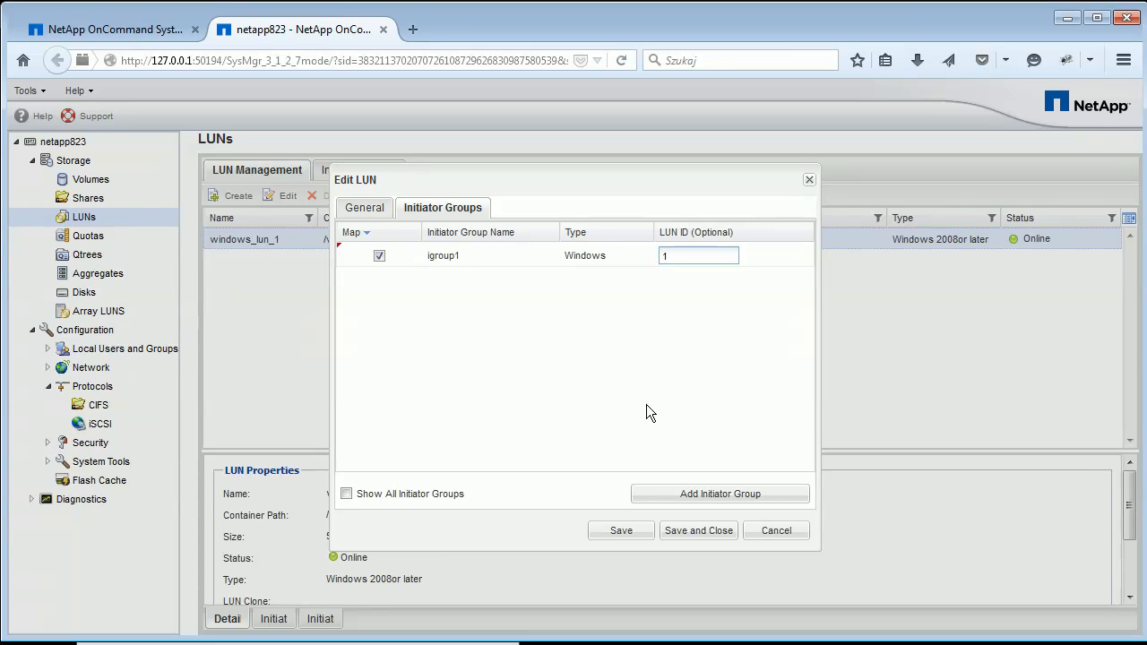
mouse_move(654, 491)
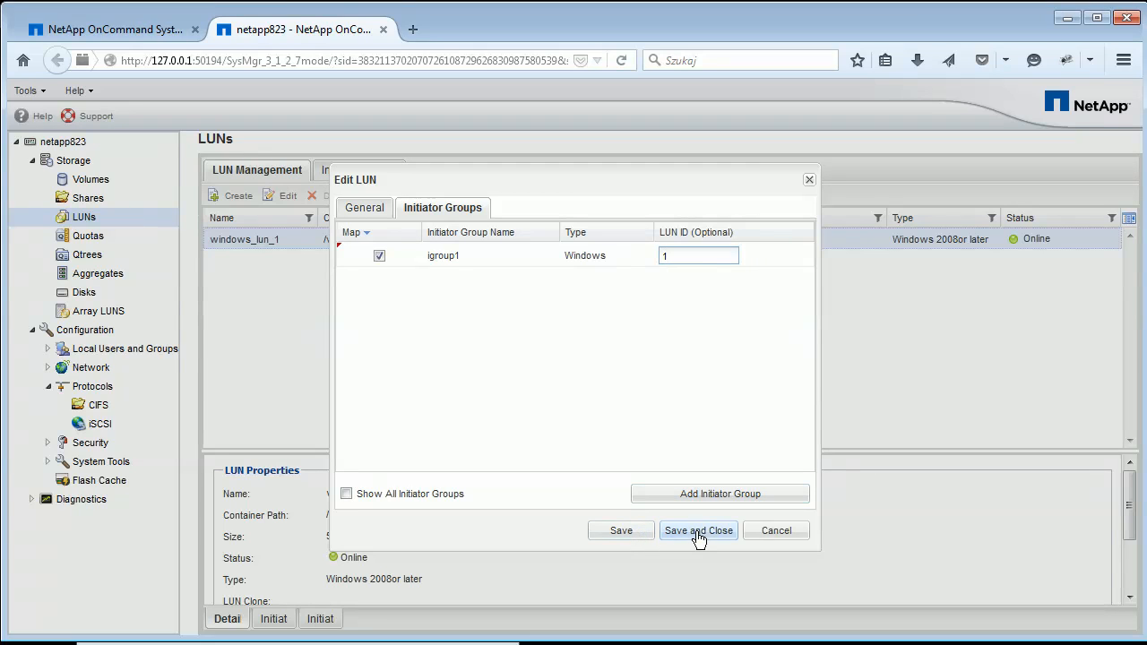
left_click(699, 531)
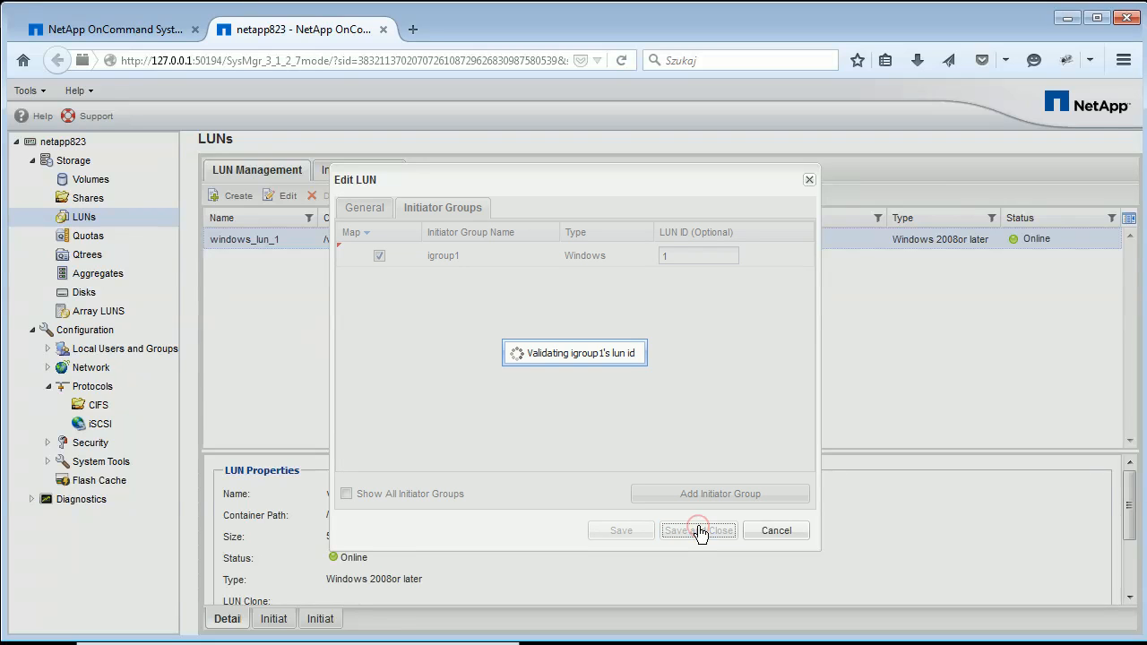
left_click(699, 531)
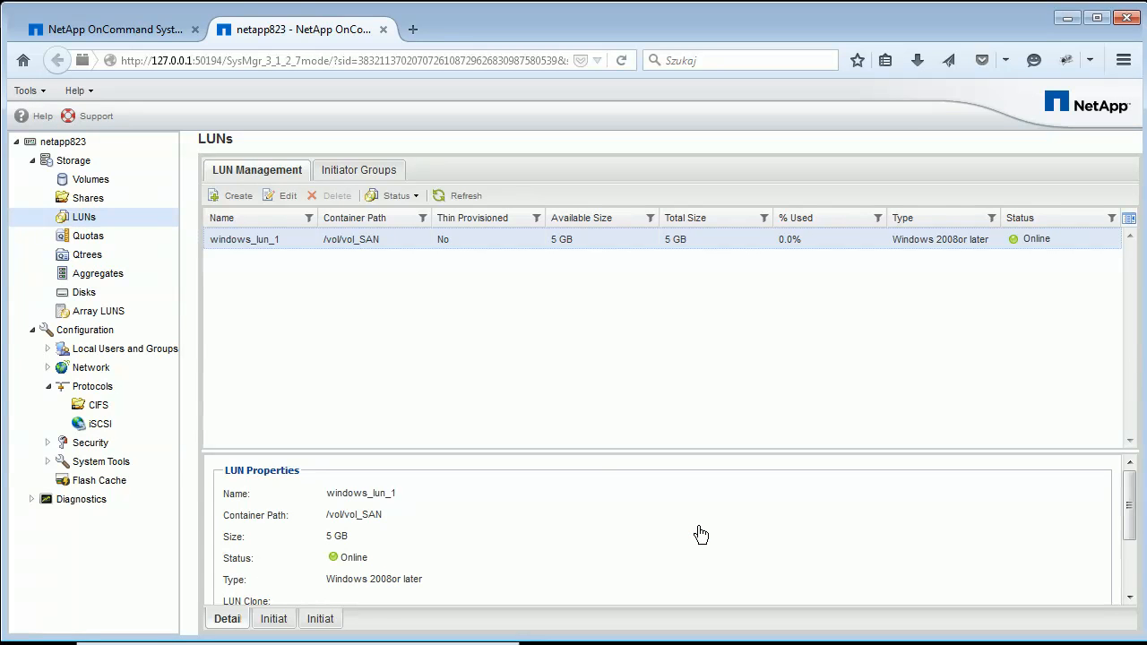
mouse_move(560, 495)
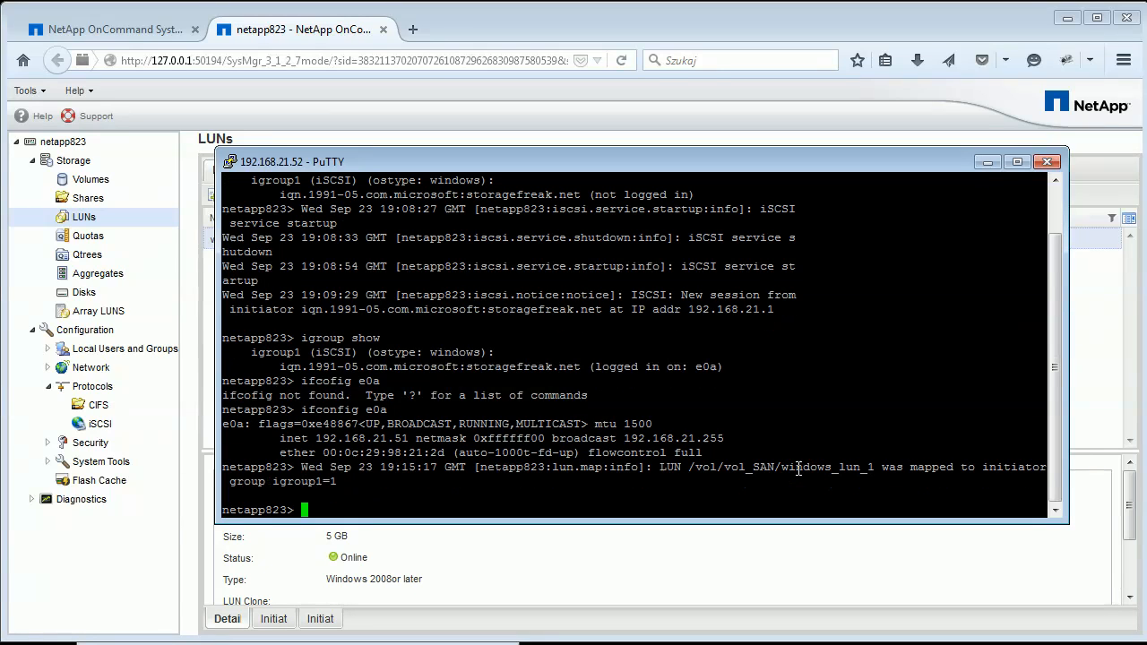
Run 'lun show -m' and 'igroup show igroup1' to confirm LUN ID 1 mapping and e0a login, then go to Computer Management.
type("lun show -m")
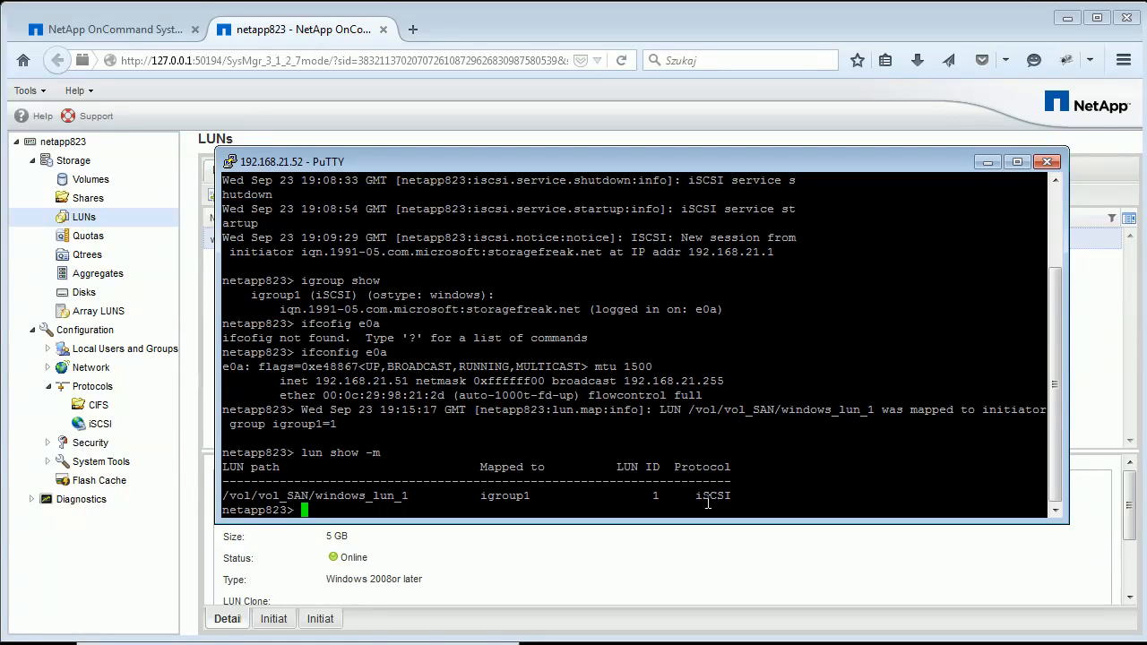
type("igroup show")
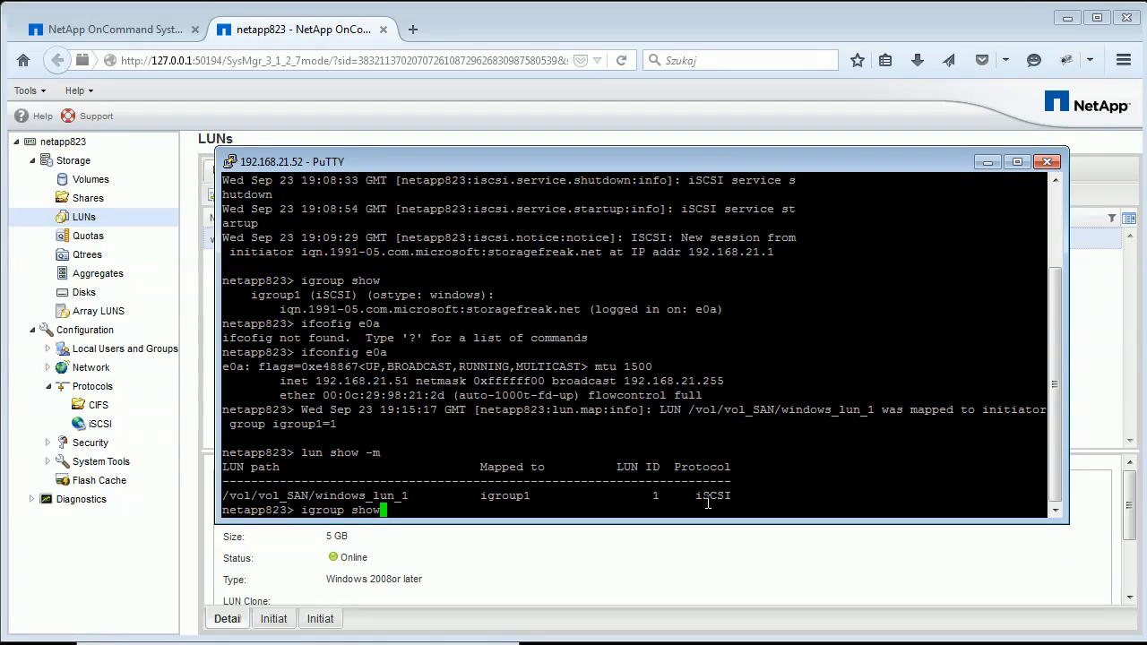
type("igroup1")
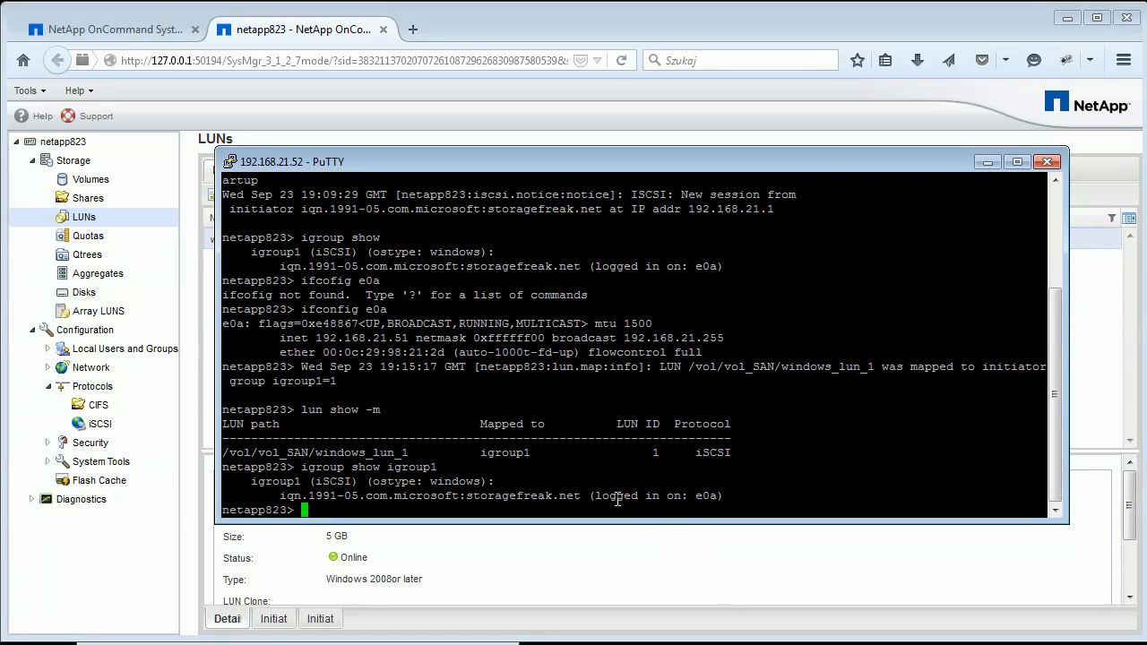
double_click(613, 495)
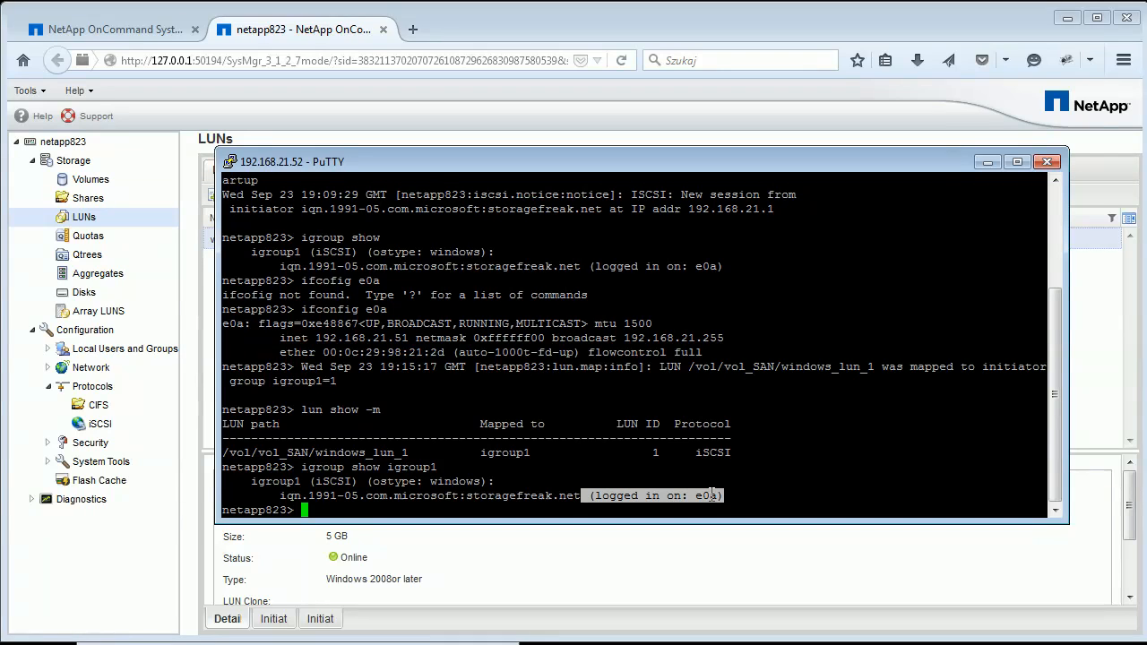
mouse_move(792, 584)
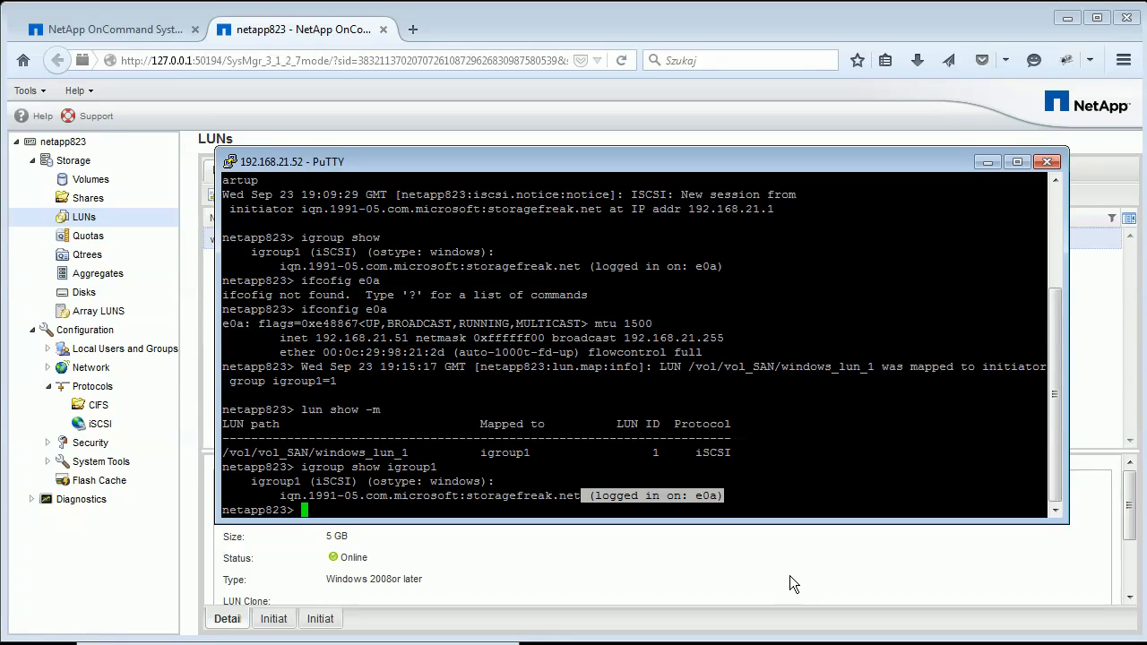
mouse_move(787, 566)
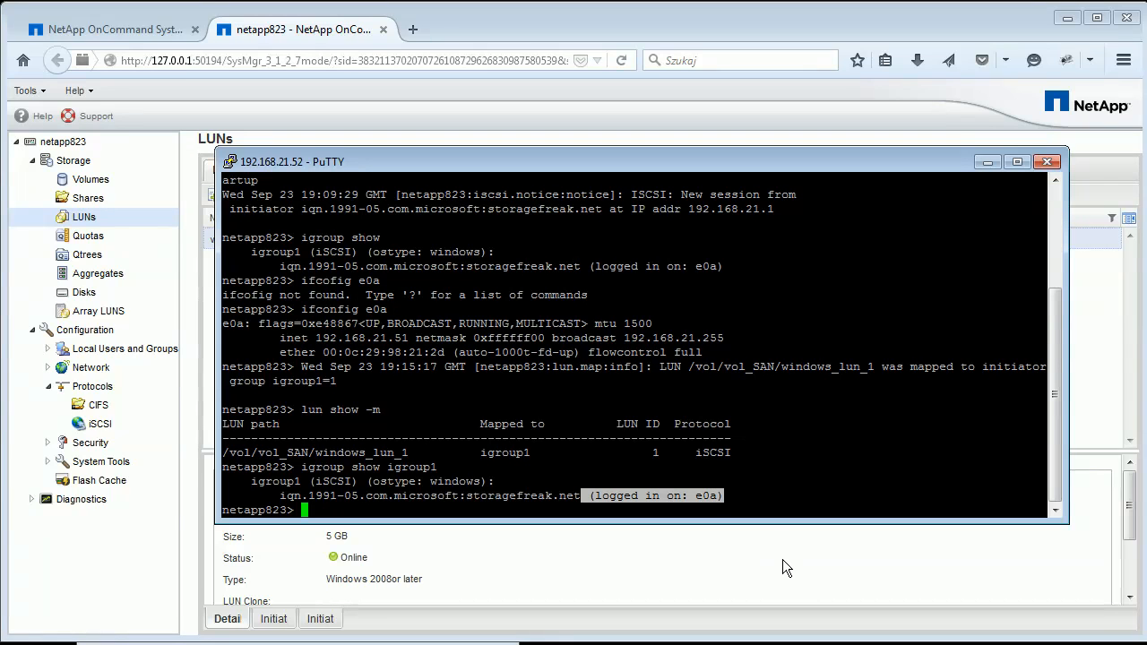
left_click(1047, 161)
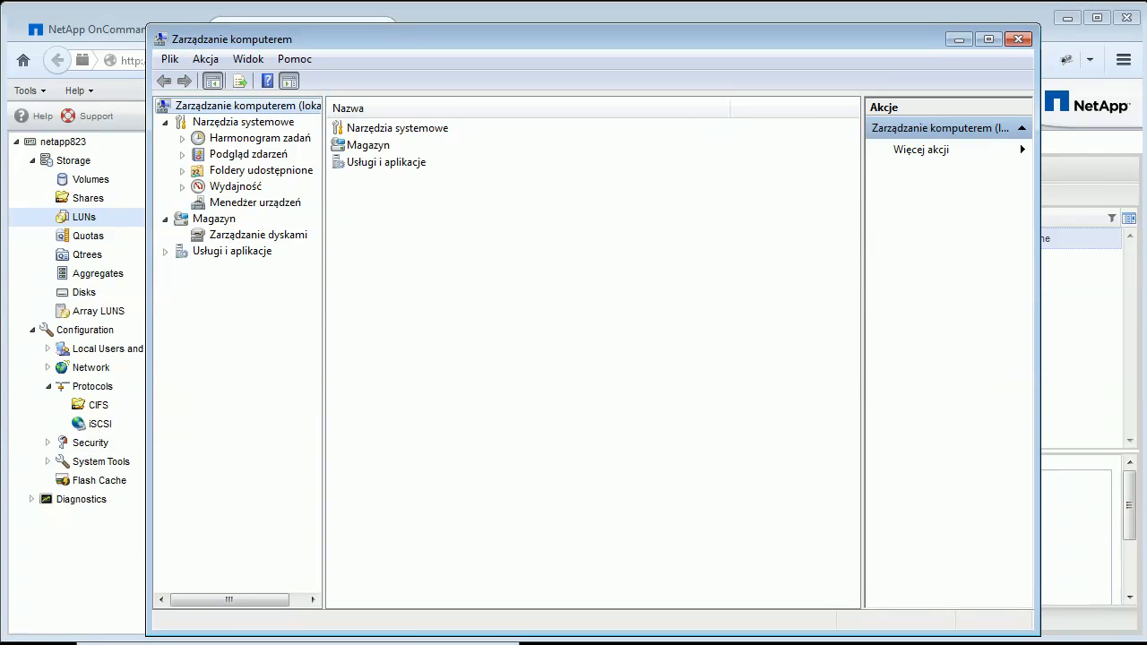
Rescan disks in Disk Management so the new 5 GB uninitialized Disk 1 appears.
left_click(258, 233)
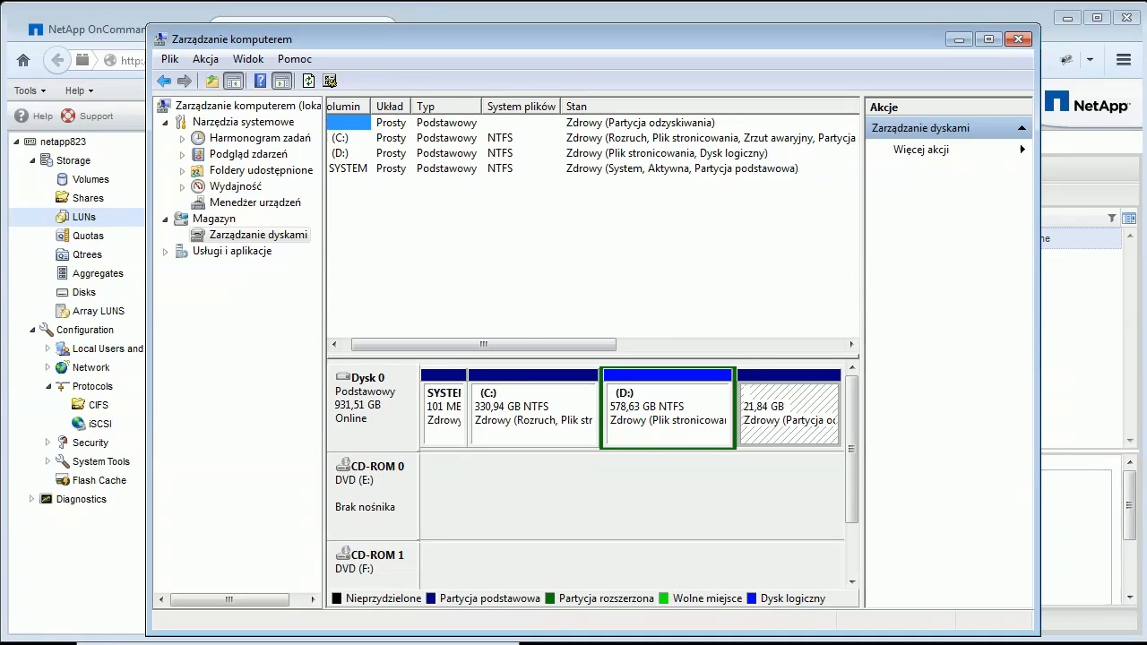
scroll("down", 3)
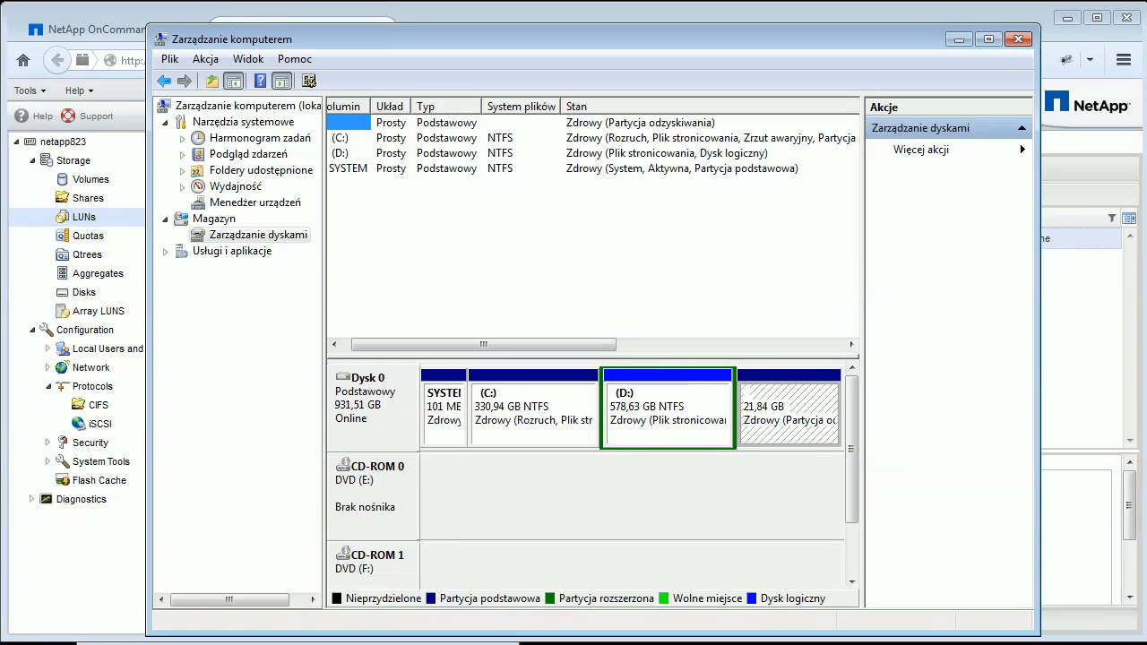
right_click(259, 233)
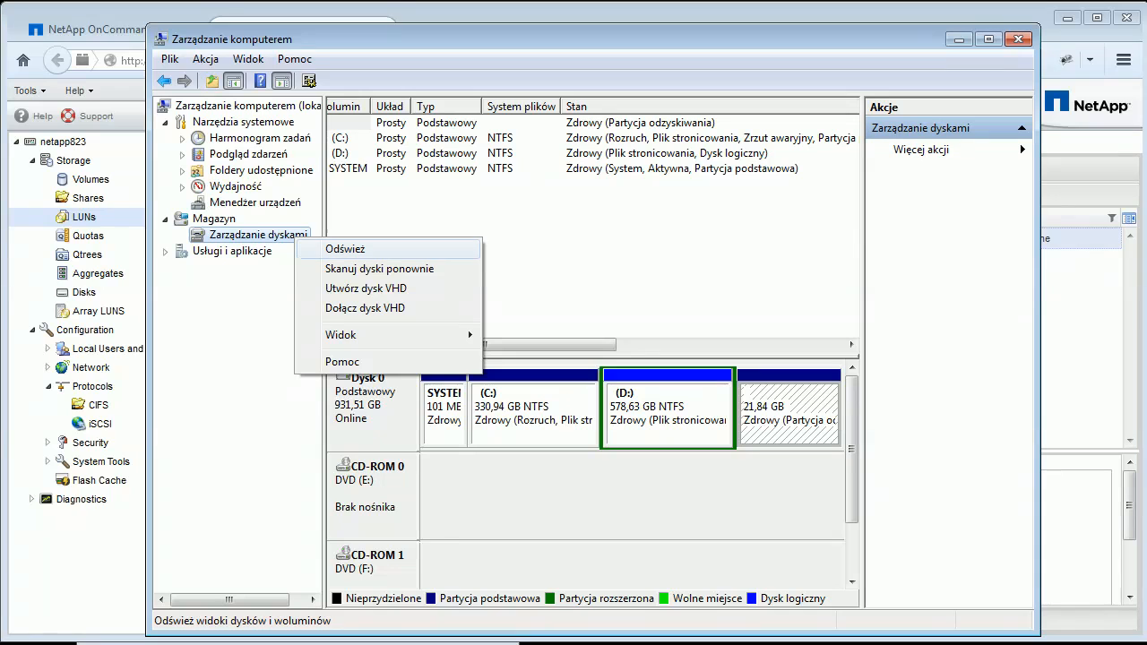
mouse_move(380, 268)
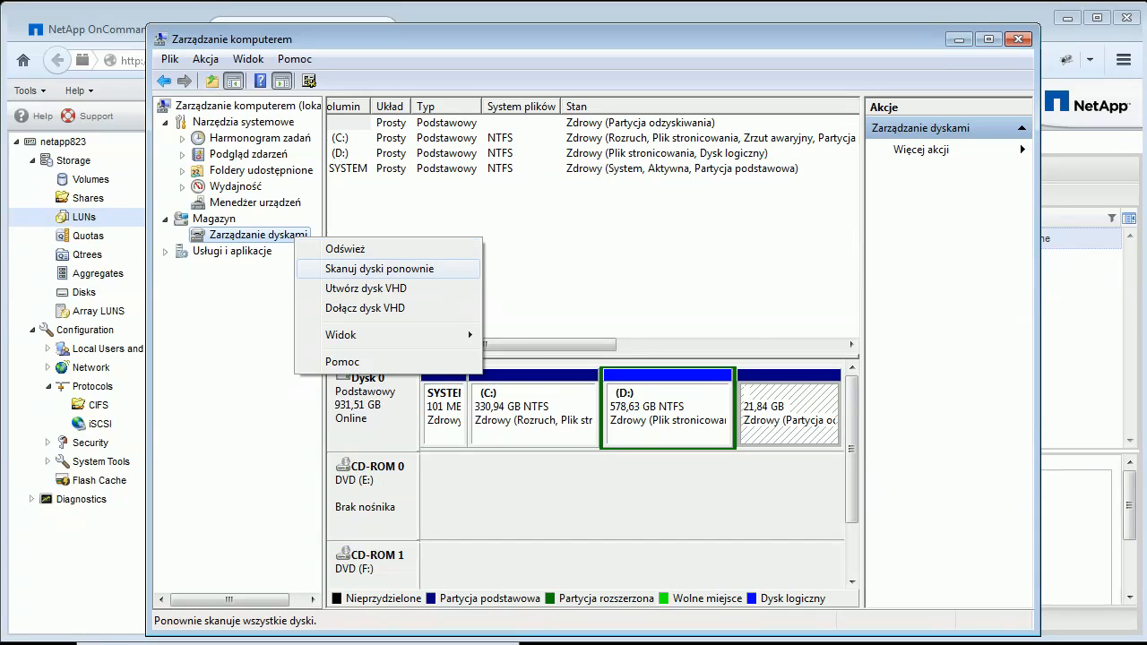
left_click(380, 268)
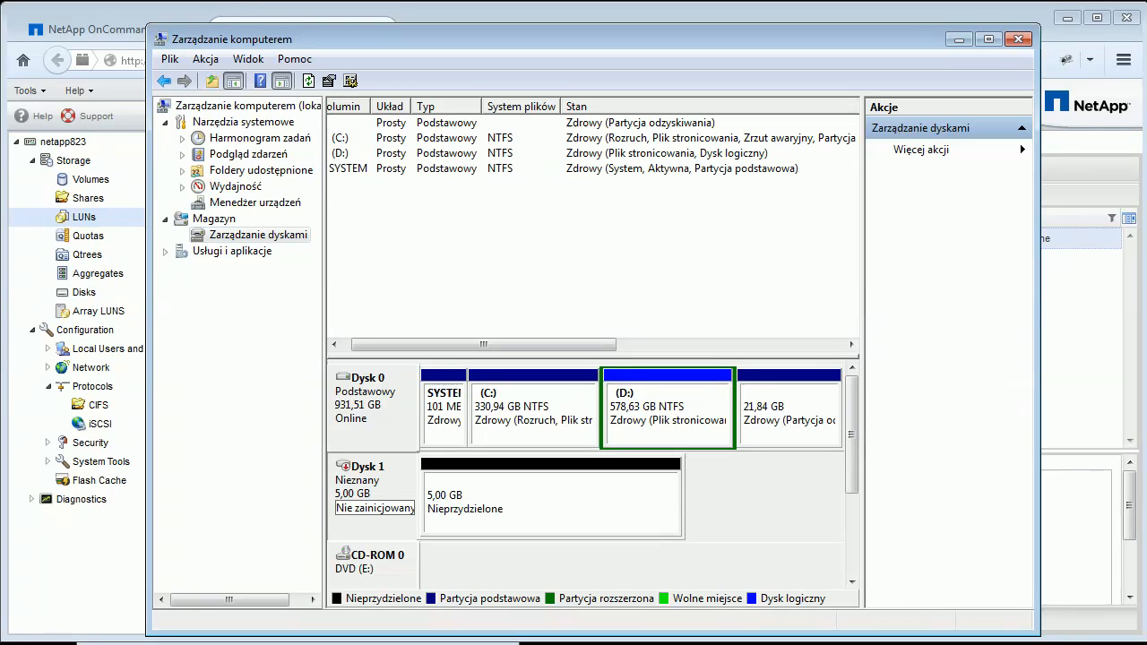
Initialize Disk 1 as a basic MBR disk, bringing its 5 GB online as unallocated space.
right_click(373, 480)
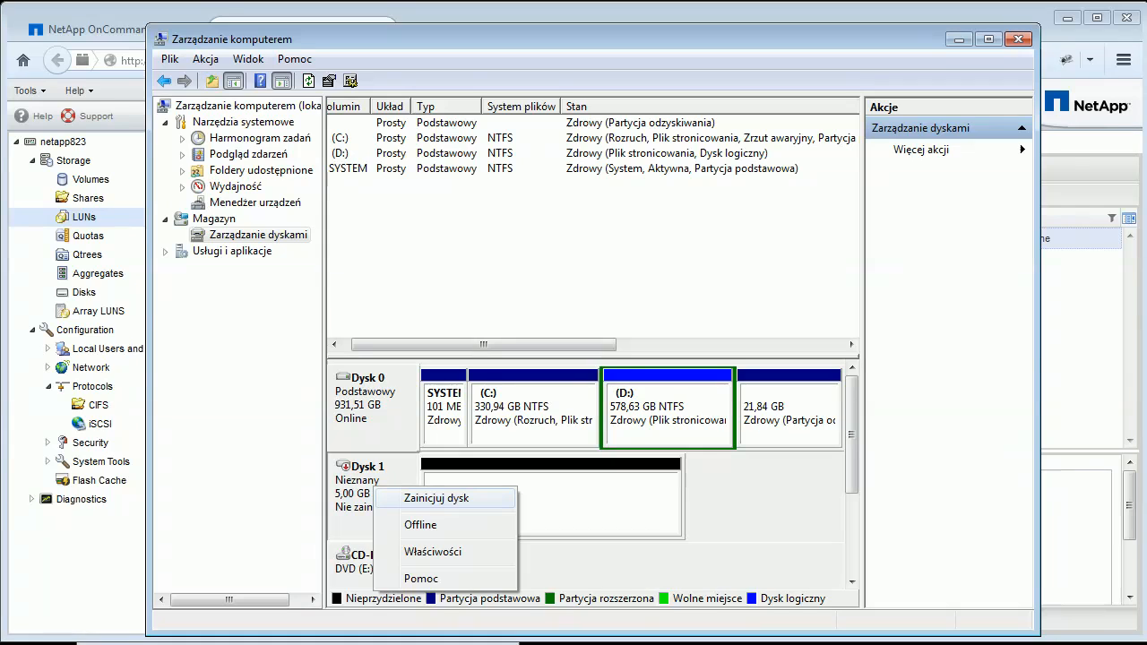
left_click(435, 498)
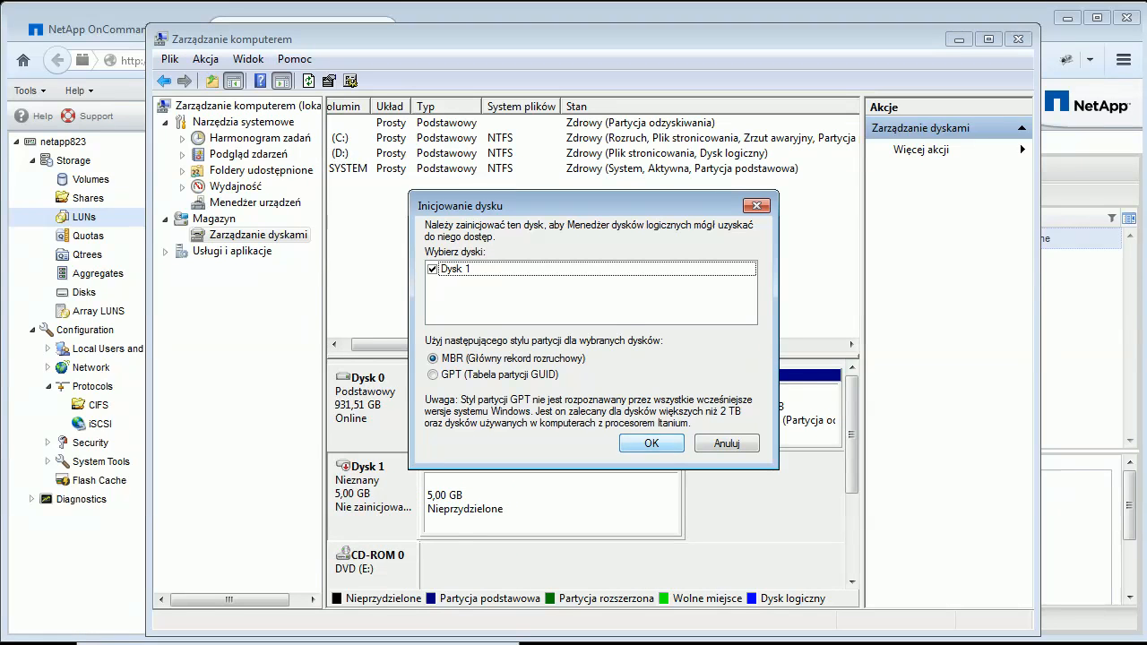
left_click(650, 442)
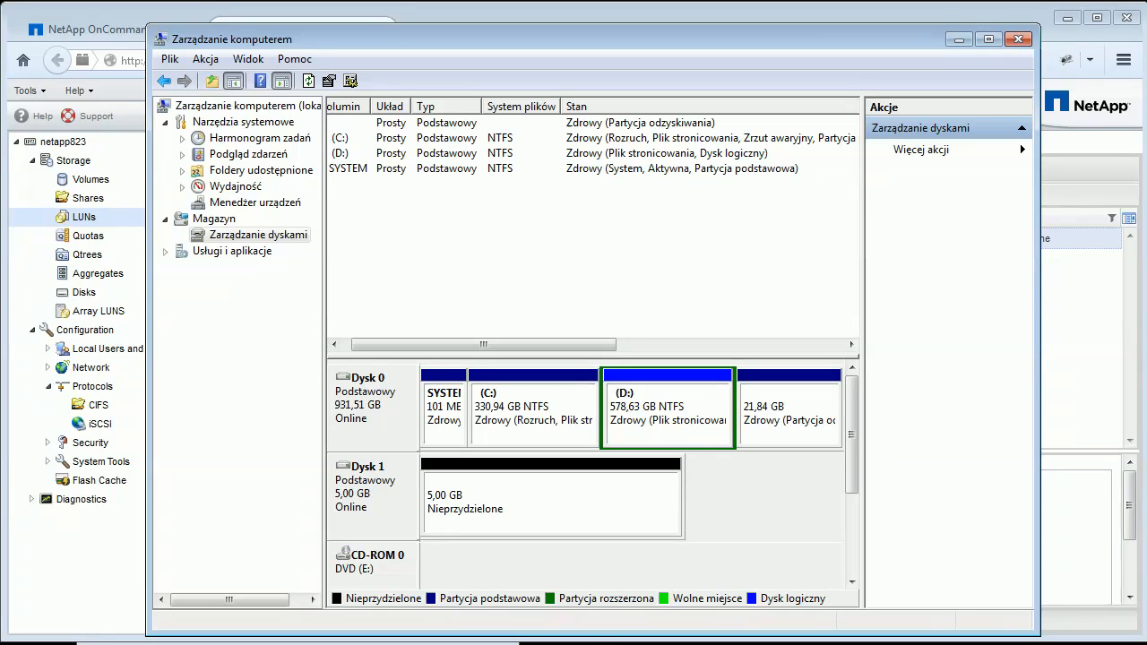
right_click(550, 487)
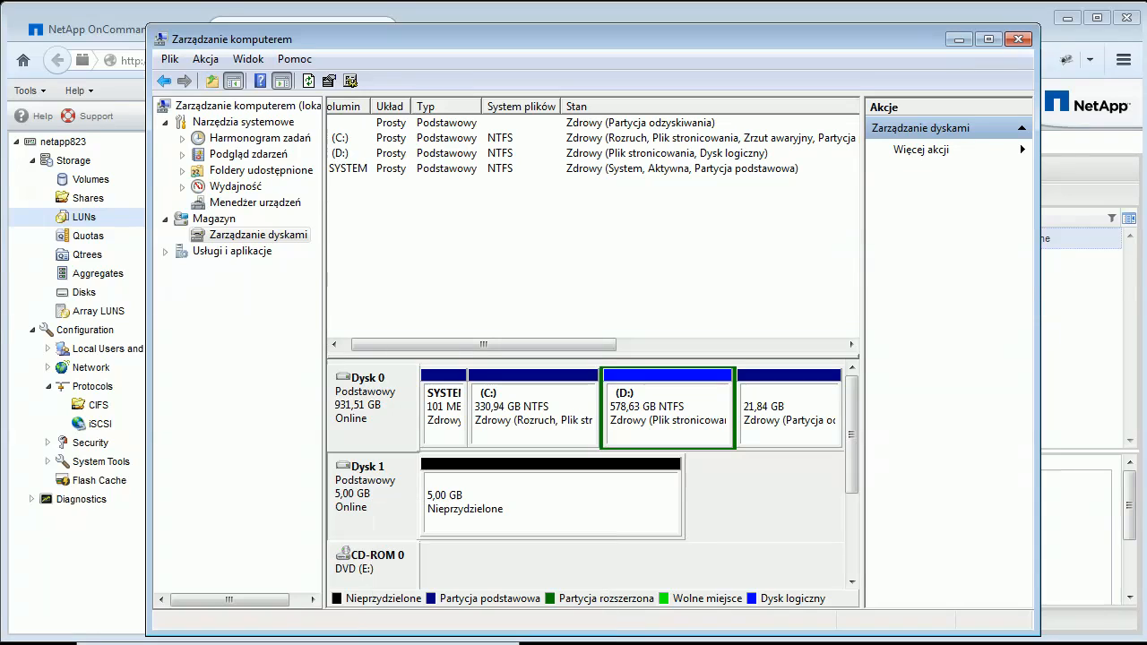
right_click(552, 498)
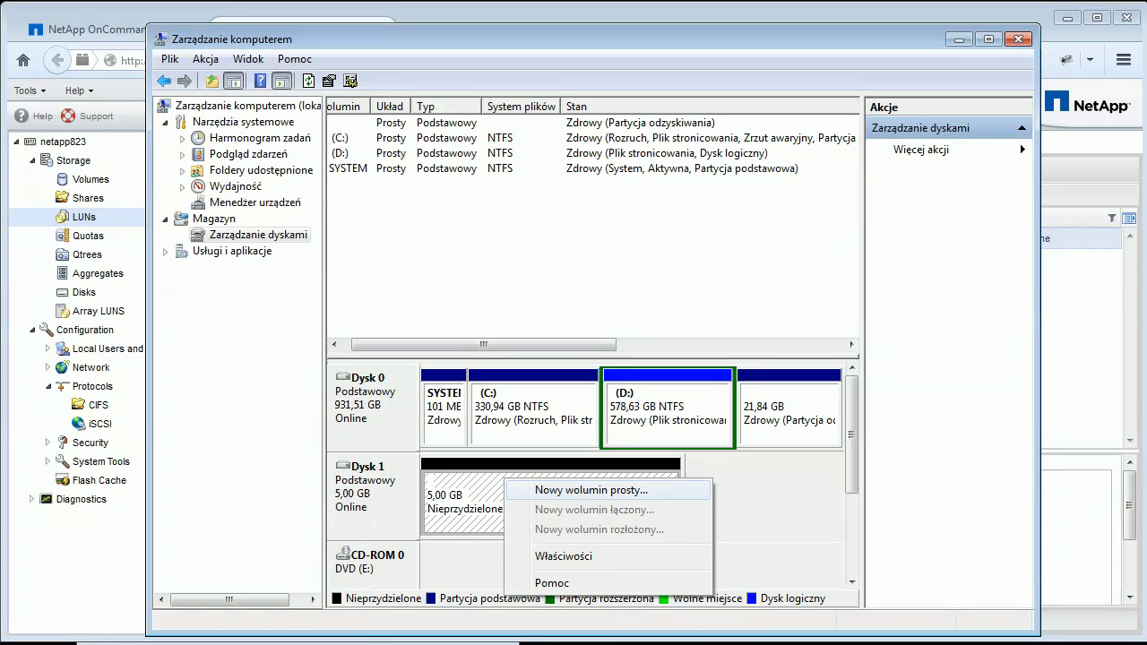
Start a new simple volume on Disk 1 using the full 5120 MB and drive letter G.
left_click(591, 491)
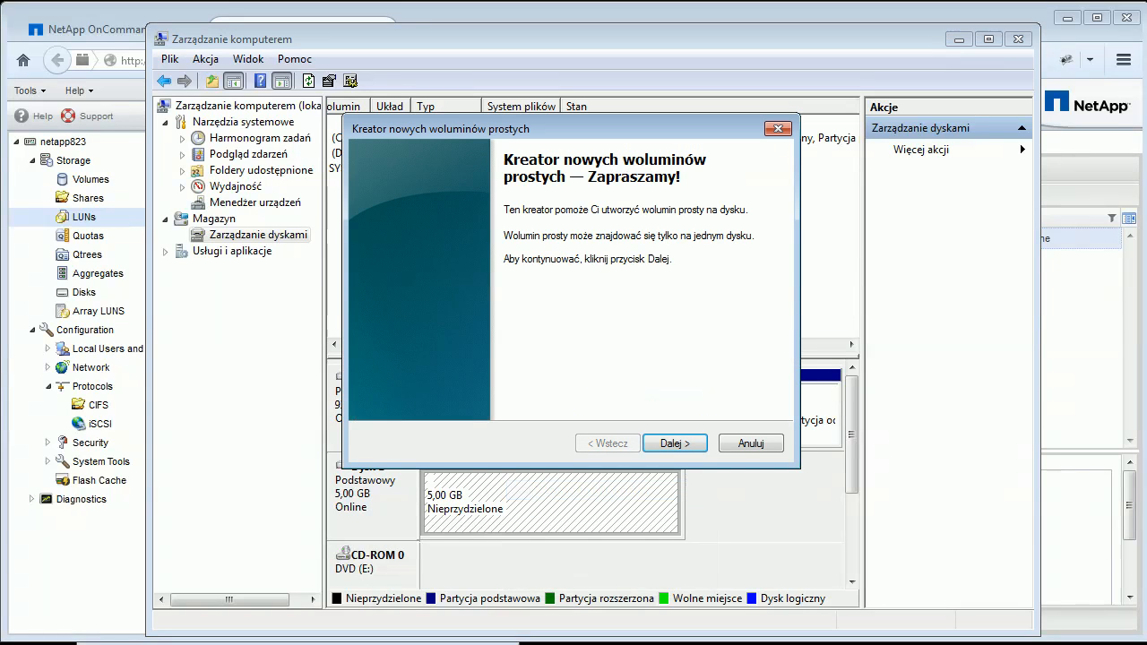
left_click(674, 442)
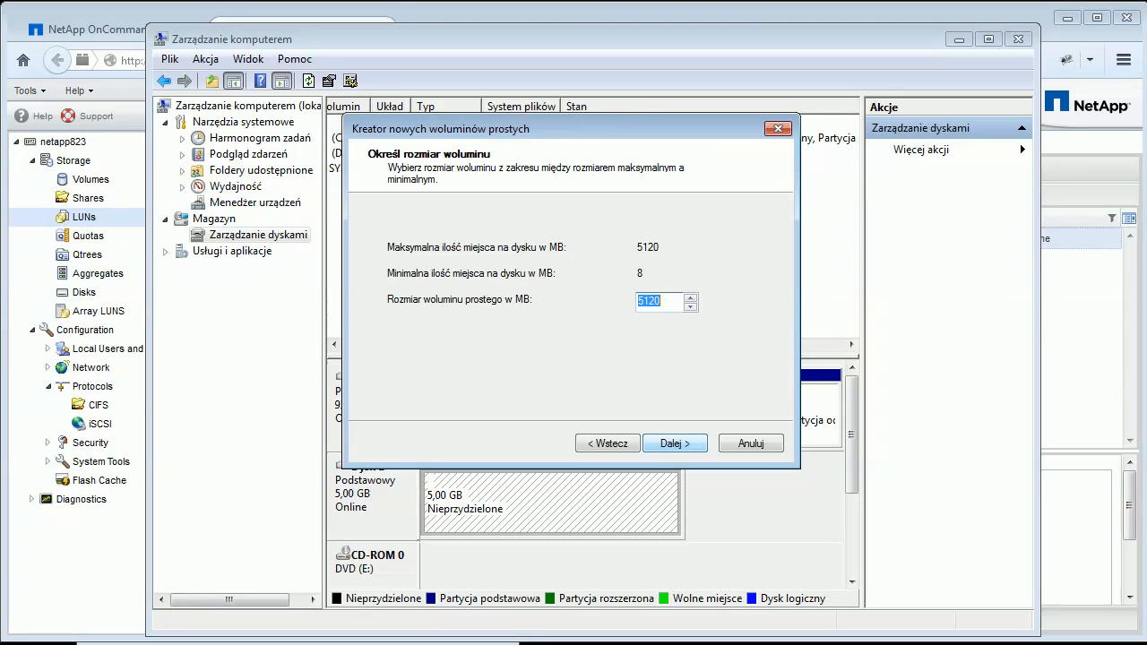
left_click(674, 442)
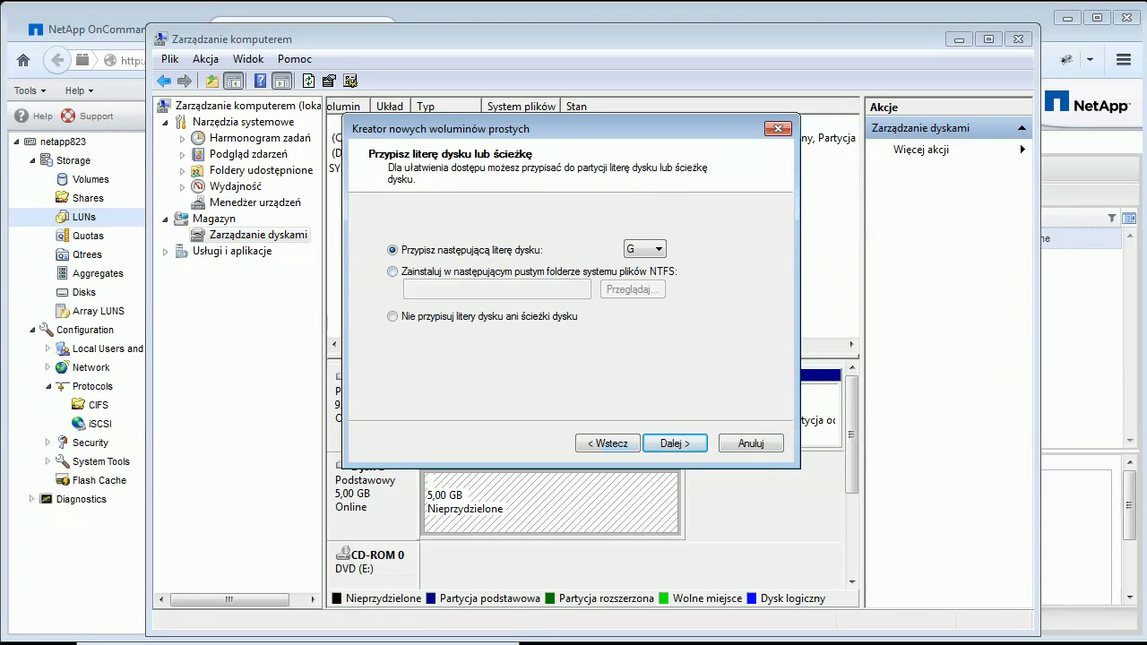
left_click(658, 248)
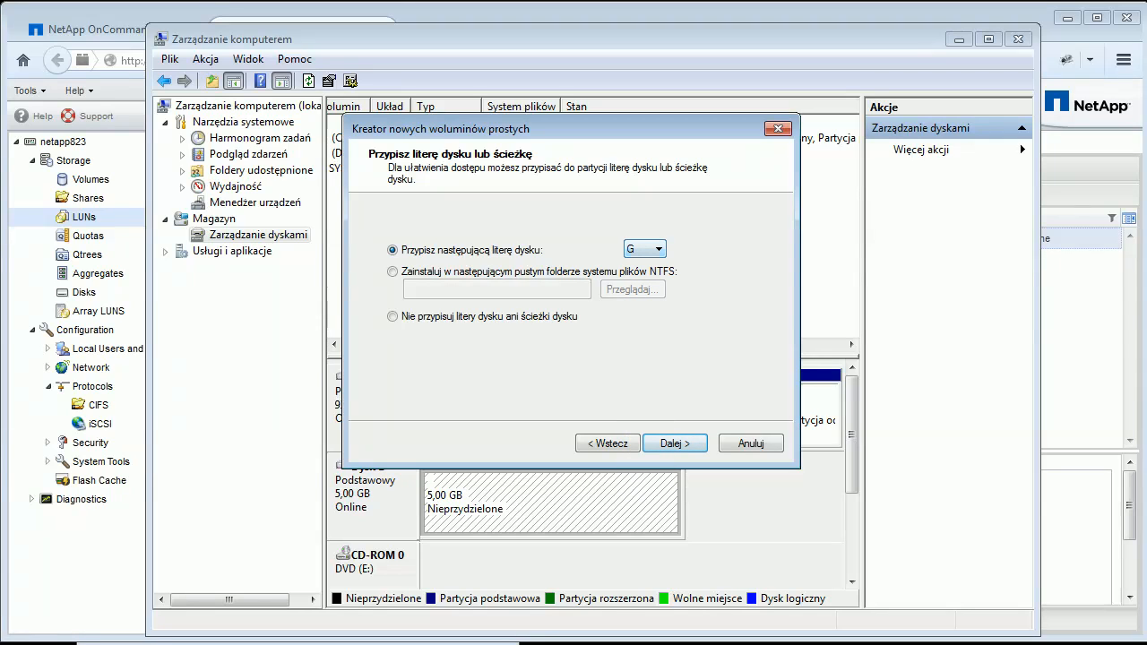
left_click(674, 442)
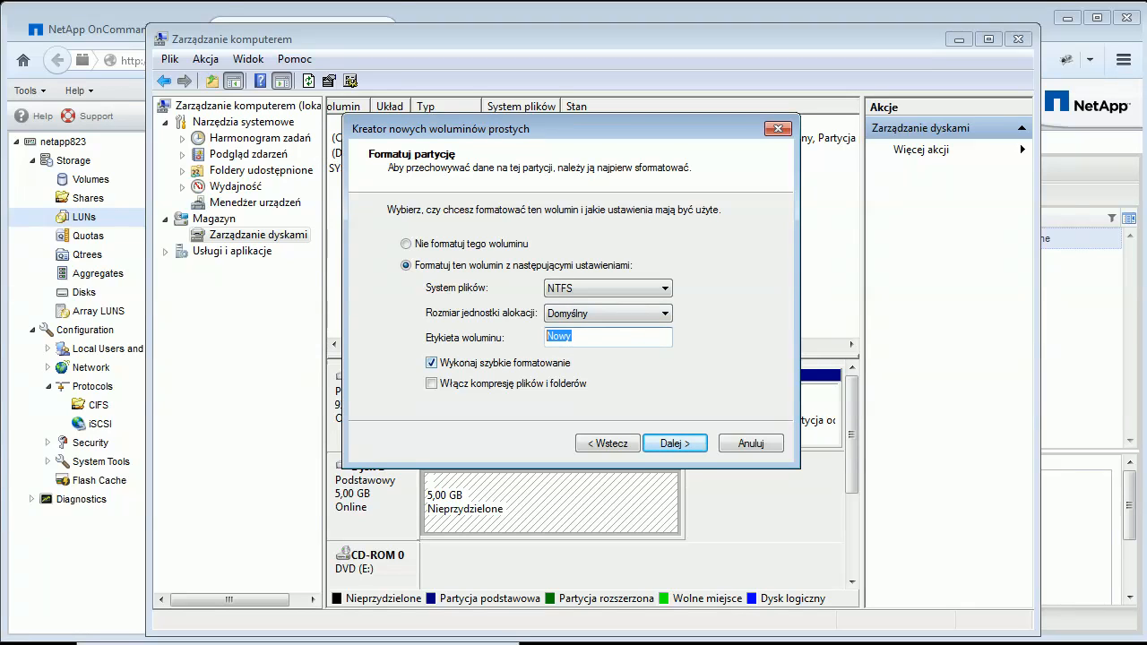
Format the volume as NTFS with label 'NetApp Disk' and finish creating it.
type("NetApp")
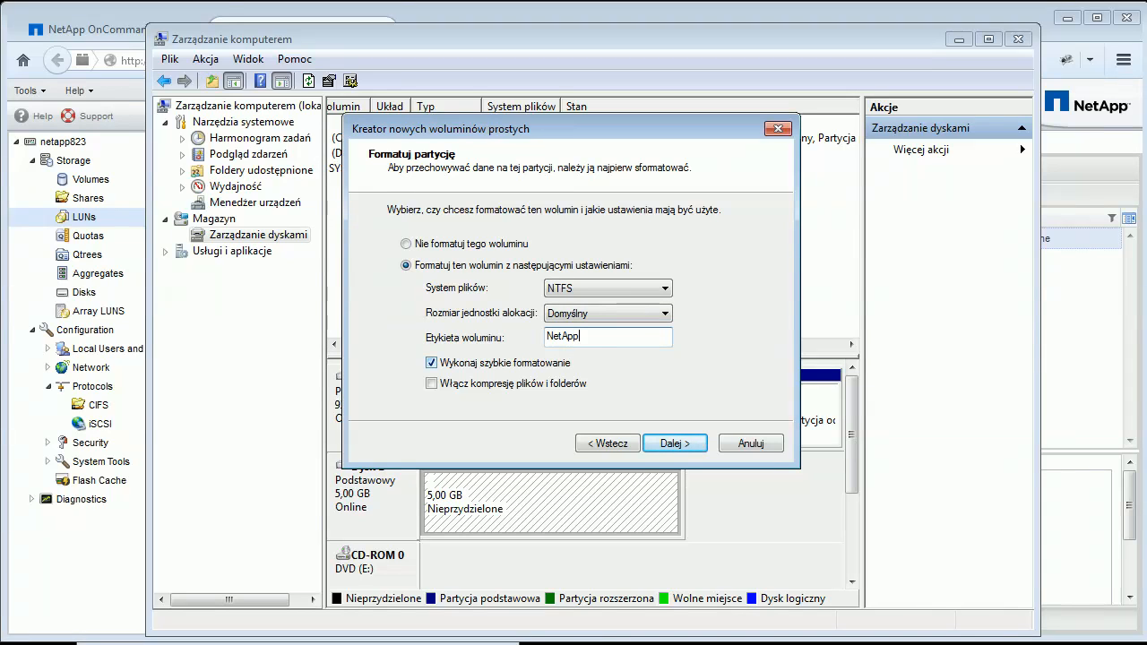
type("Disk")
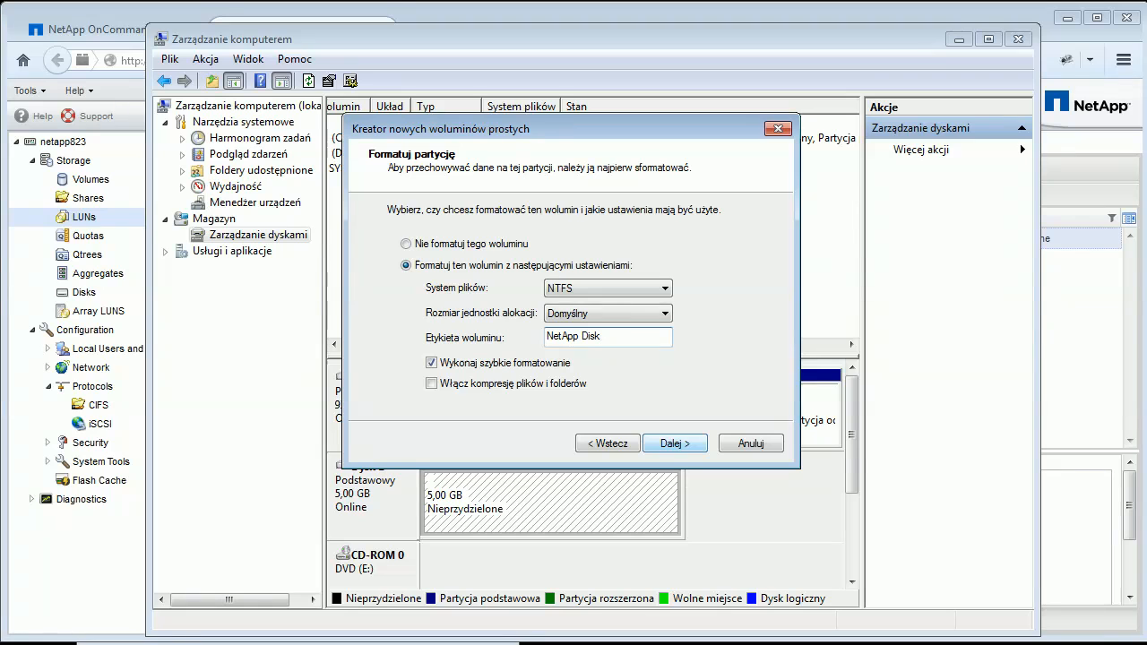
left_click(674, 443)
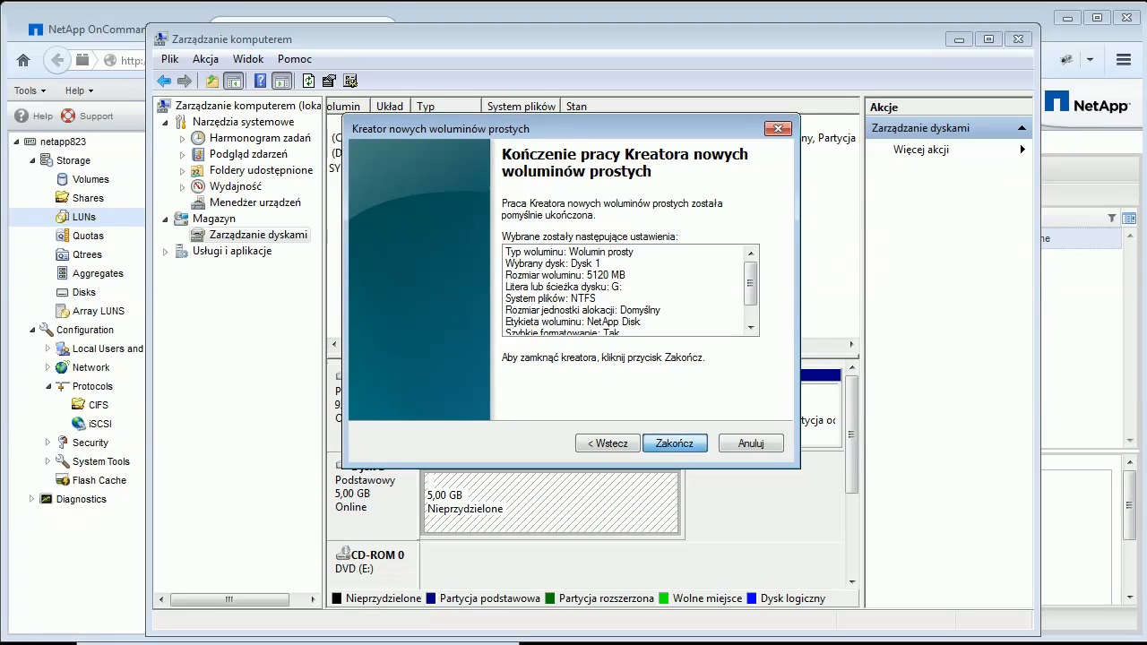
left_click(673, 443)
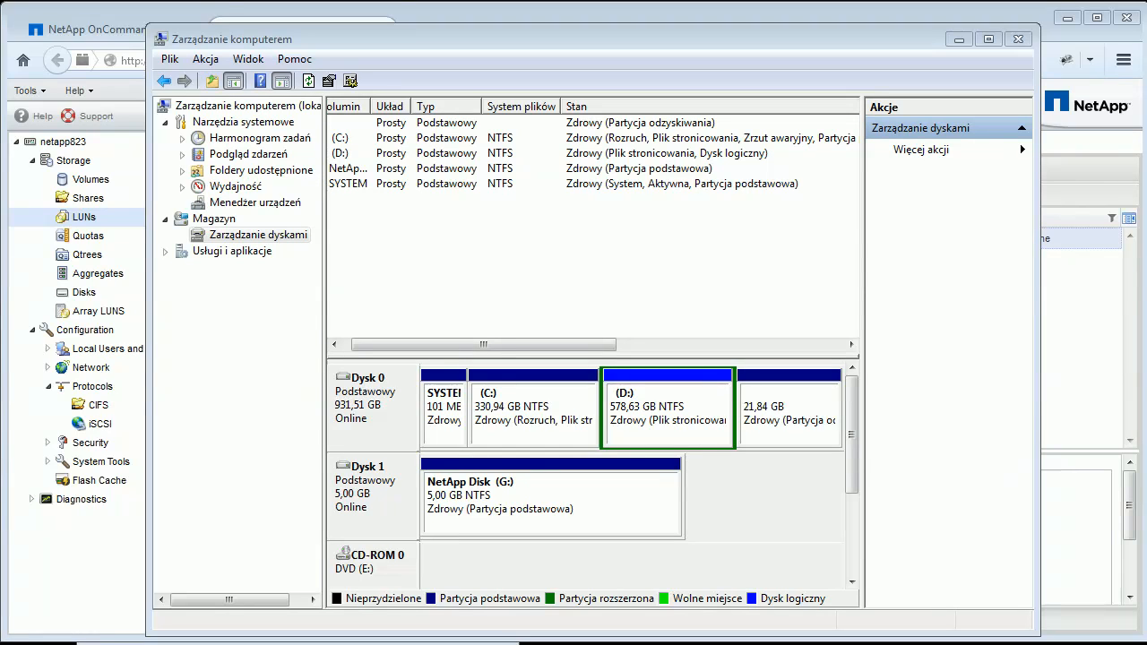
Create a new text document named 'test file' on NetApp Disk (G:).
left_click(473, 269)
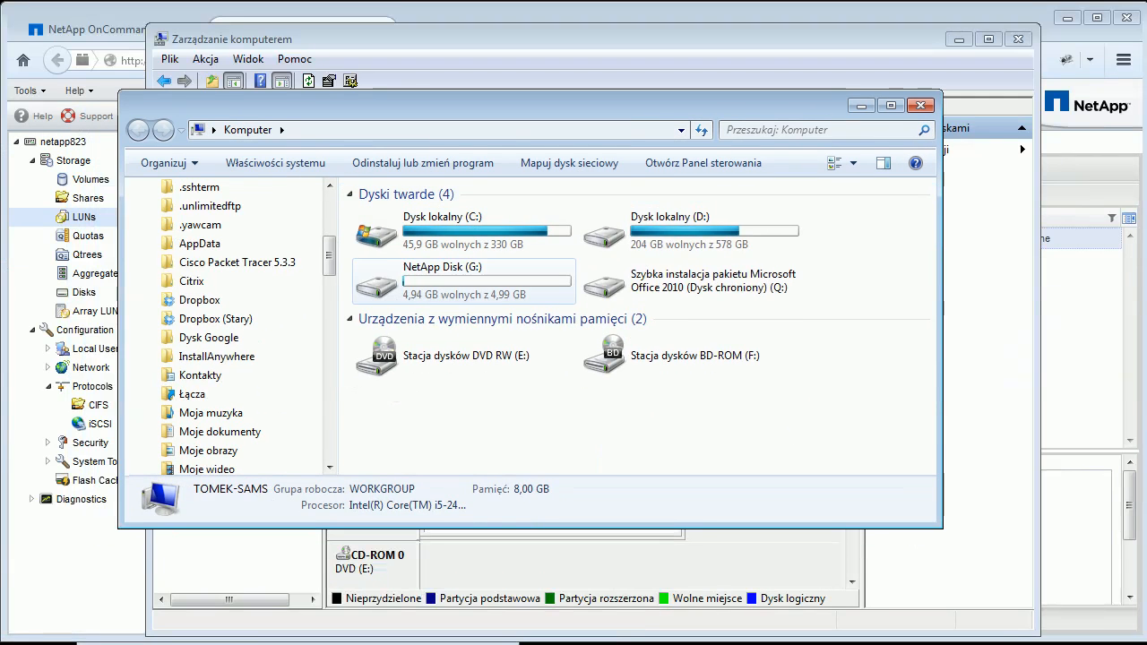
left_click(441, 283)
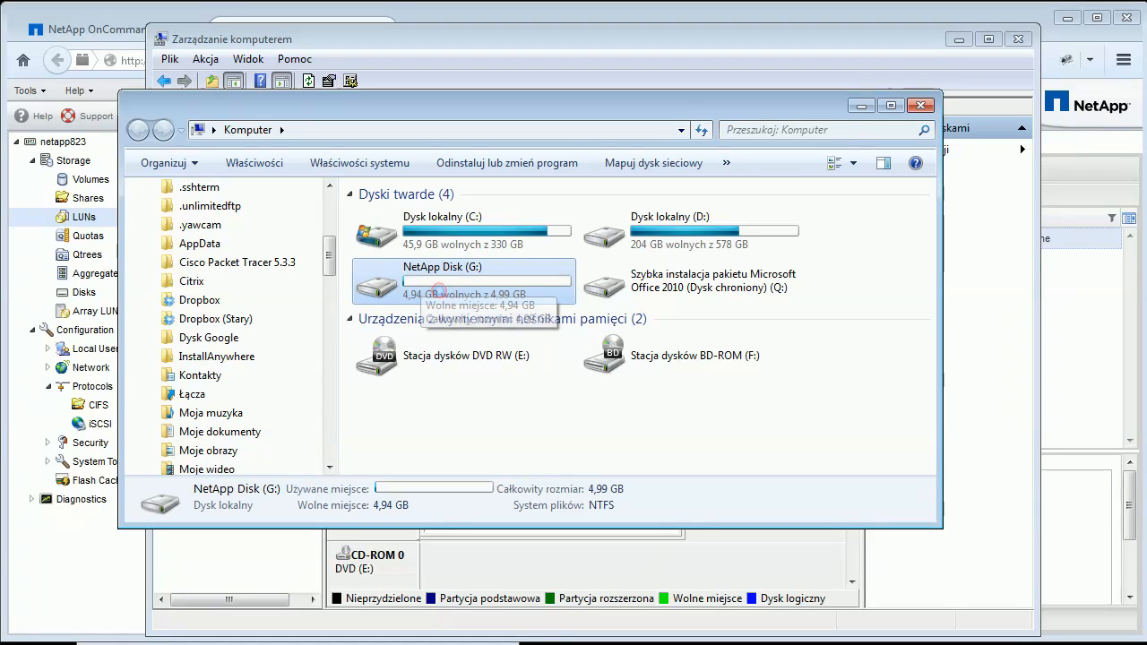
mouse_move(645, 493)
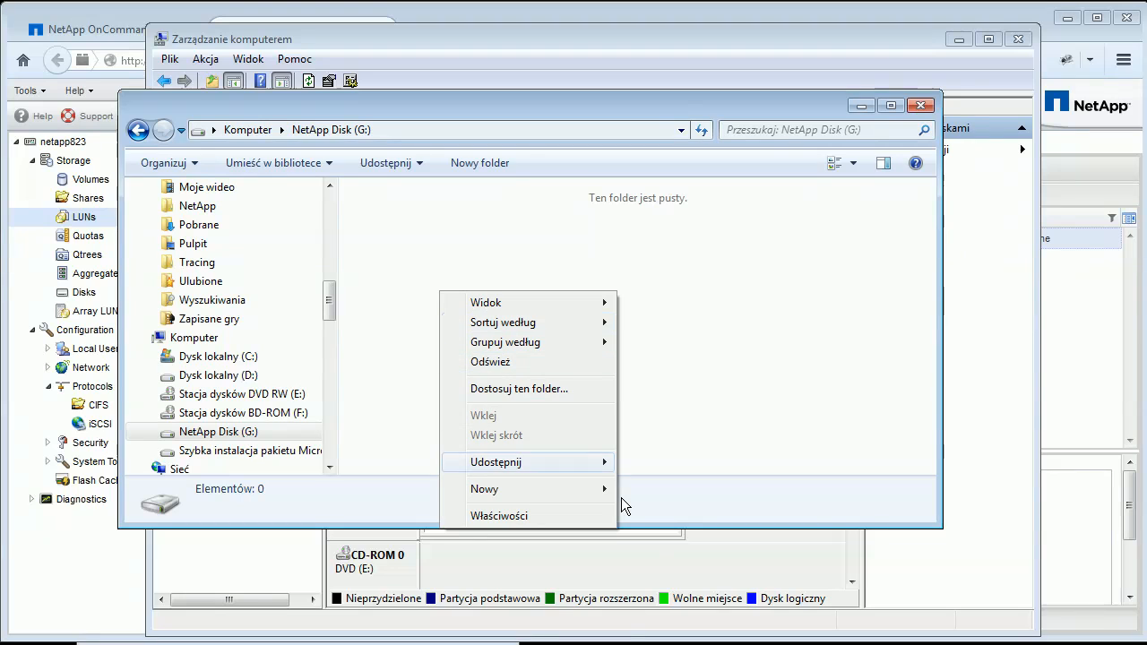
left_click(484, 487)
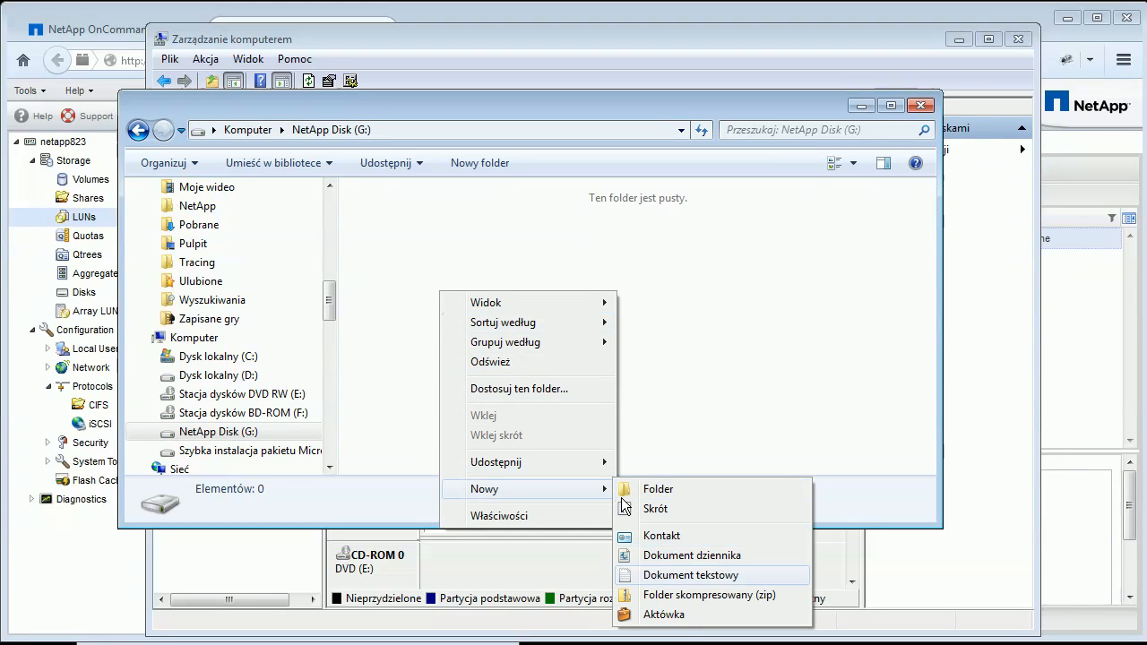
left_click(692, 573)
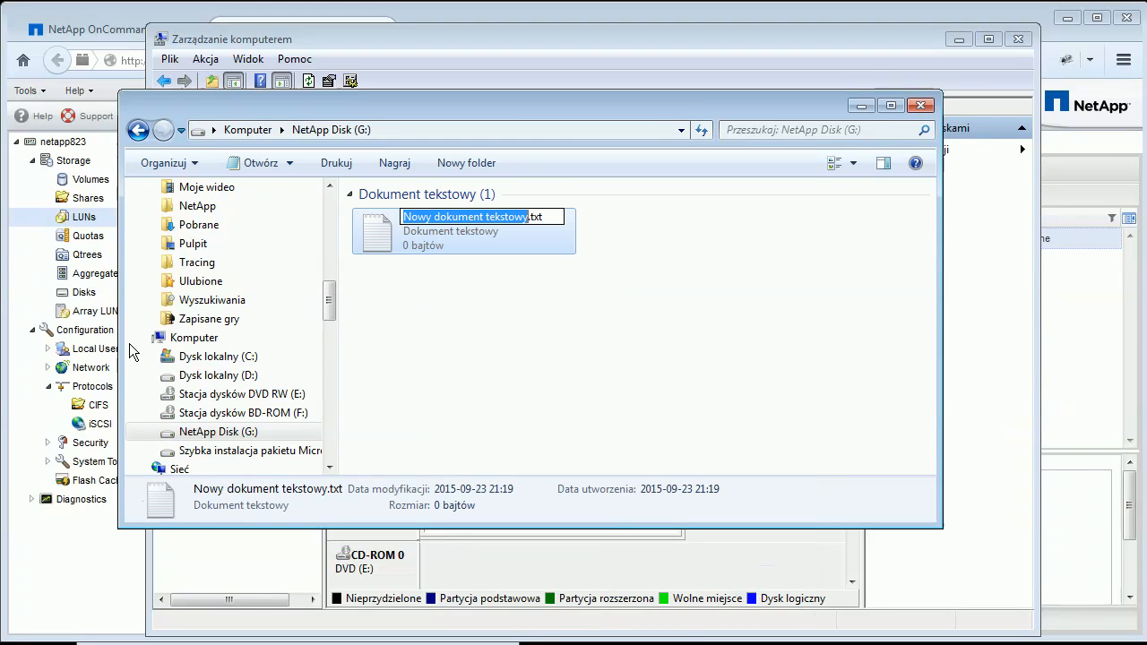
type("test file.txt")
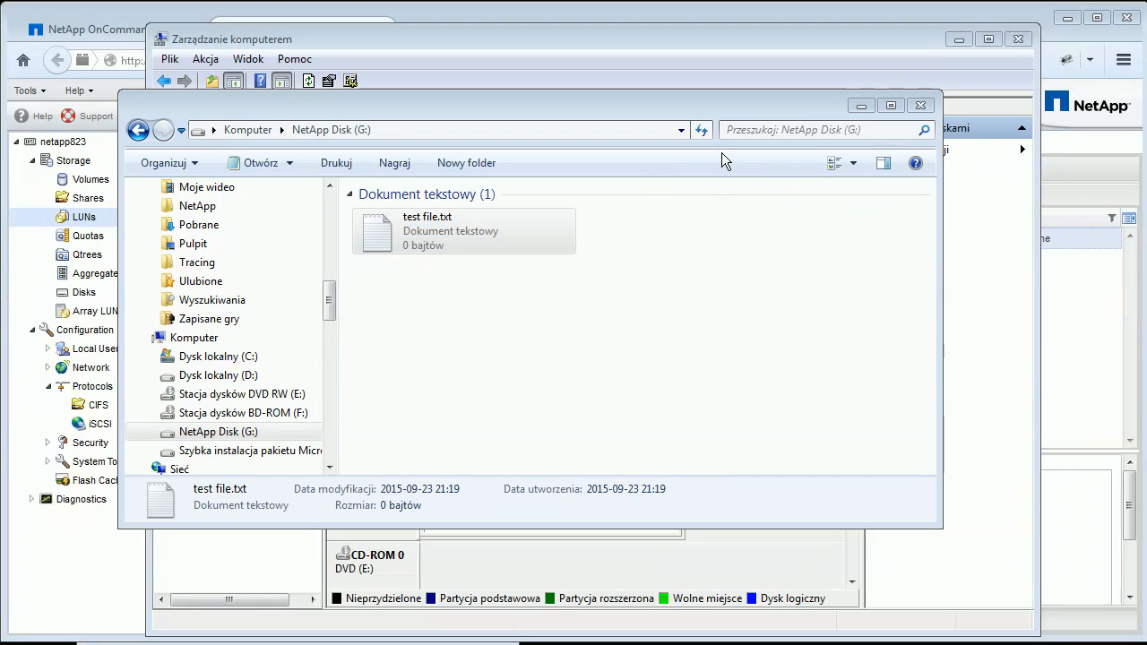
mouse_move(660, 154)
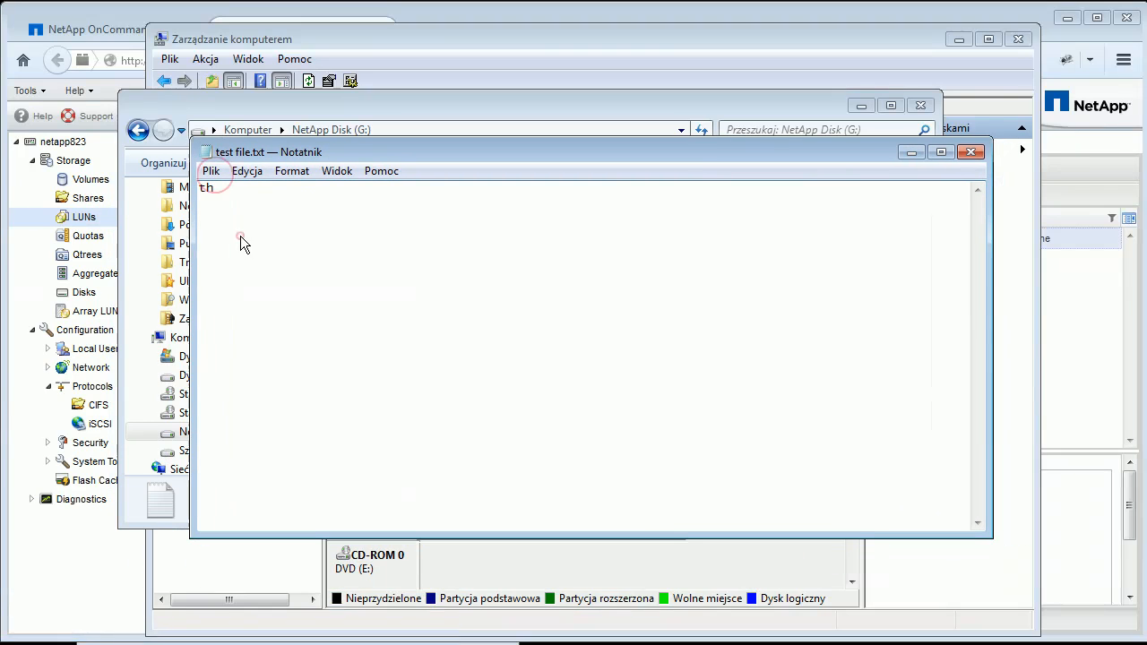
Write 'this is a test file' into it in Notepad and save.
type("this is a")
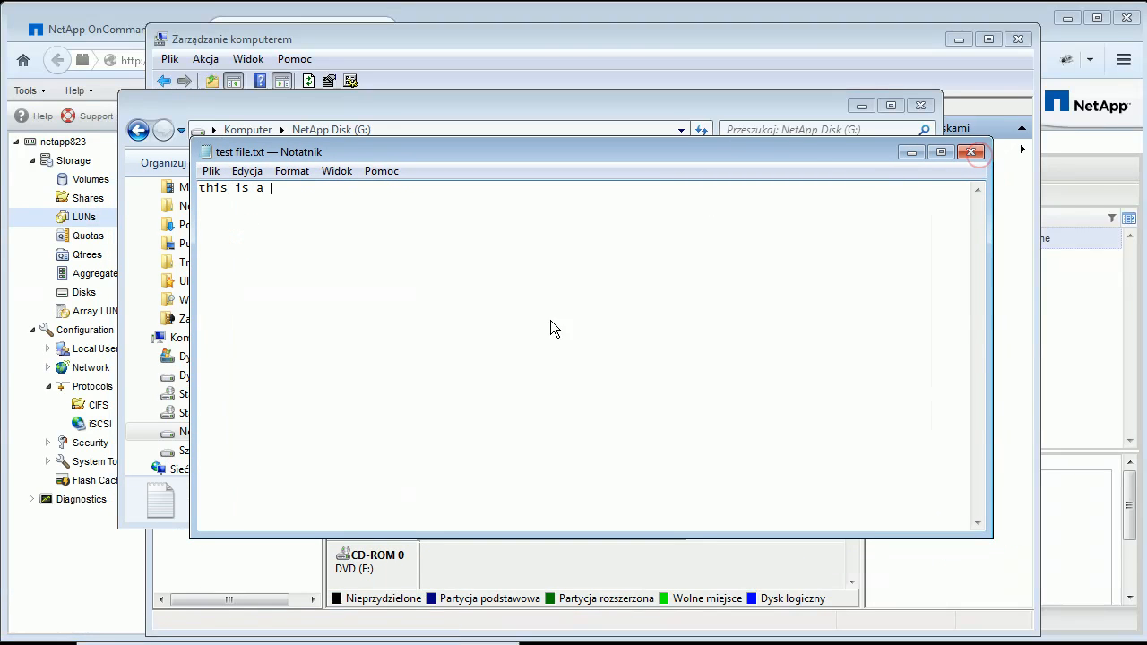
type("test file")
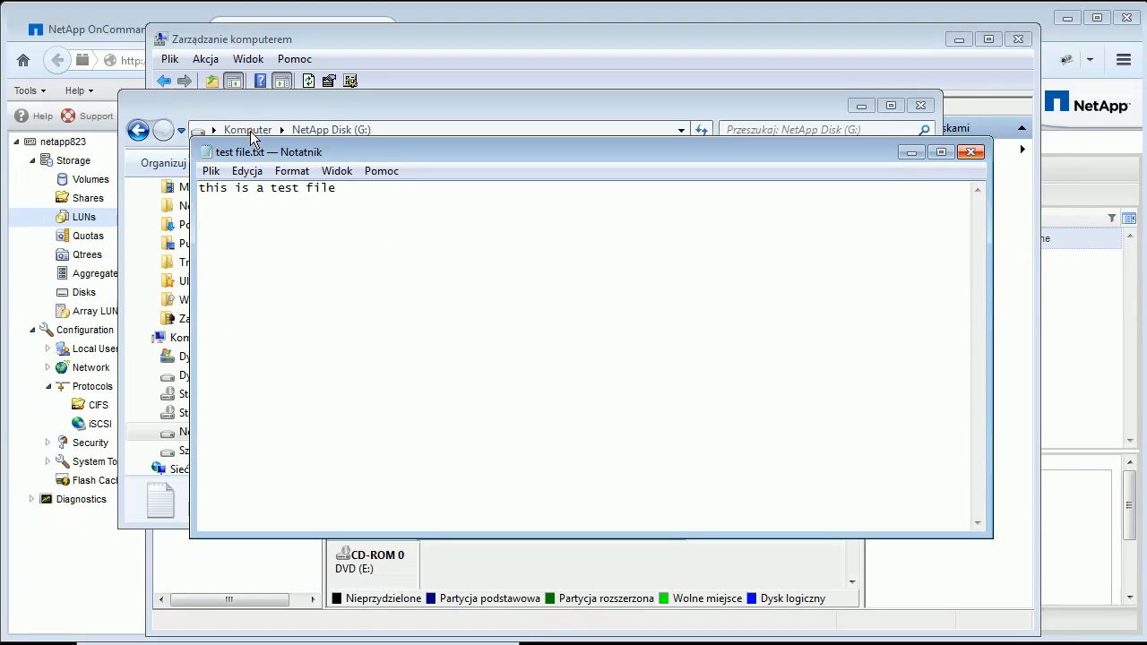
left_click(972, 150)
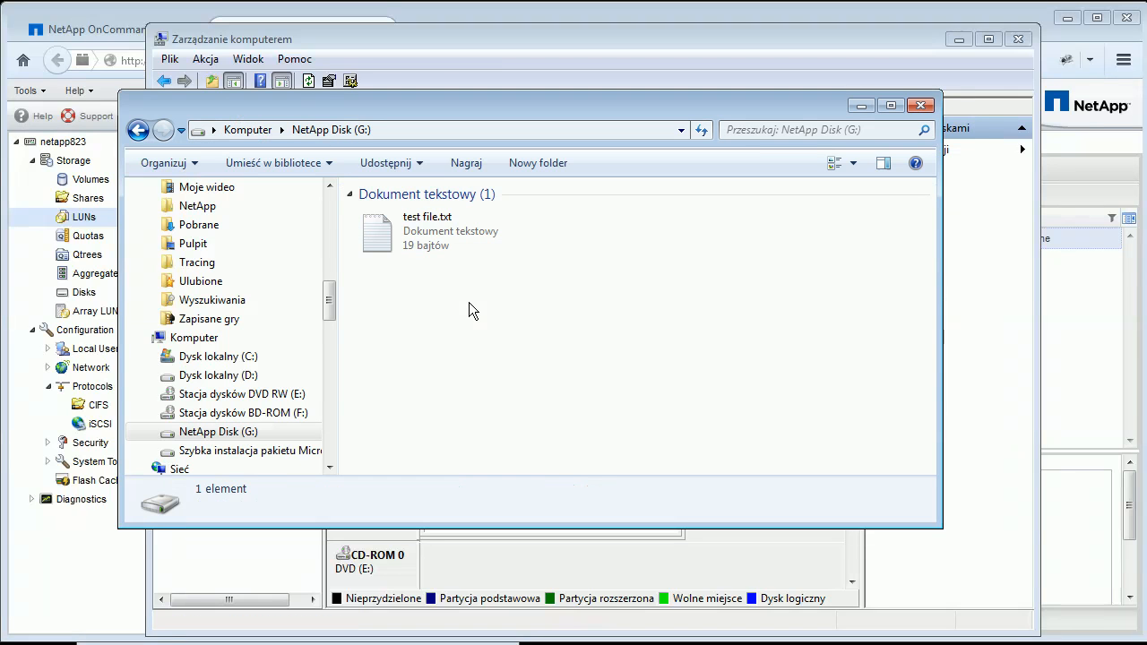